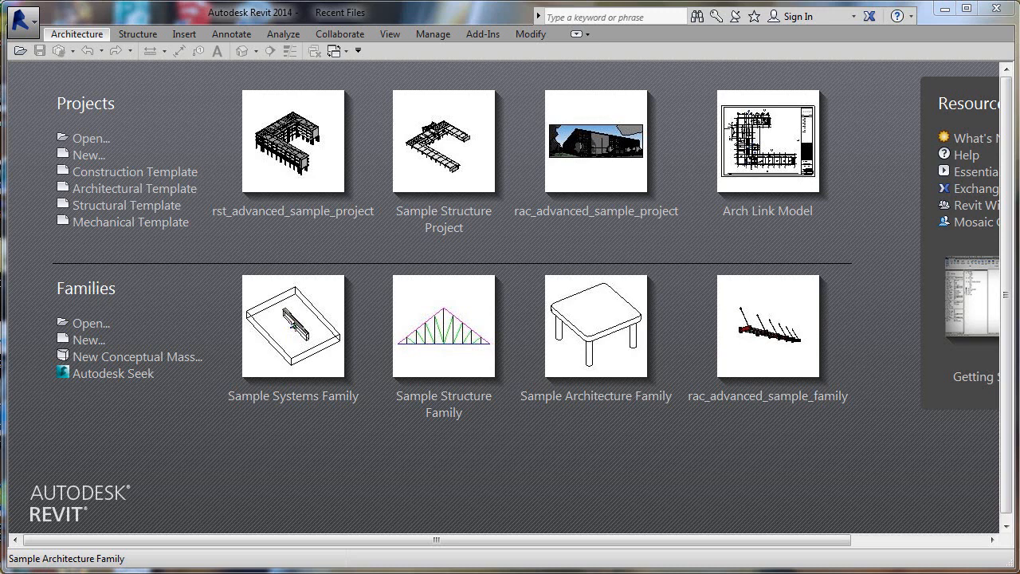
mouse_move(798, 488)
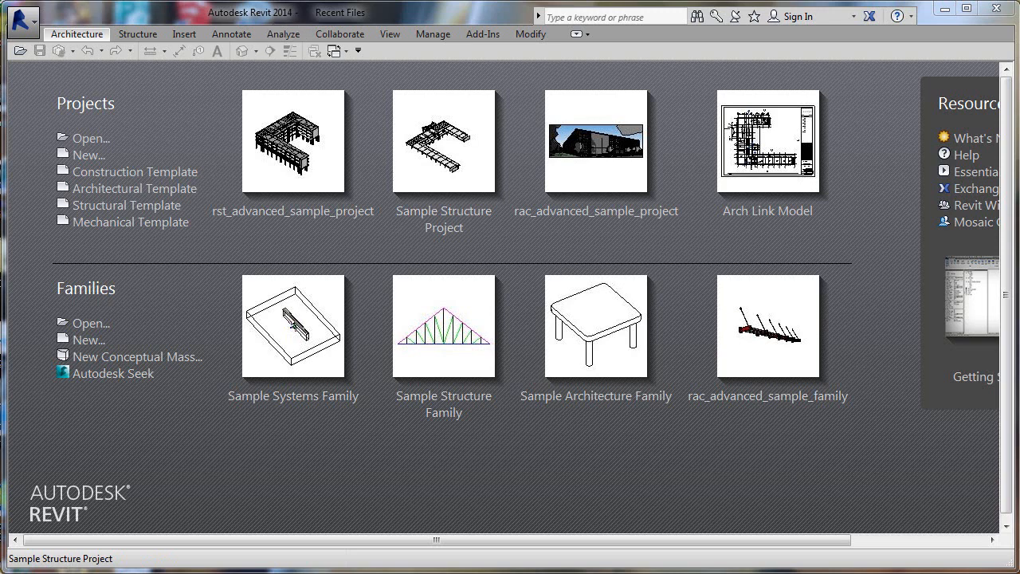
mouse_move(264, 54)
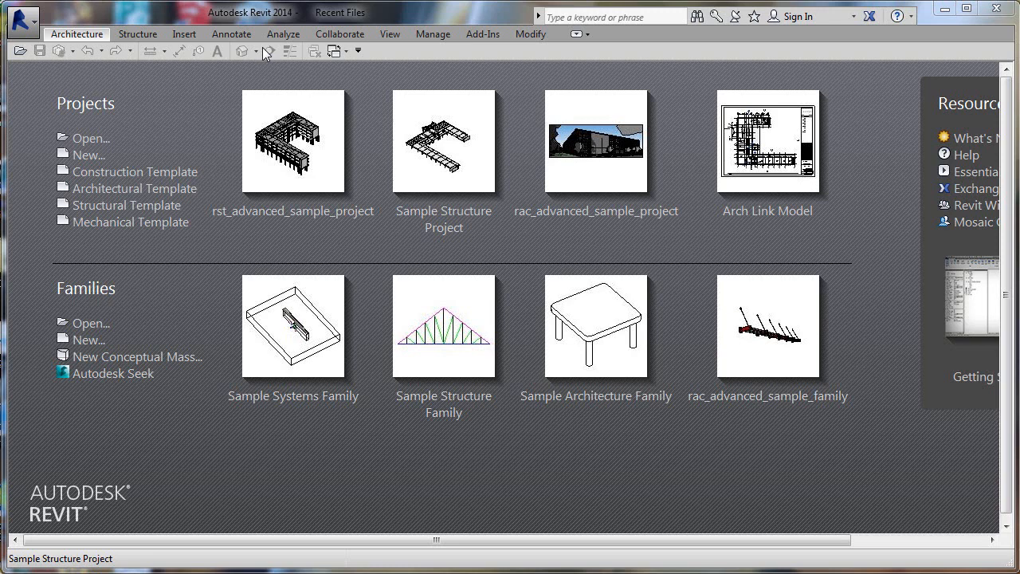
mouse_move(168, 110)
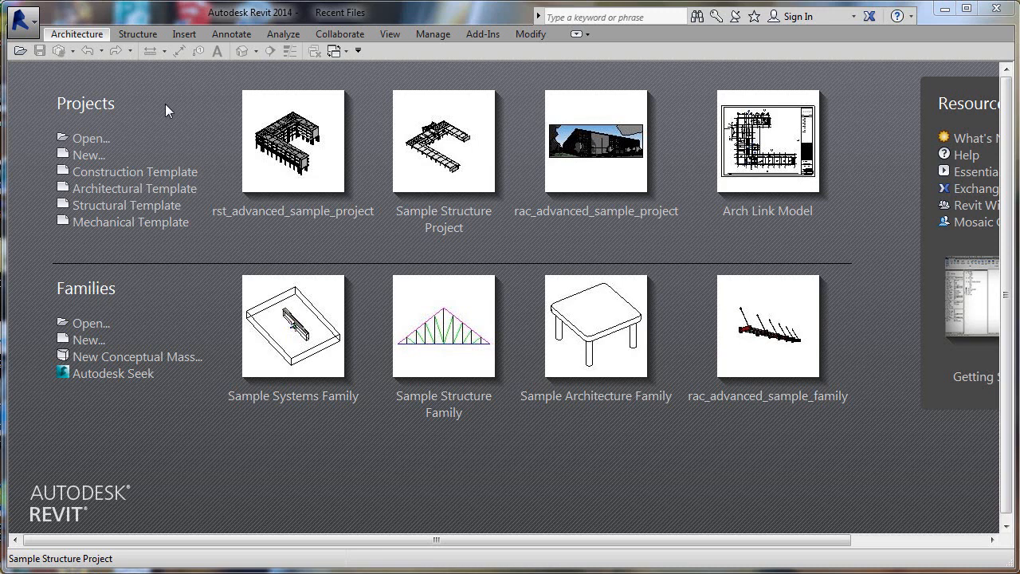
mouse_move(134, 188)
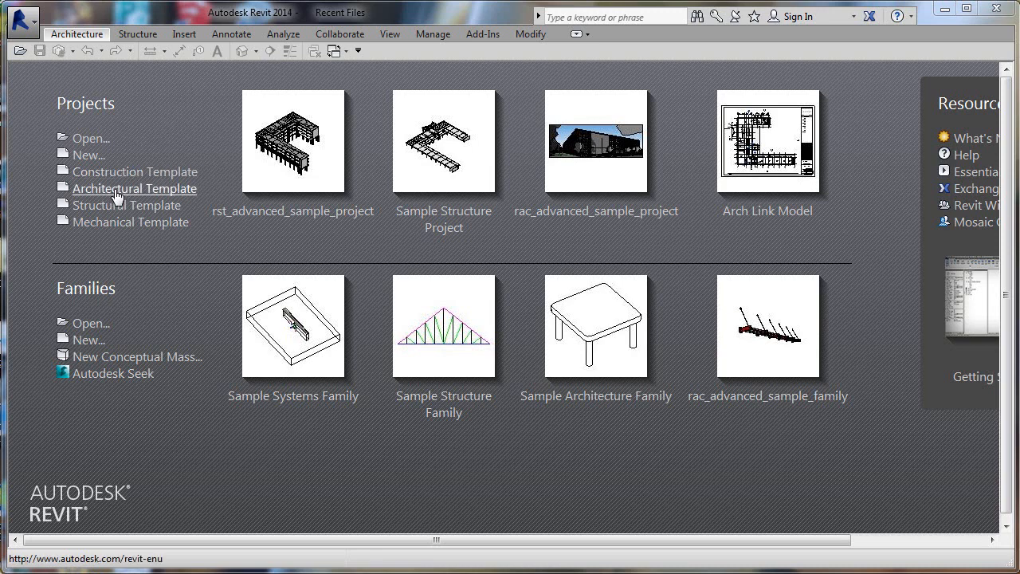
Step: Start a new project from the Architectural Template
left_click(134, 188)
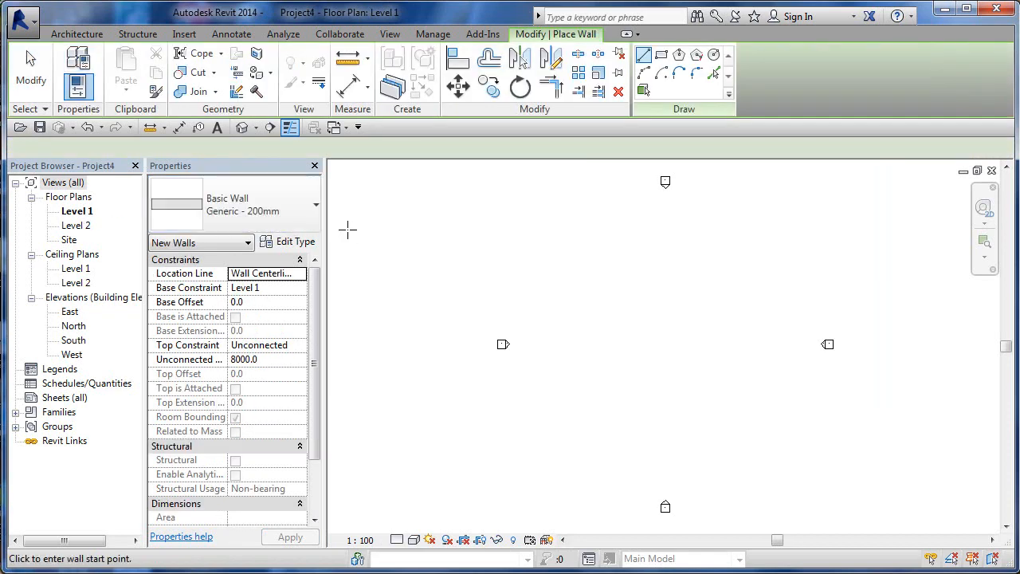
mouse_move(252, 206)
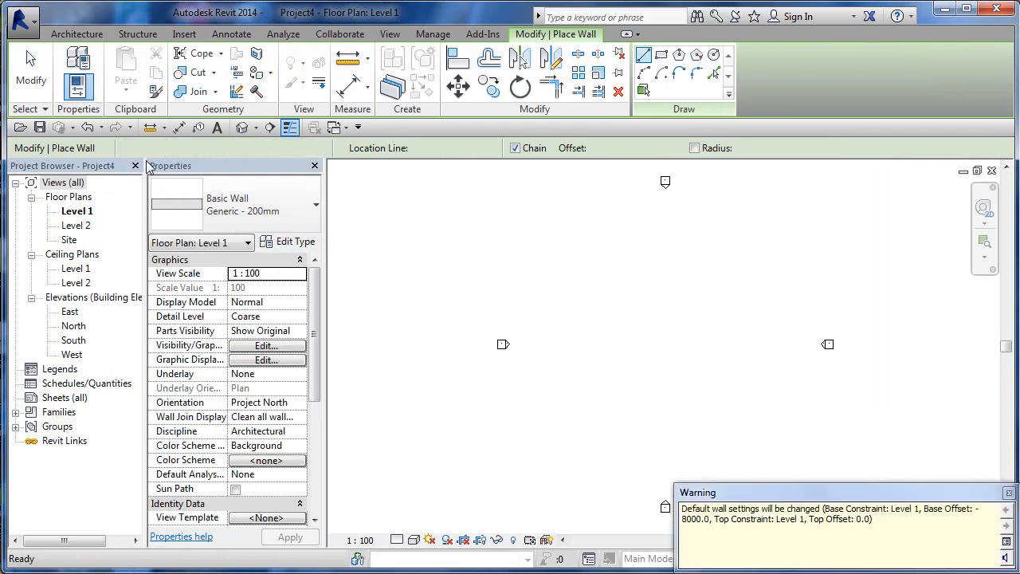
Step: Set new walls to rise by Height up to Level 2, located on Finish Face: Interior
left_click(141, 147)
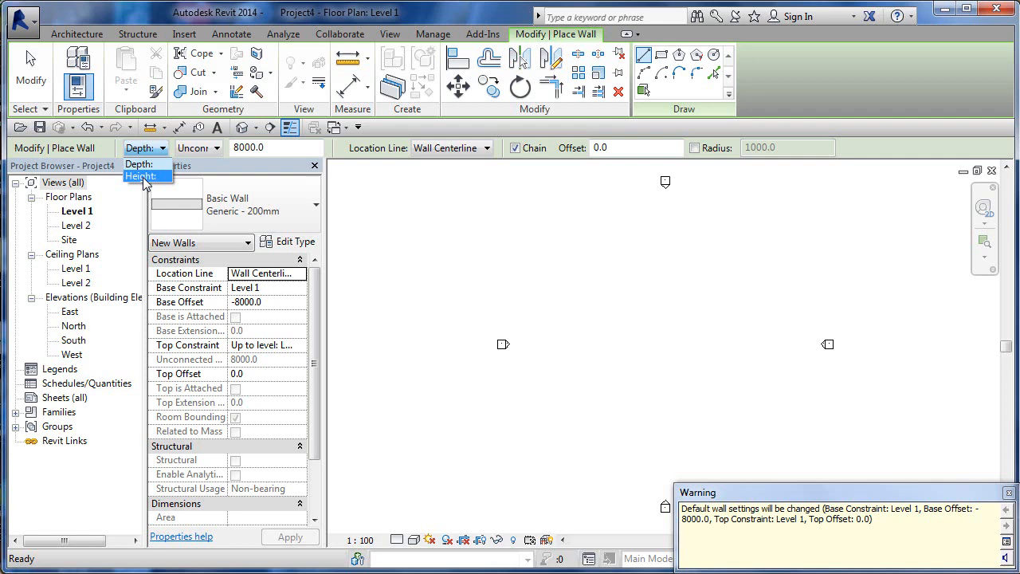
left_click(140, 176)
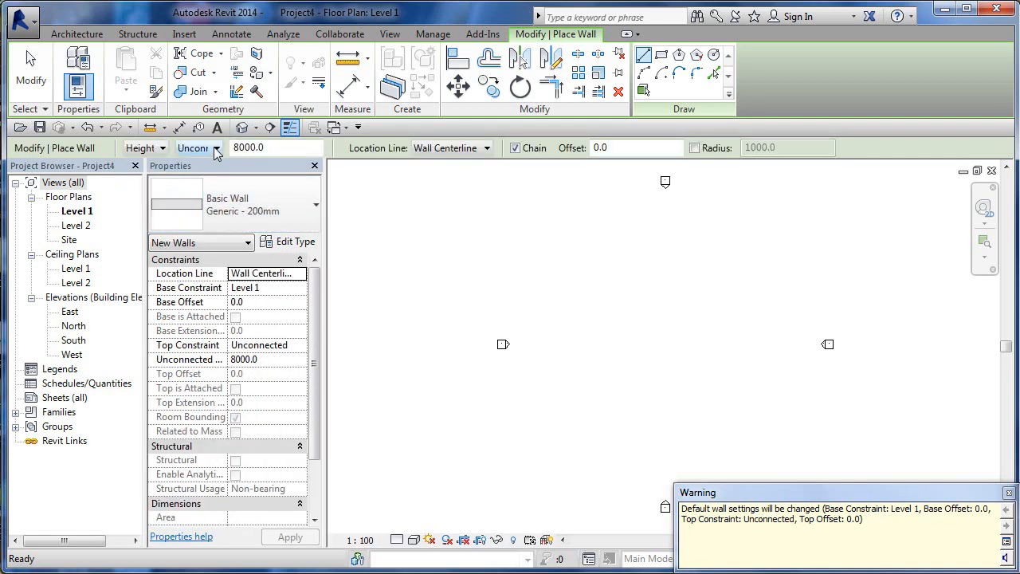
left_click(216, 146)
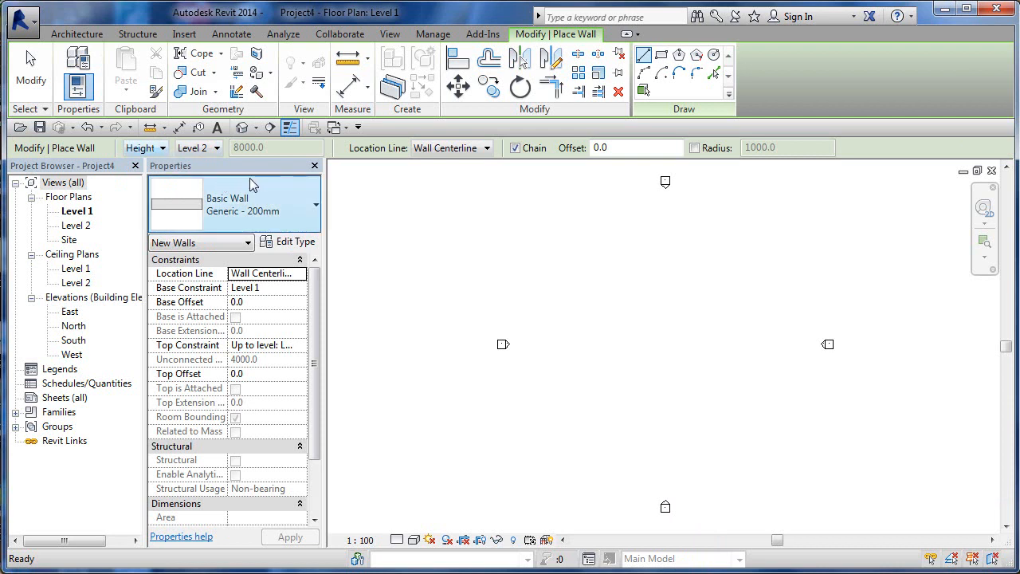
left_click(488, 146)
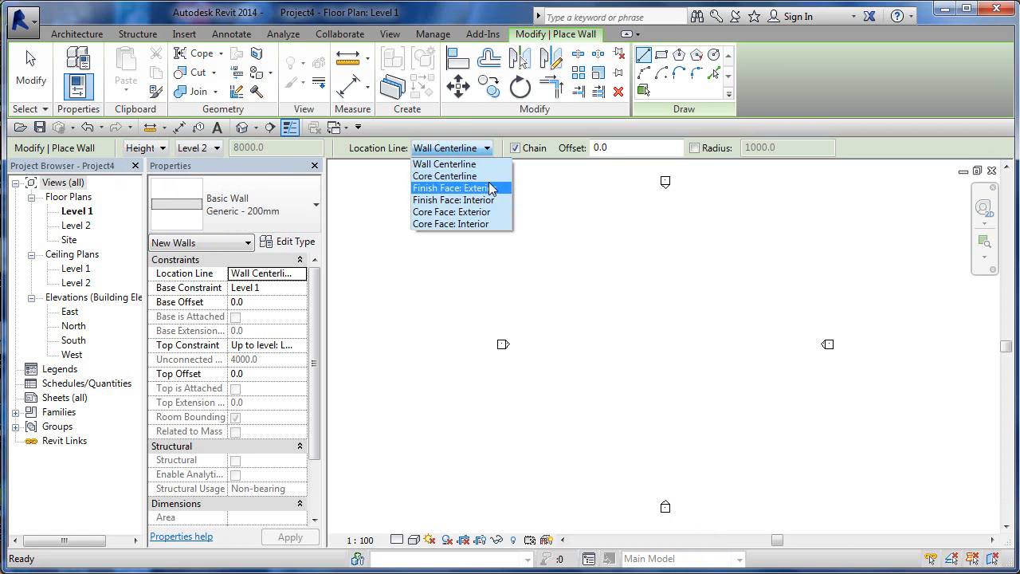
left_click(453, 201)
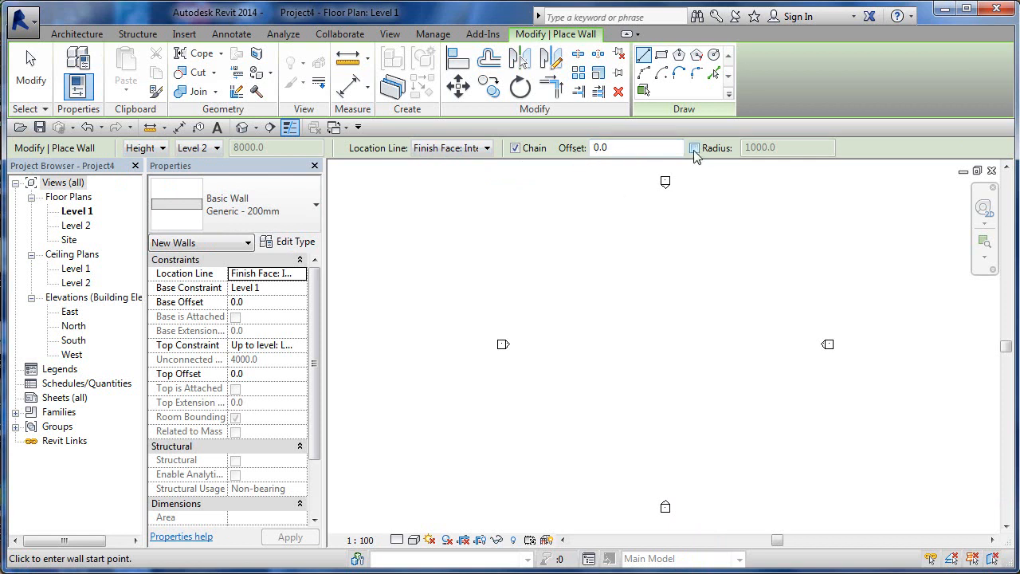
left_click(695, 146)
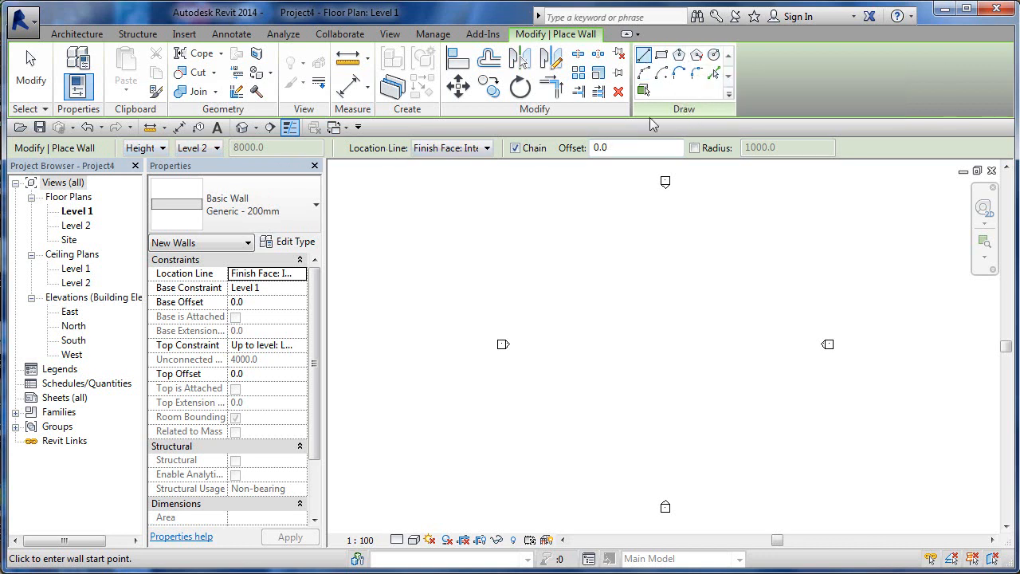
mouse_move(564, 339)
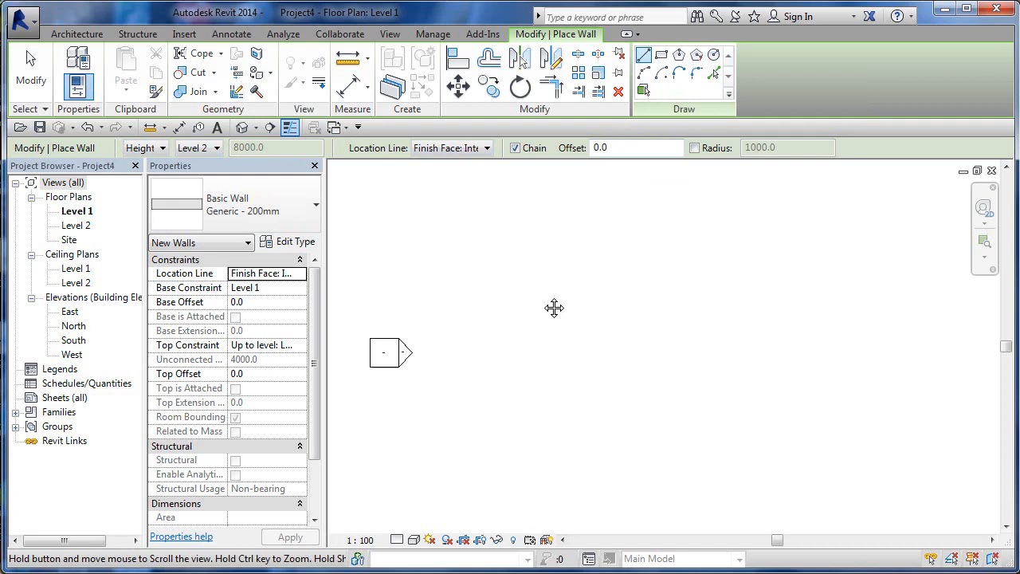
Step: Draw the L-shaped pair of walls on the Level 1 plan and end the wall chain
left_click(523, 279)
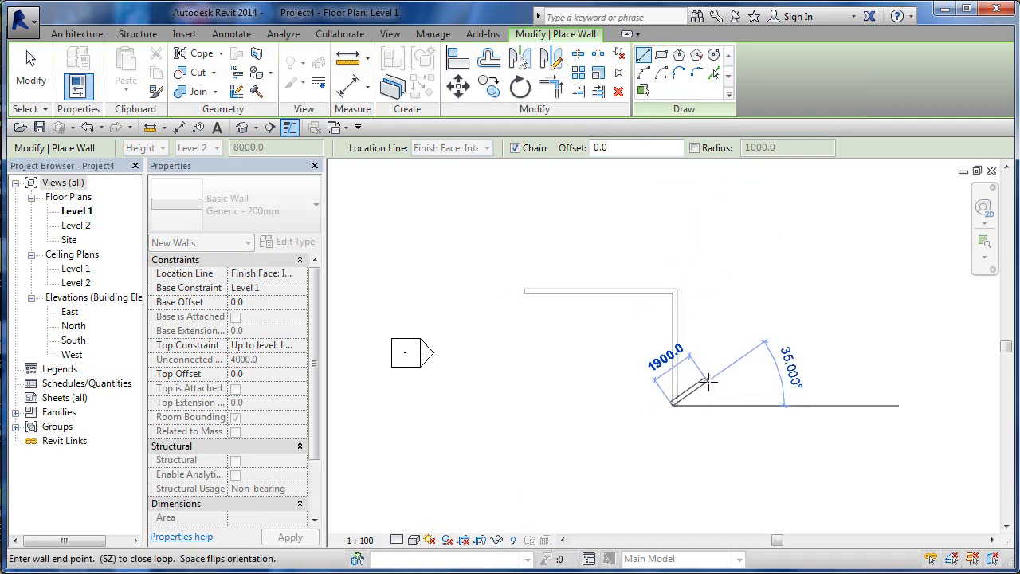
key("Escape")
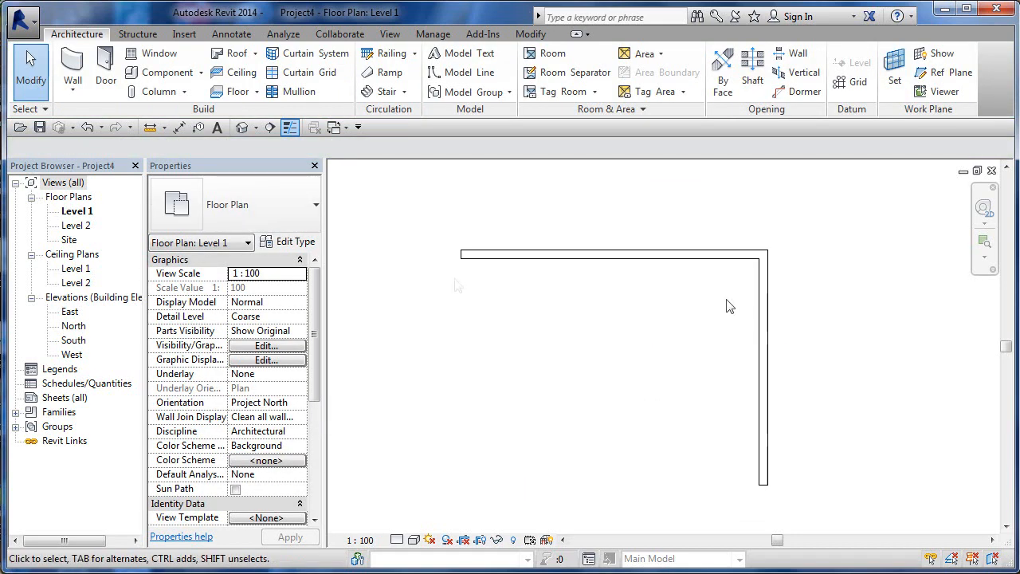
mouse_move(446, 281)
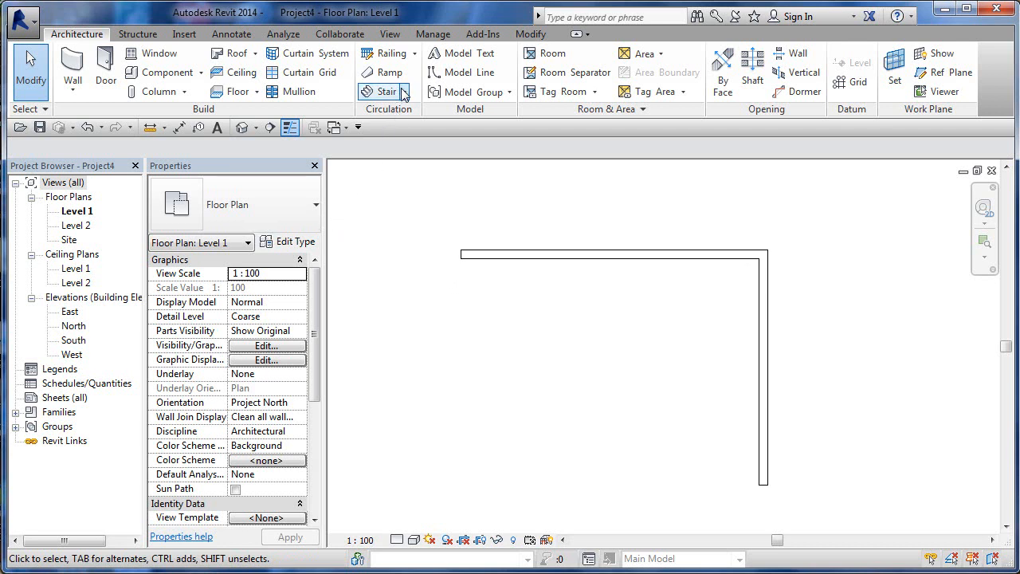
Step: Choose Stair by Component from the Architecture stair choices
left_click(389, 91)
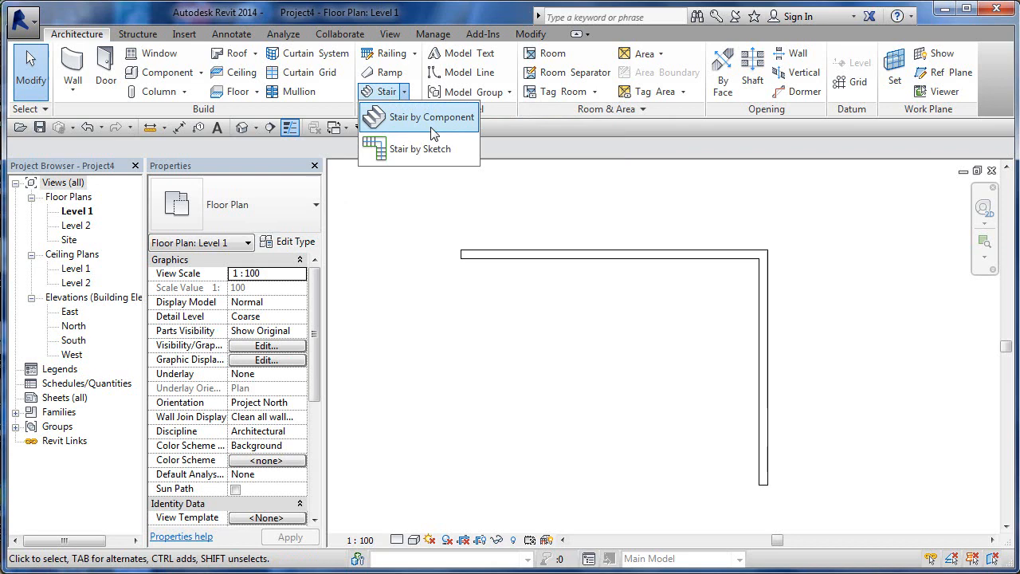
mouse_move(421, 150)
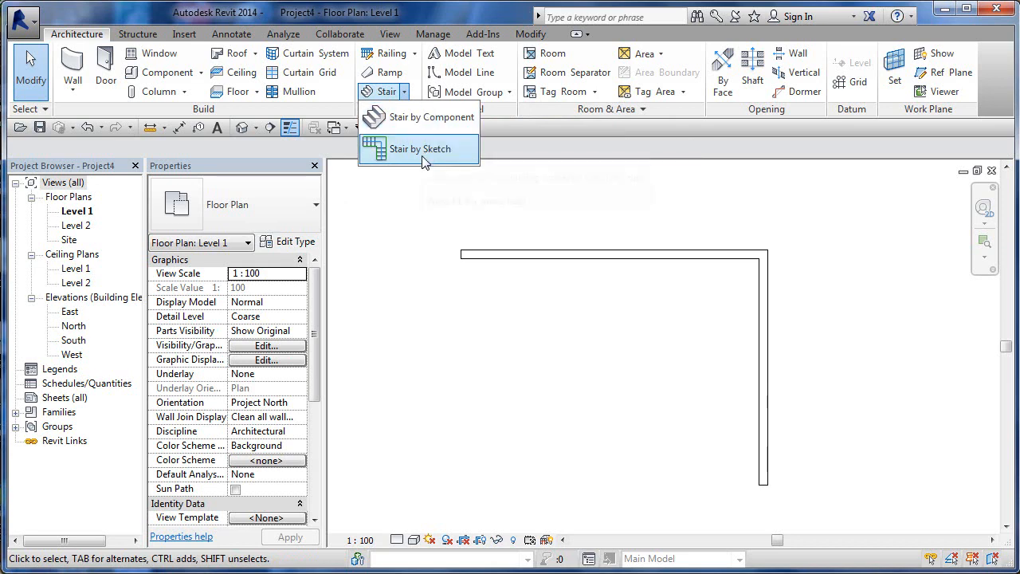
mouse_move(421, 148)
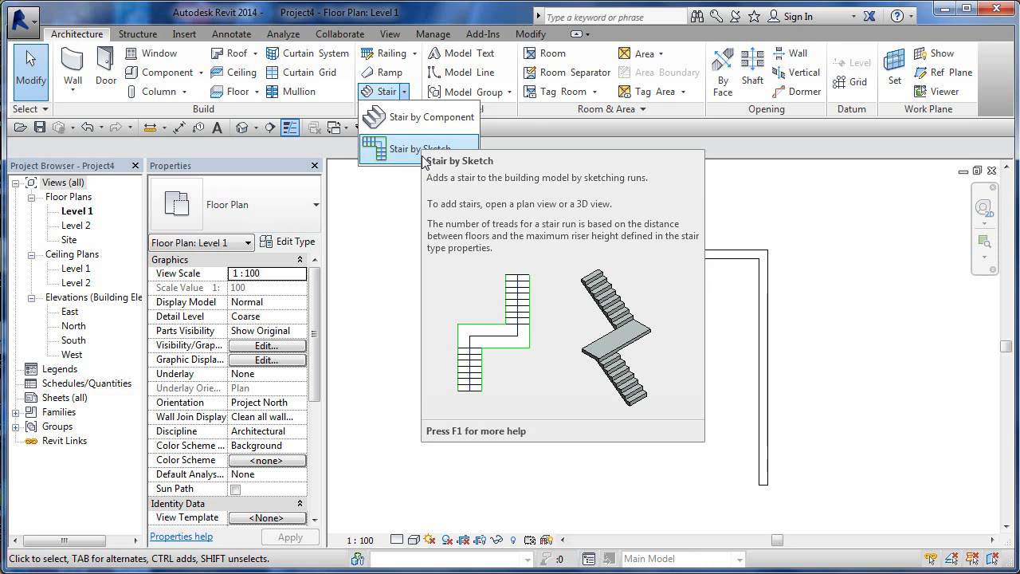
mouse_move(430, 118)
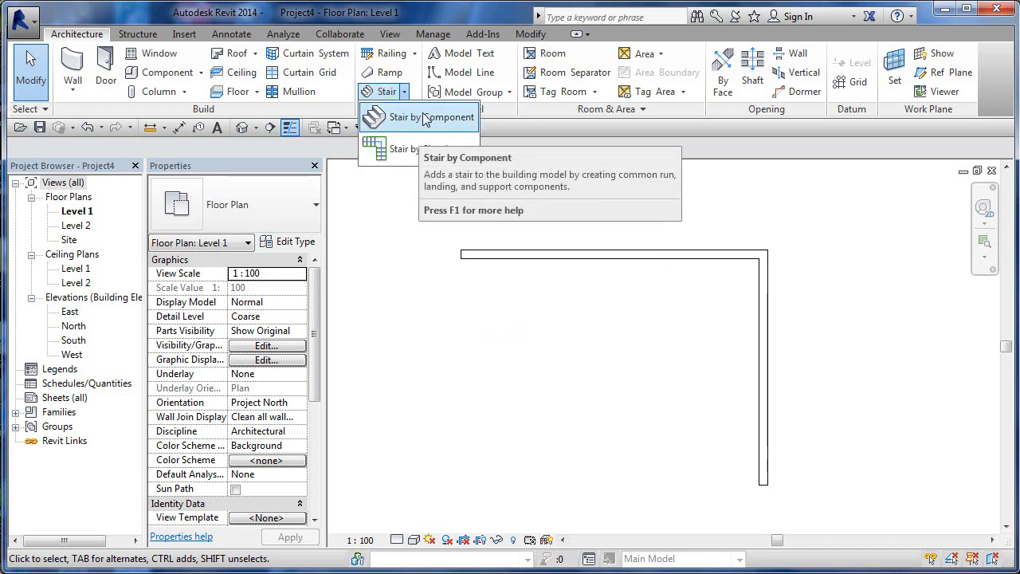
left_click(430, 118)
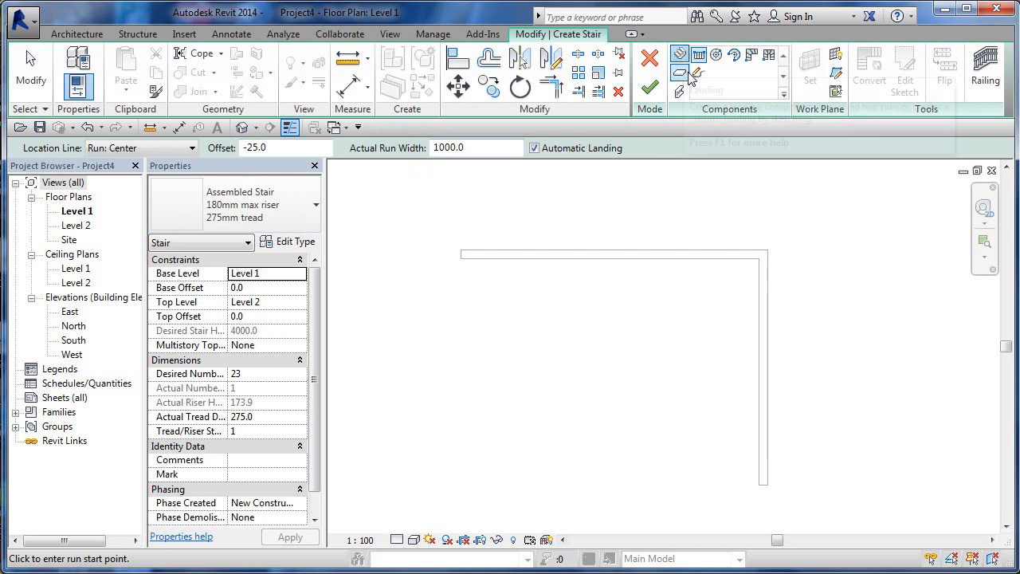
mouse_move(682, 76)
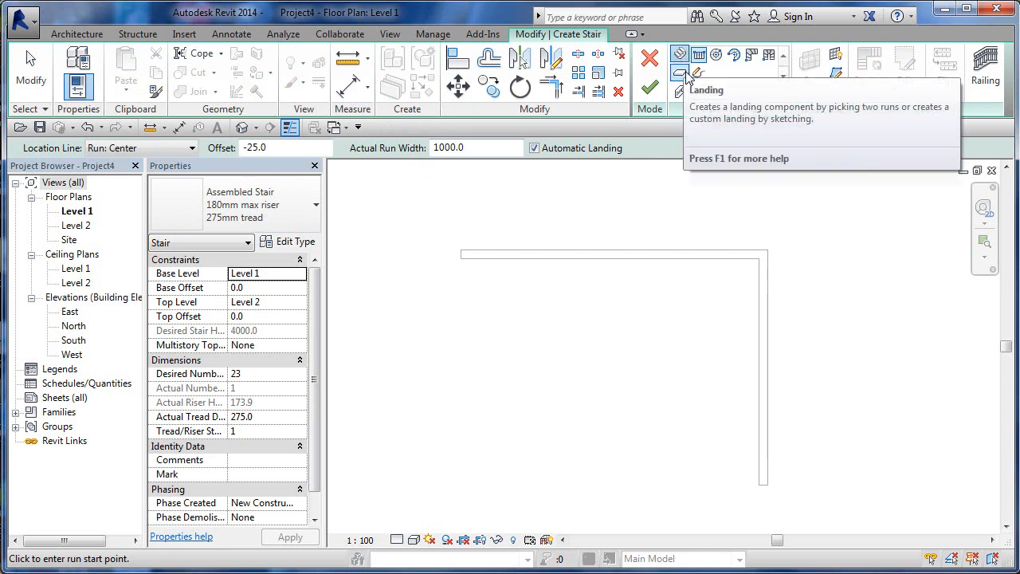
mouse_move(679, 89)
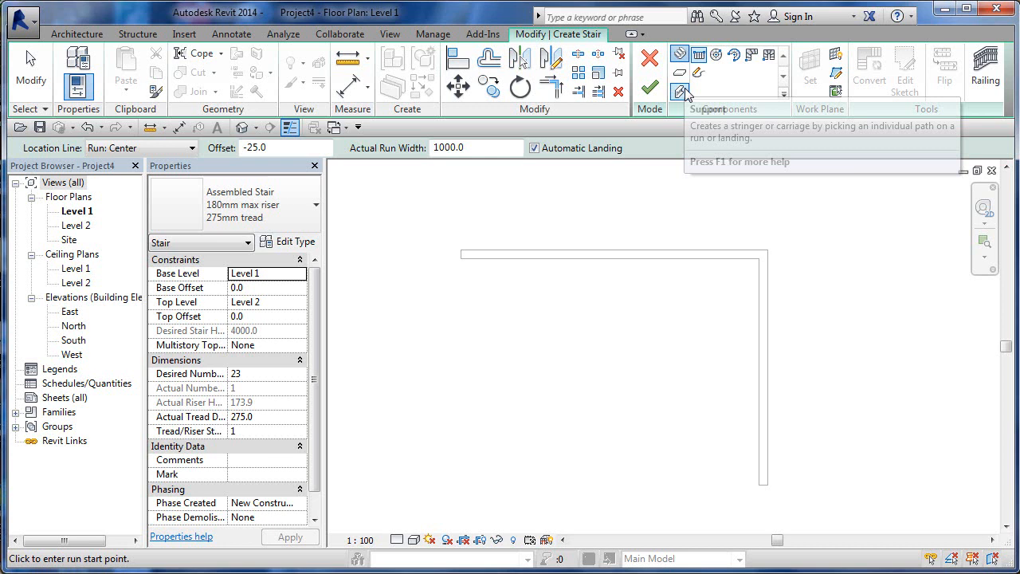
mouse_move(679, 93)
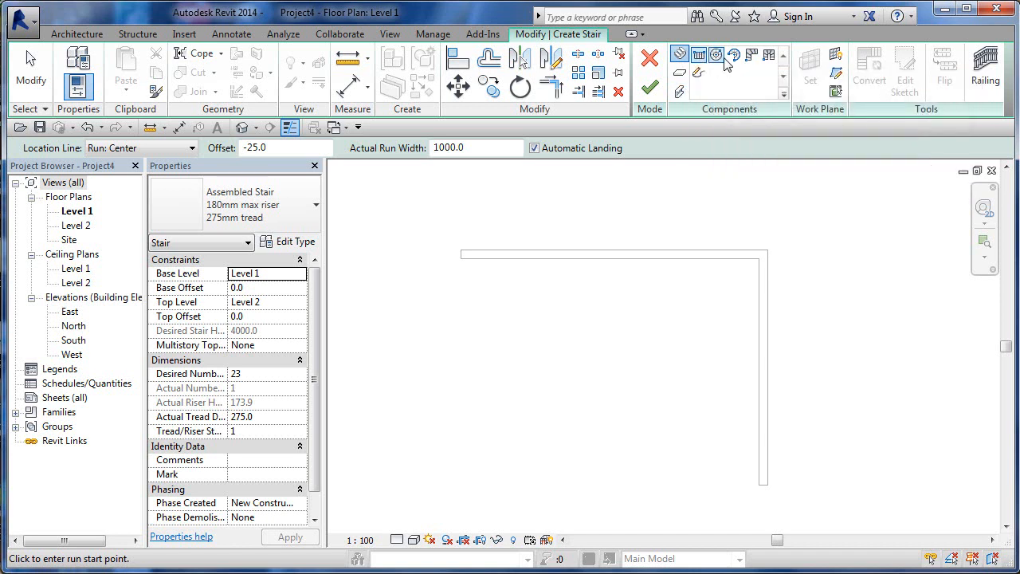
mouse_move(717, 55)
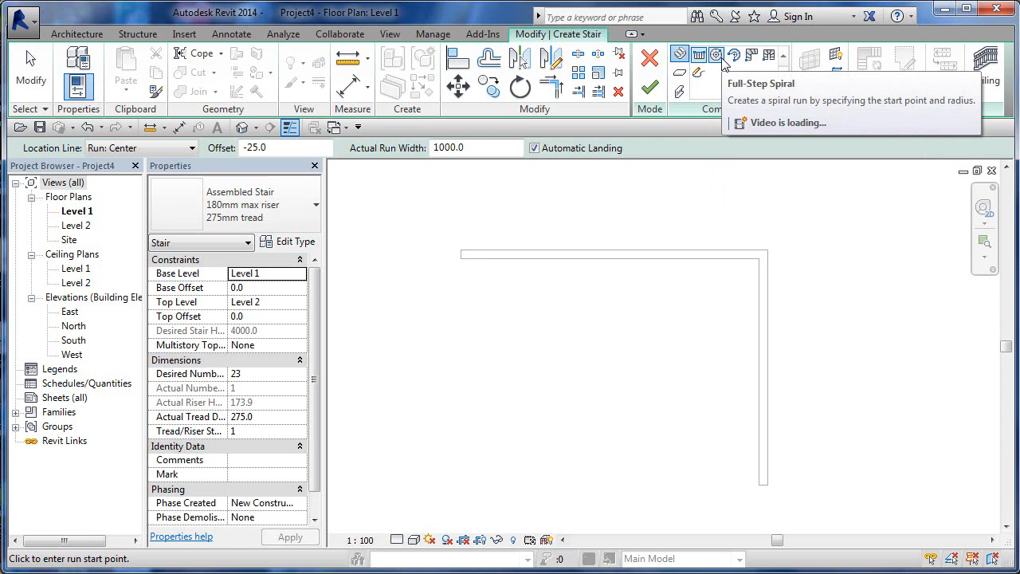
mouse_move(752, 54)
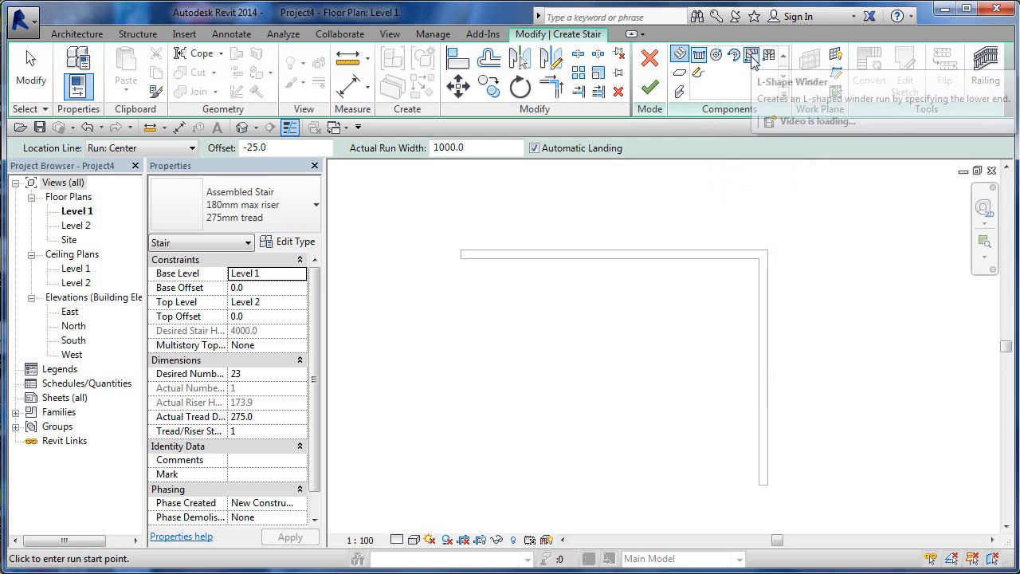
mouse_move(768, 54)
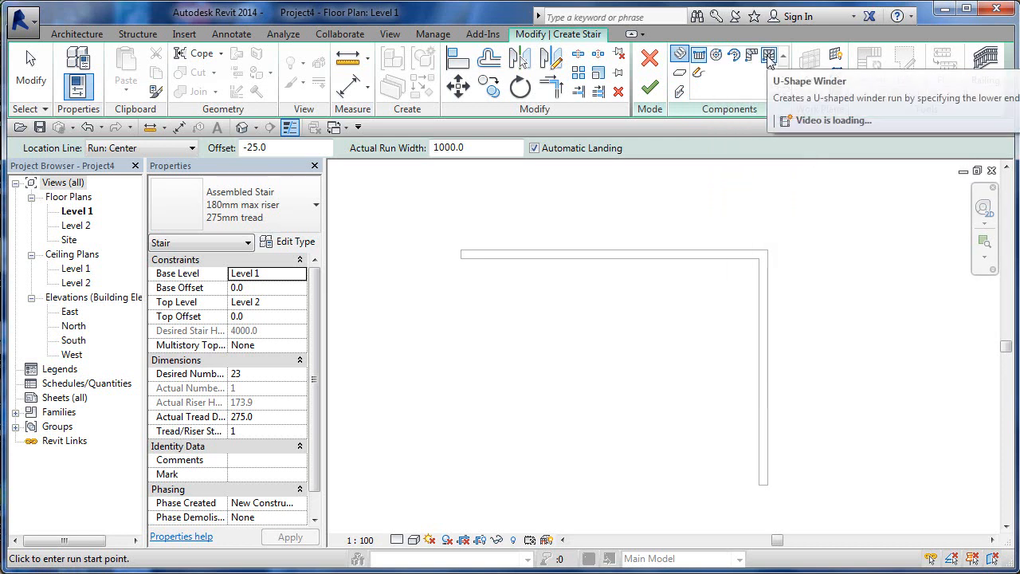
mouse_move(768, 55)
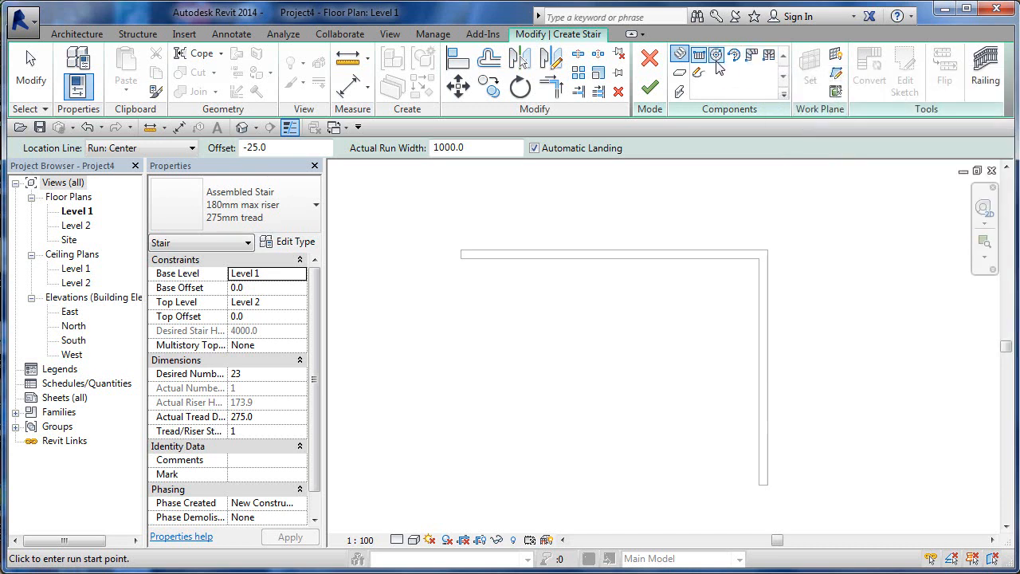
mouse_move(698, 54)
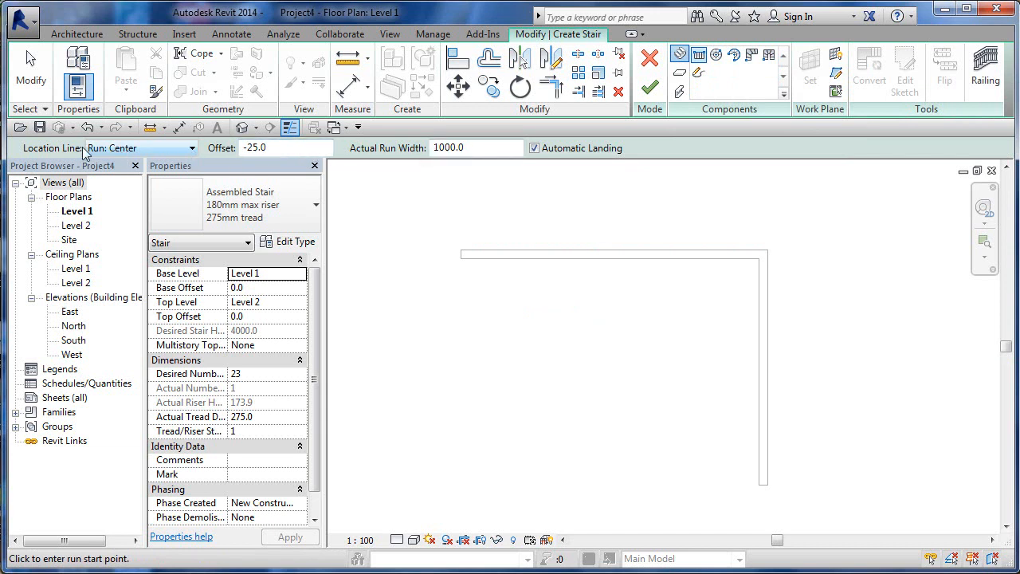
Step: List the run Location Line options, from Exterior Support: Left to Right
left_click(192, 147)
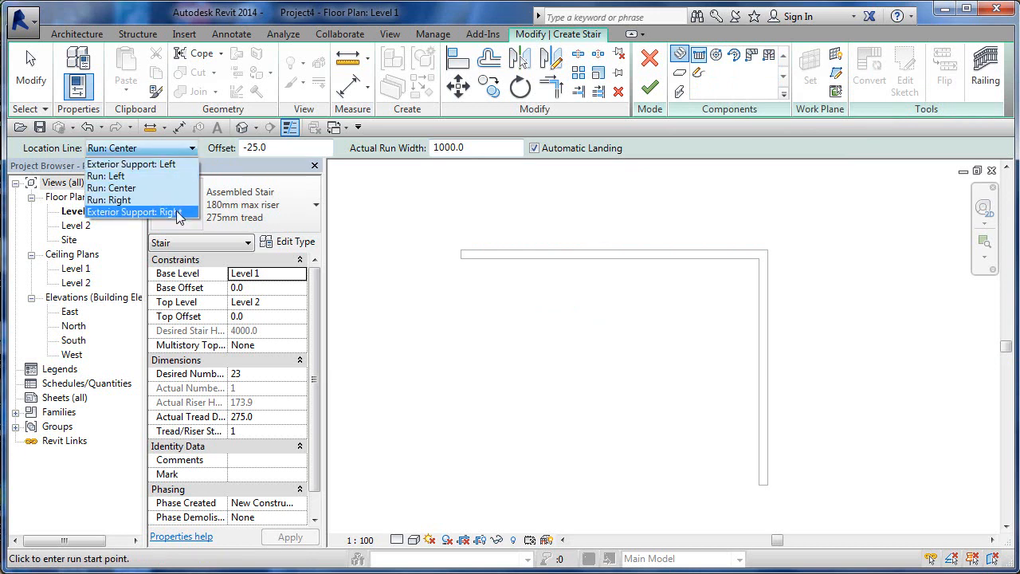
mouse_move(167, 162)
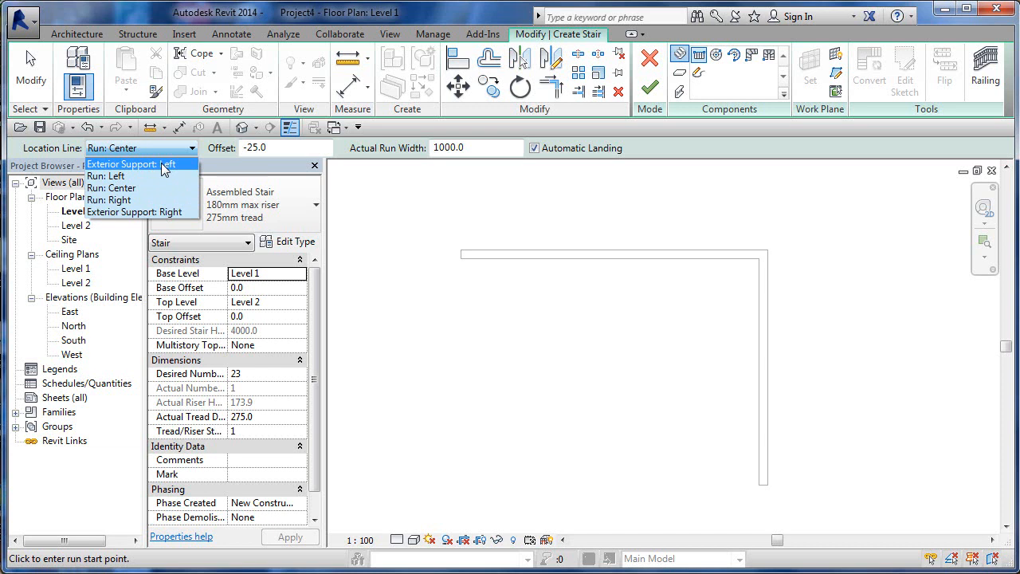
mouse_move(131, 168)
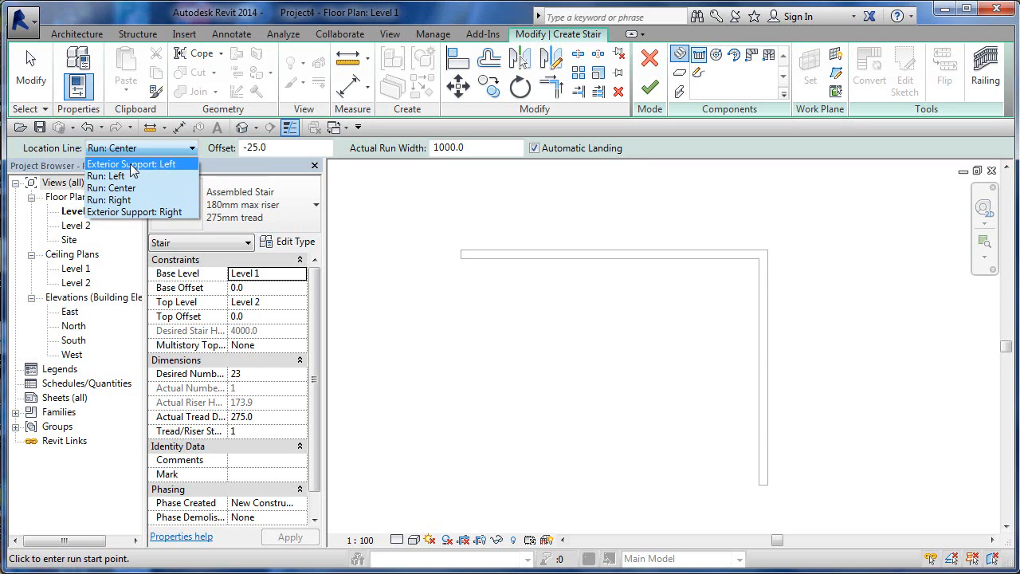
mouse_move(111, 175)
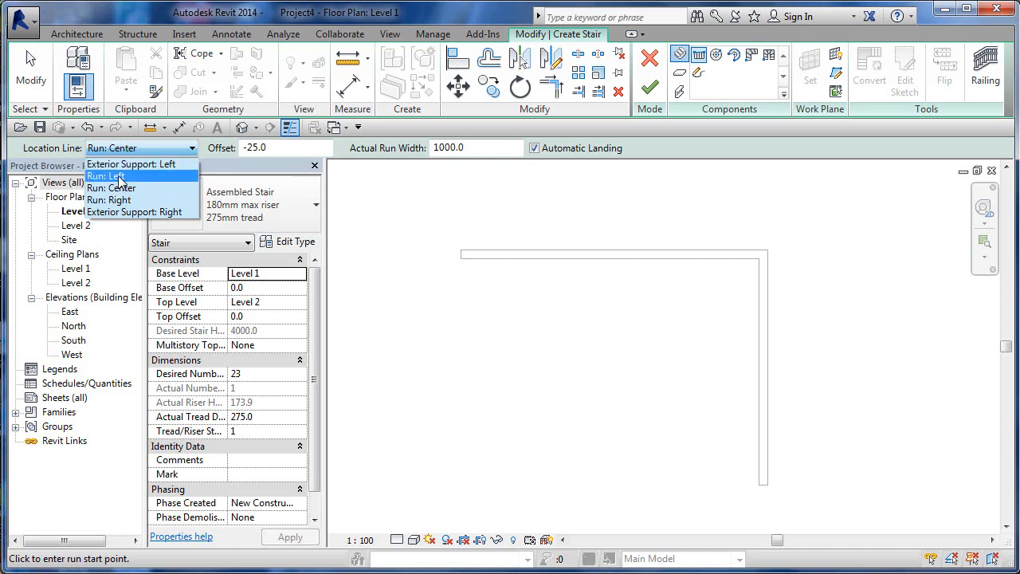
mouse_move(115, 177)
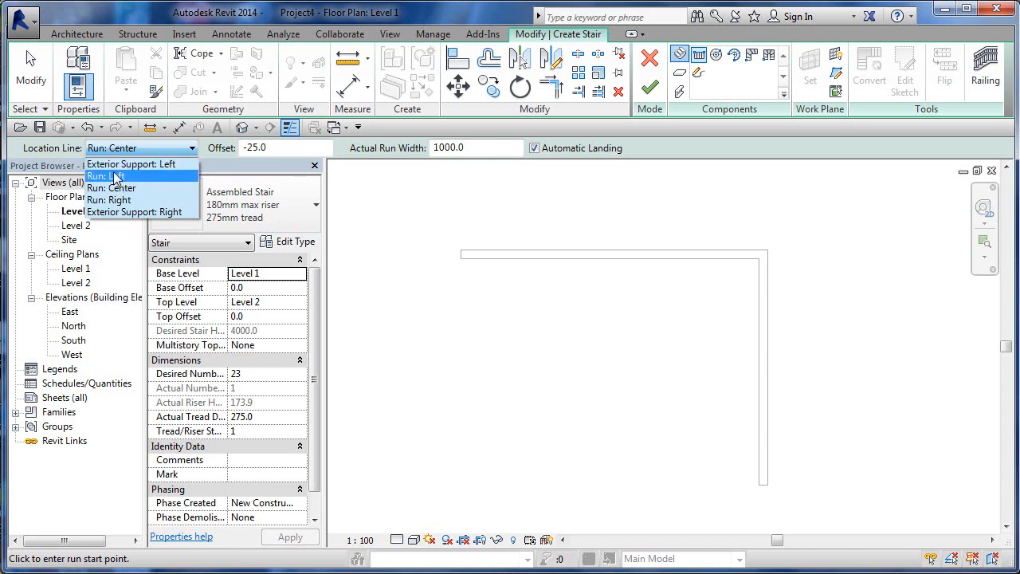
mouse_move(111, 188)
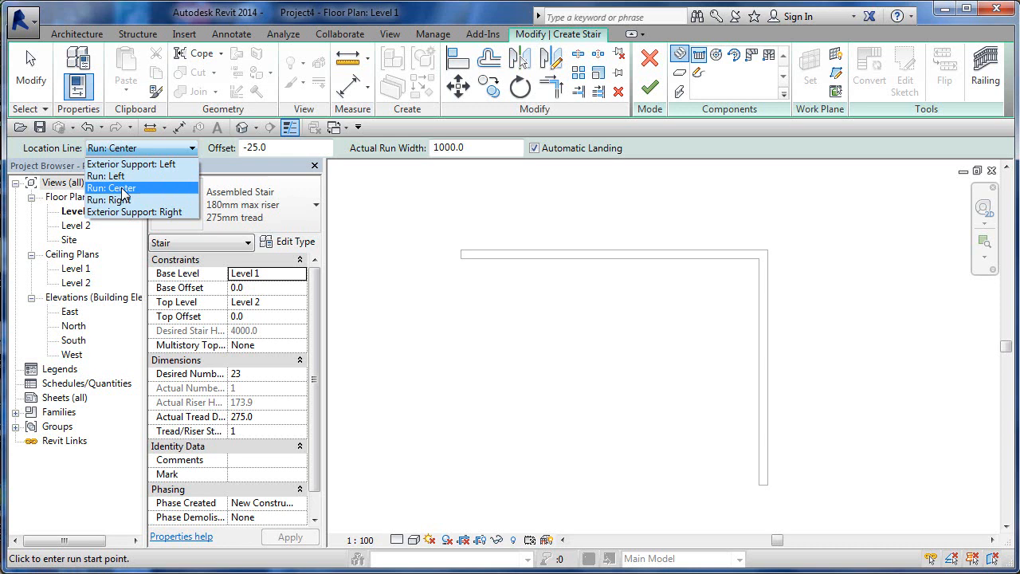
mouse_move(128, 200)
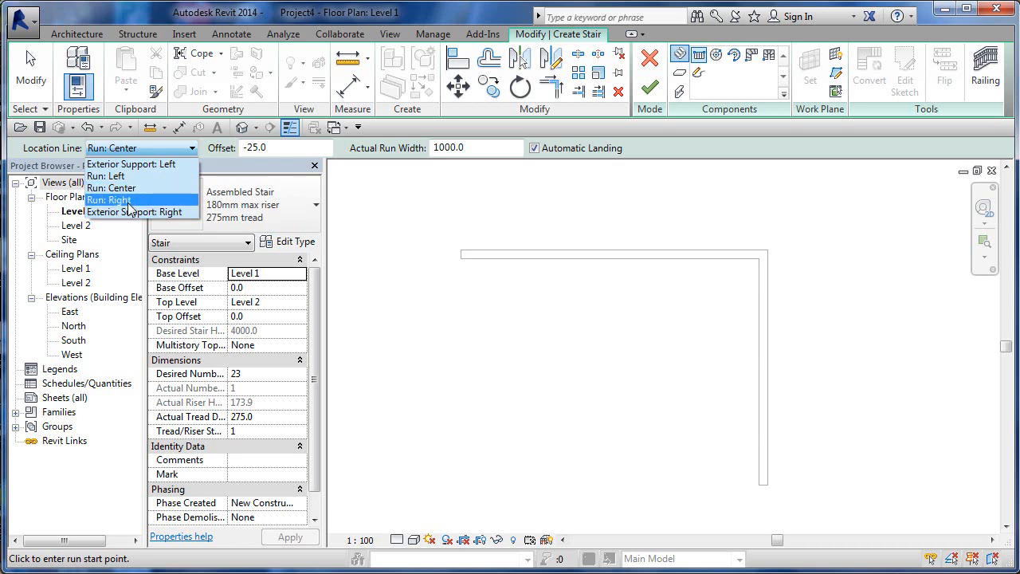
mouse_move(135, 212)
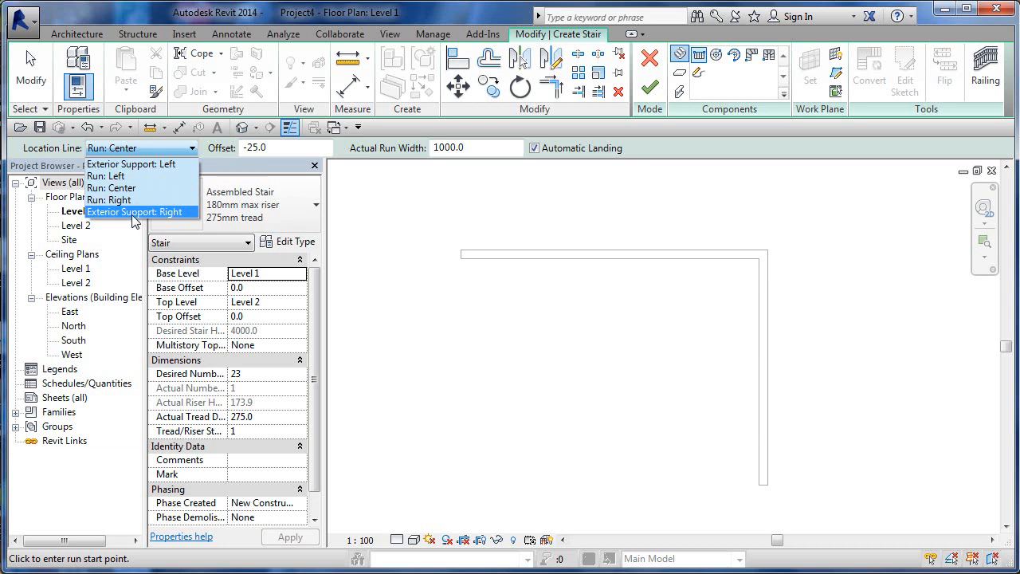
mouse_move(484, 274)
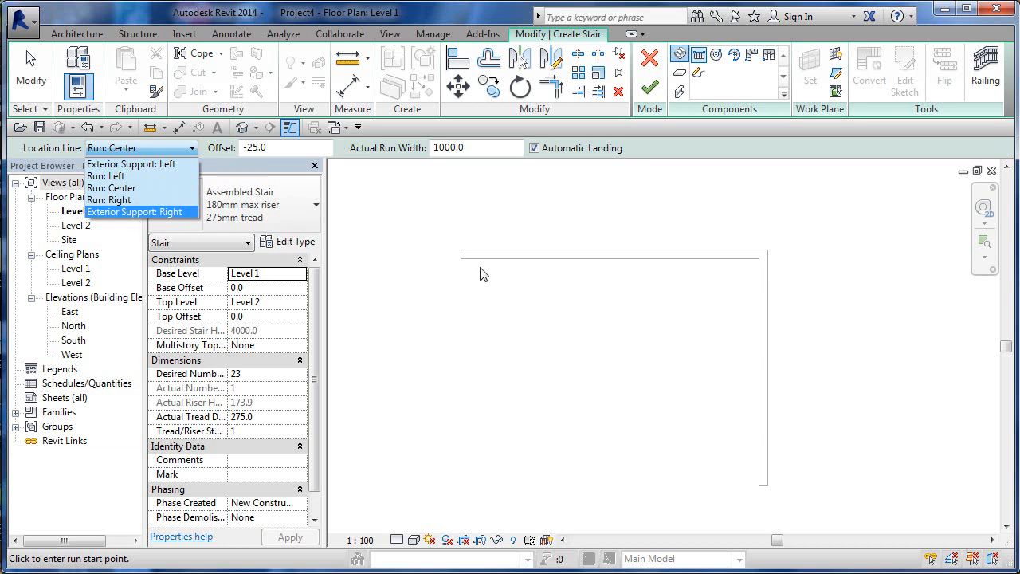
Step: Set the run location line to Exterior Support: Left with offset 0
left_click(131, 163)
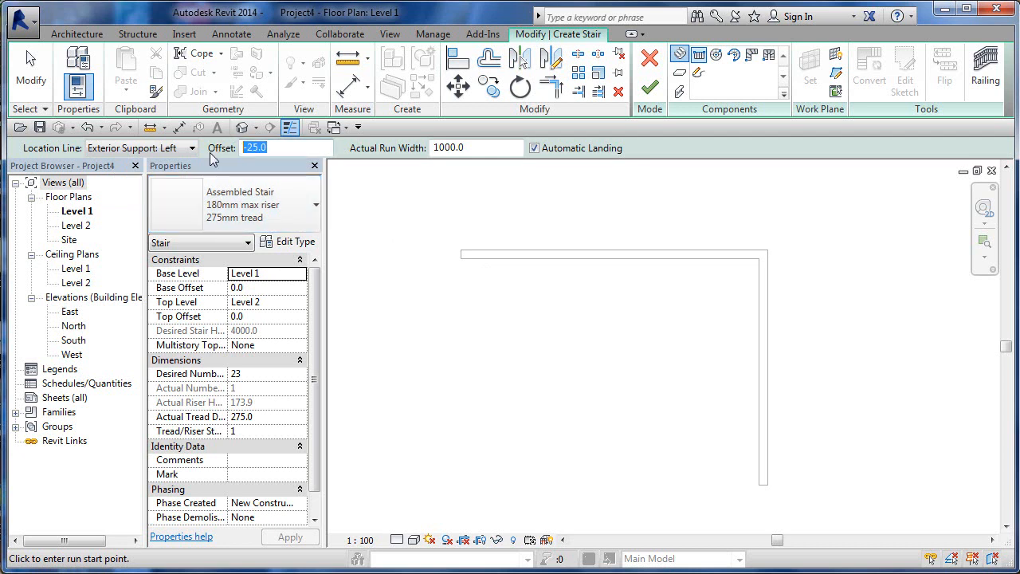
type("0.0")
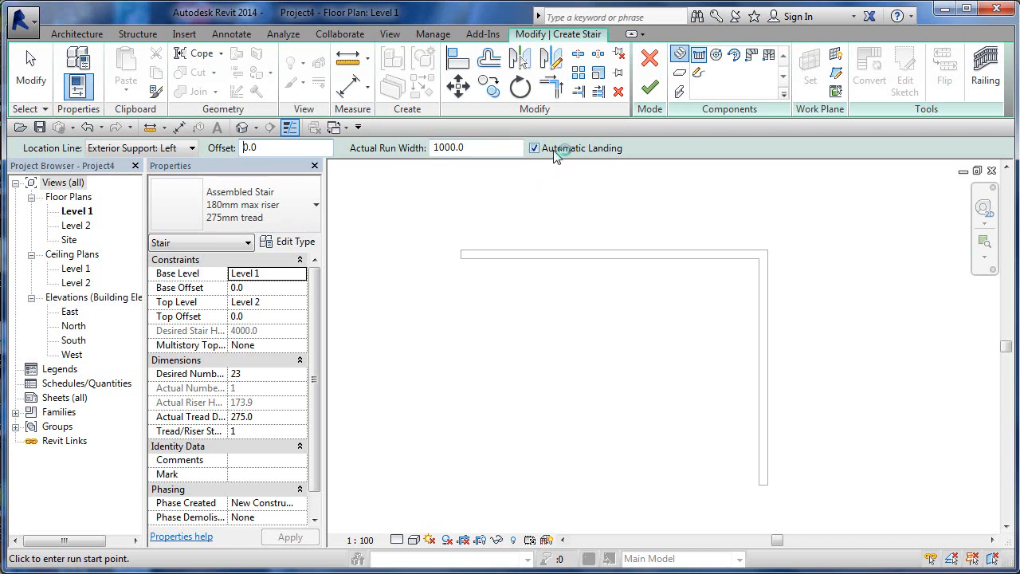
mouse_move(554, 264)
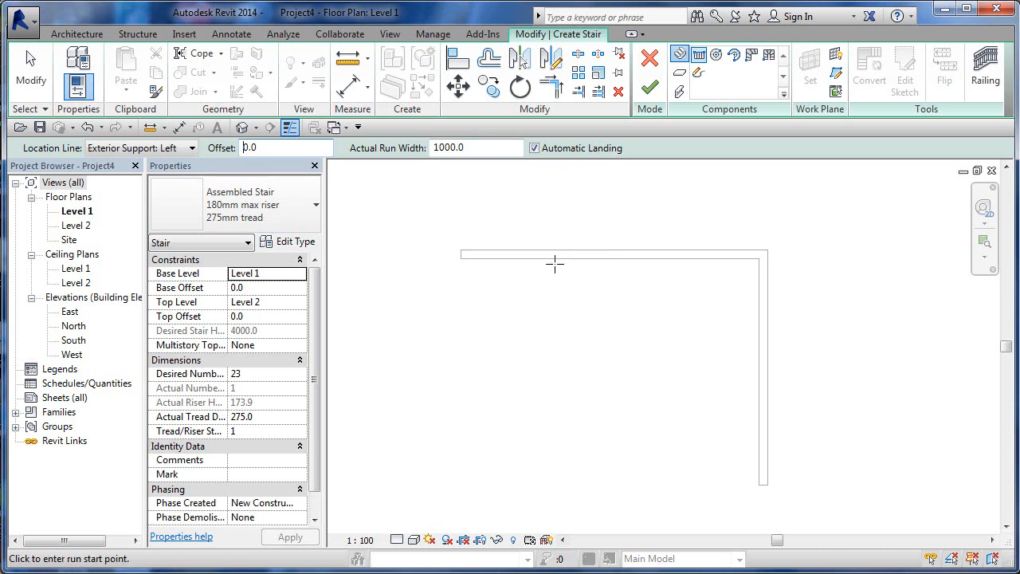
mouse_move(715, 285)
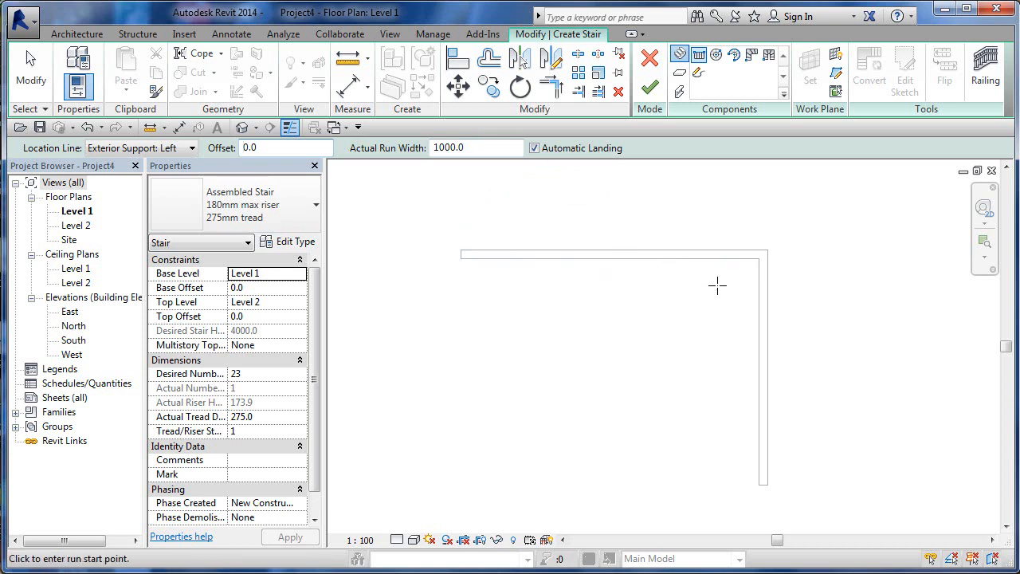
mouse_move(700, 54)
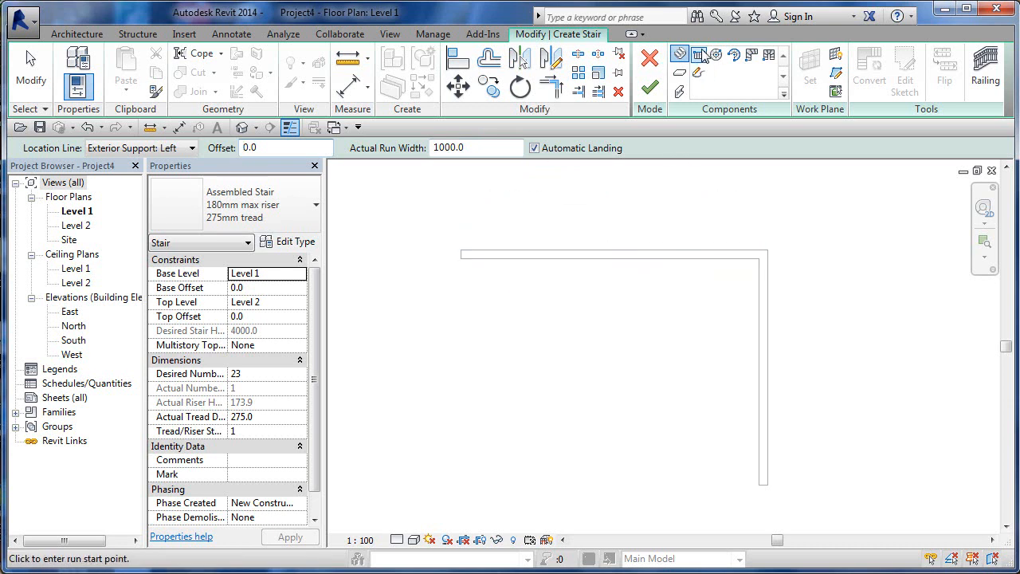
mouse_move(637, 254)
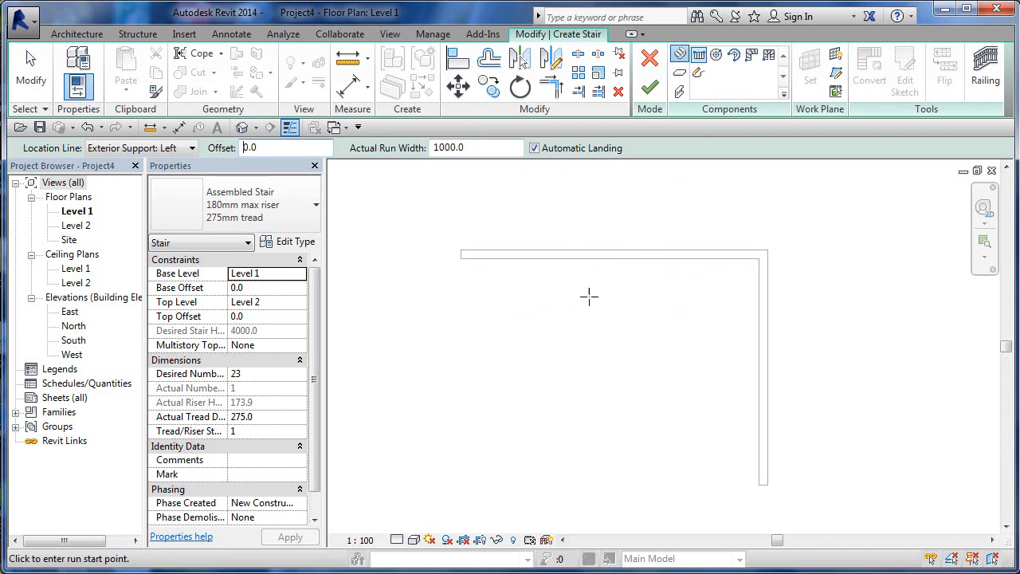
mouse_move(714, 72)
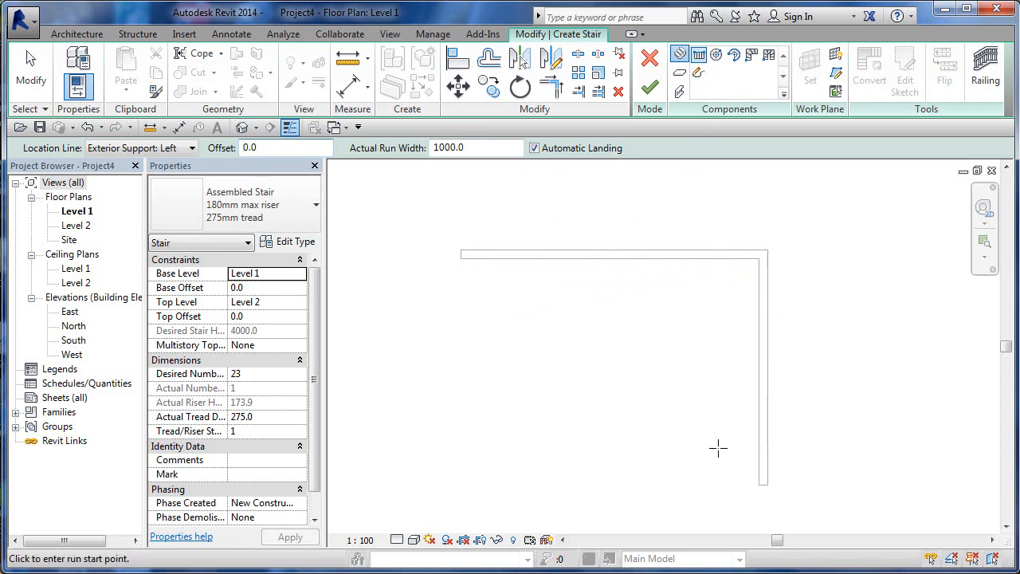
mouse_move(700, 121)
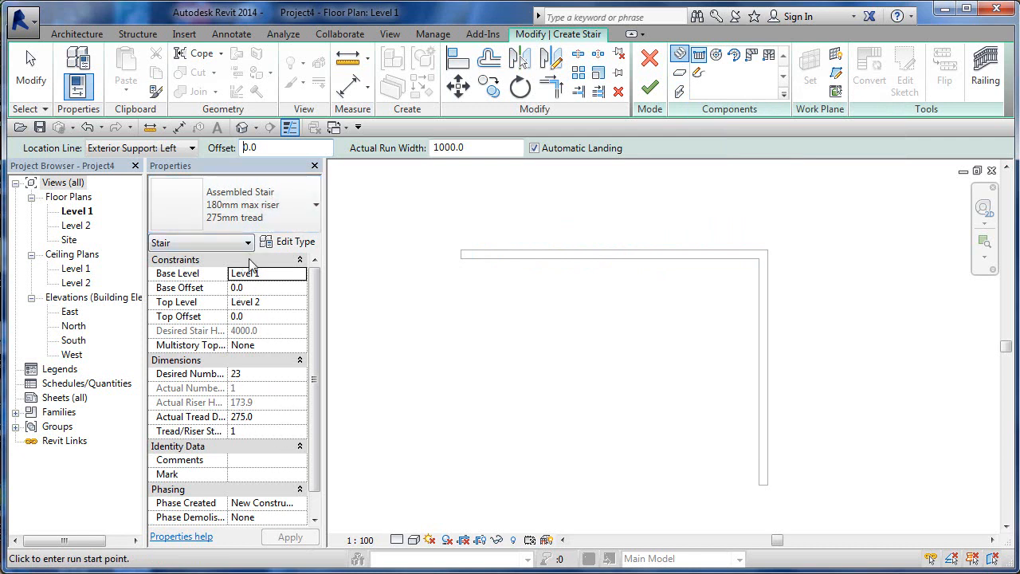
left_click(315, 204)
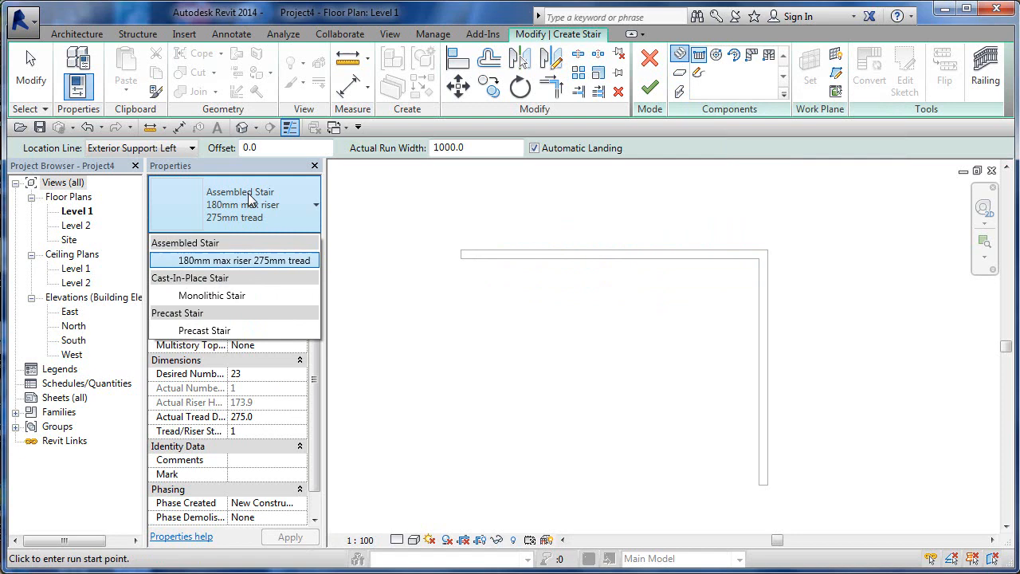
left_click(243, 259)
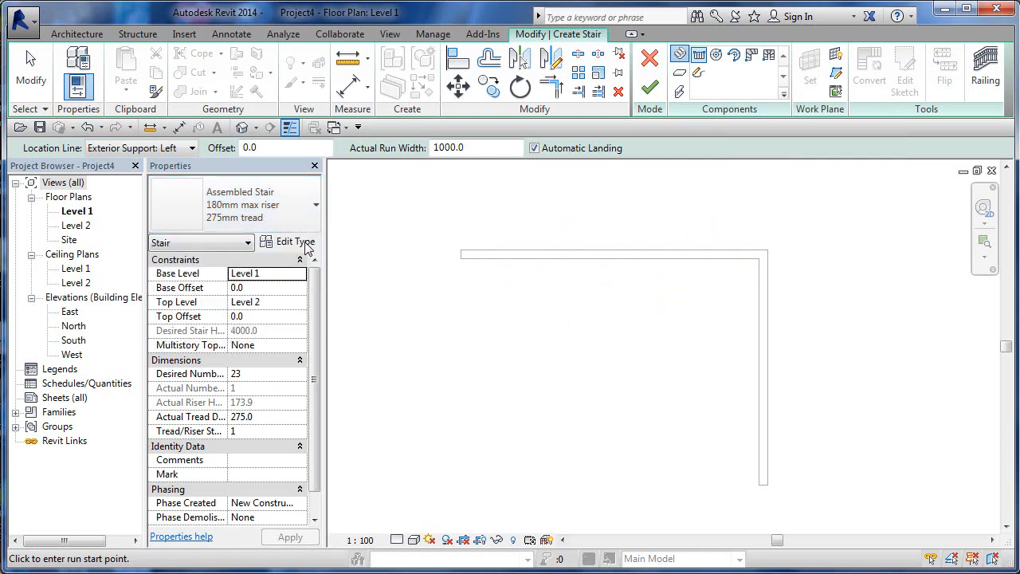
mouse_move(297, 241)
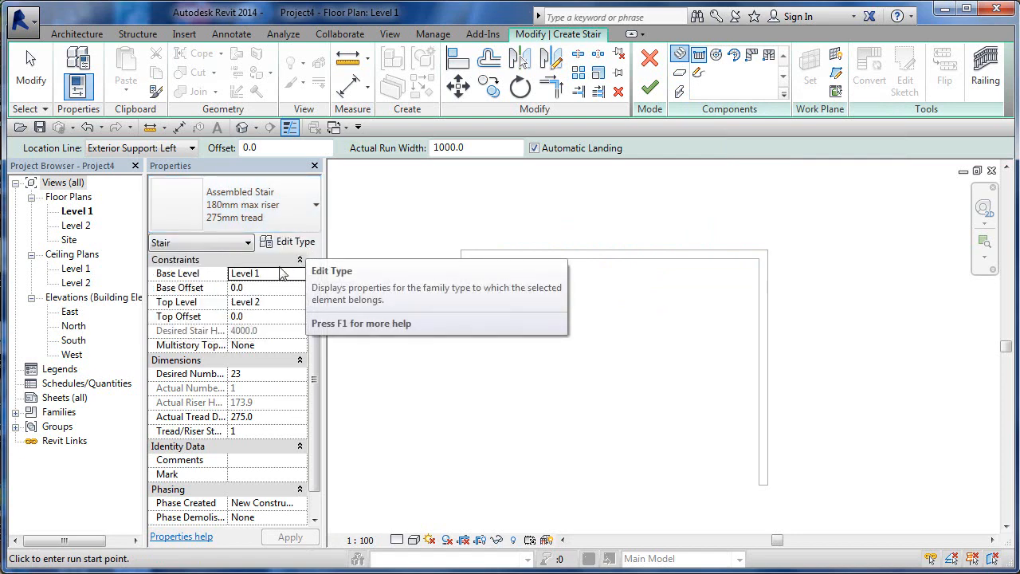
mouse_move(274, 311)
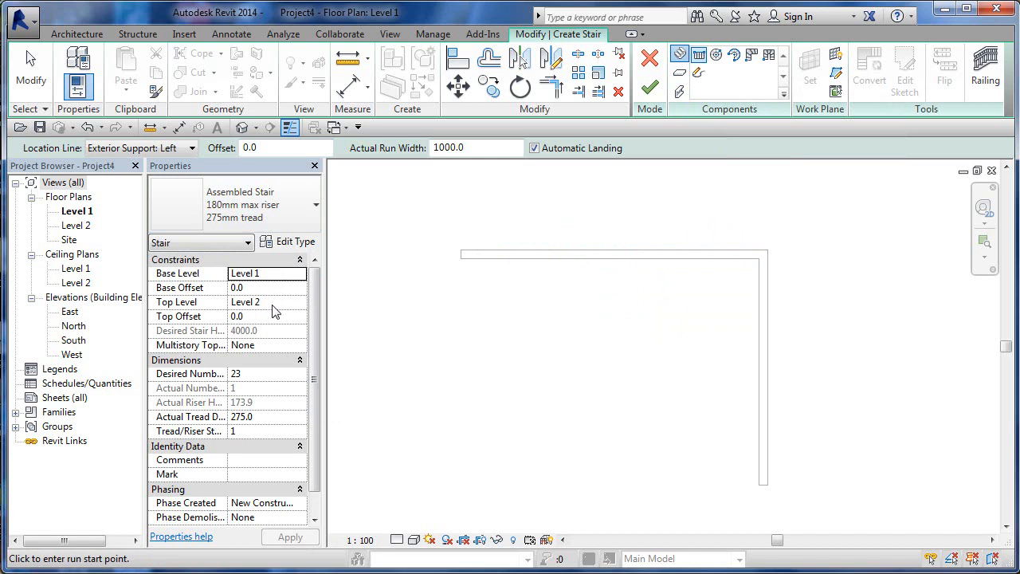
mouse_move(258, 376)
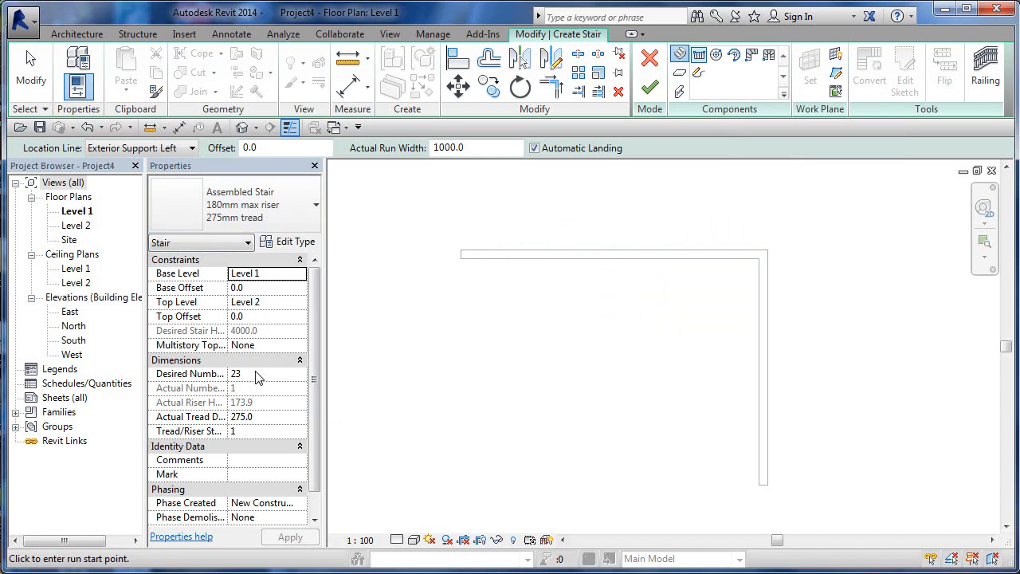
mouse_move(251, 383)
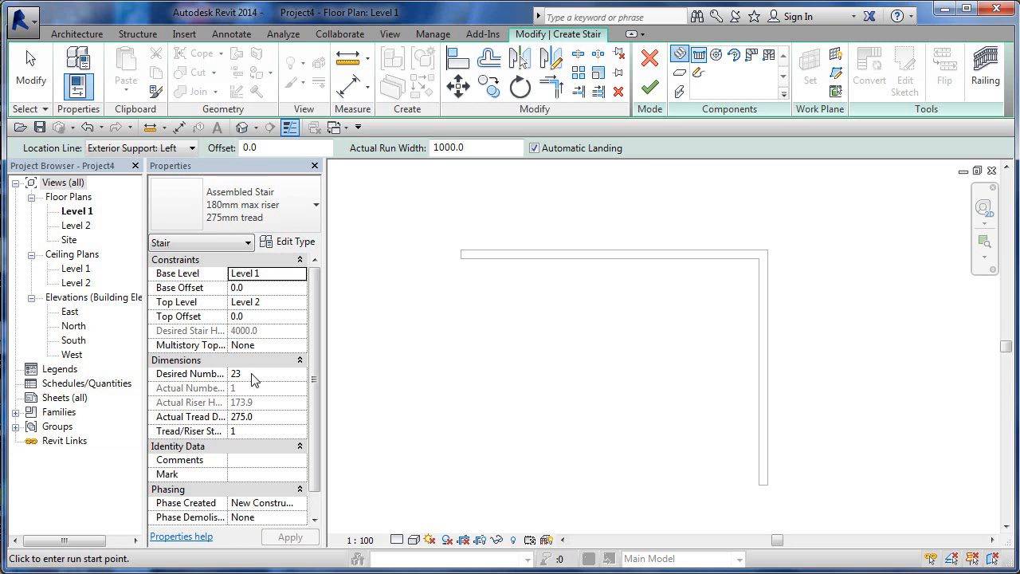
mouse_move(275, 421)
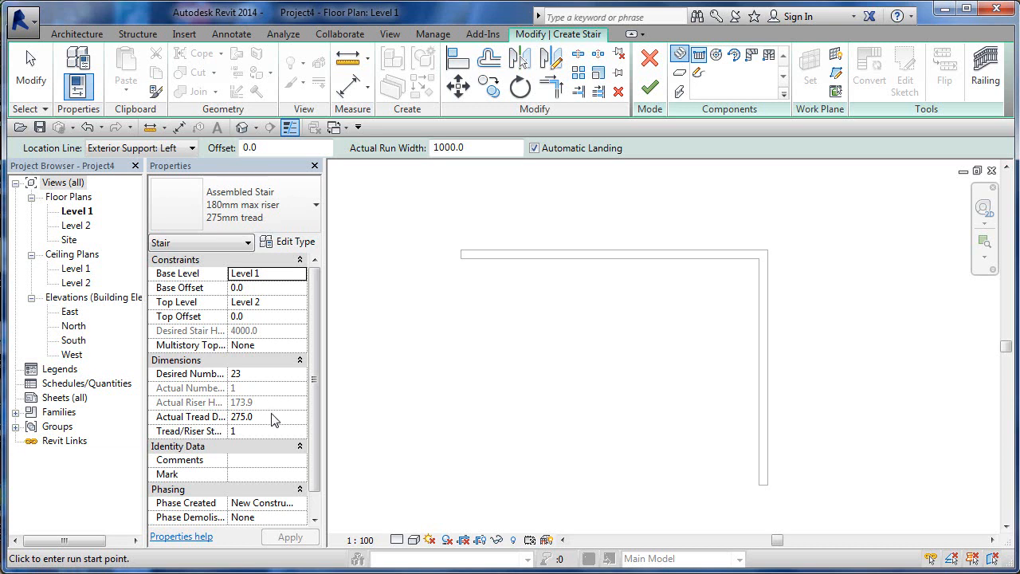
mouse_move(264, 408)
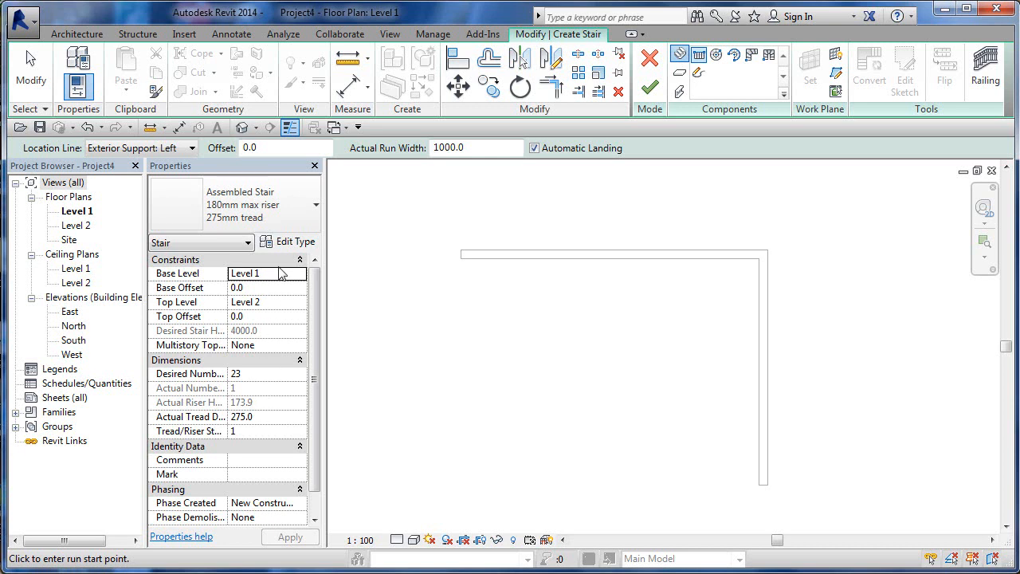
mouse_move(284, 402)
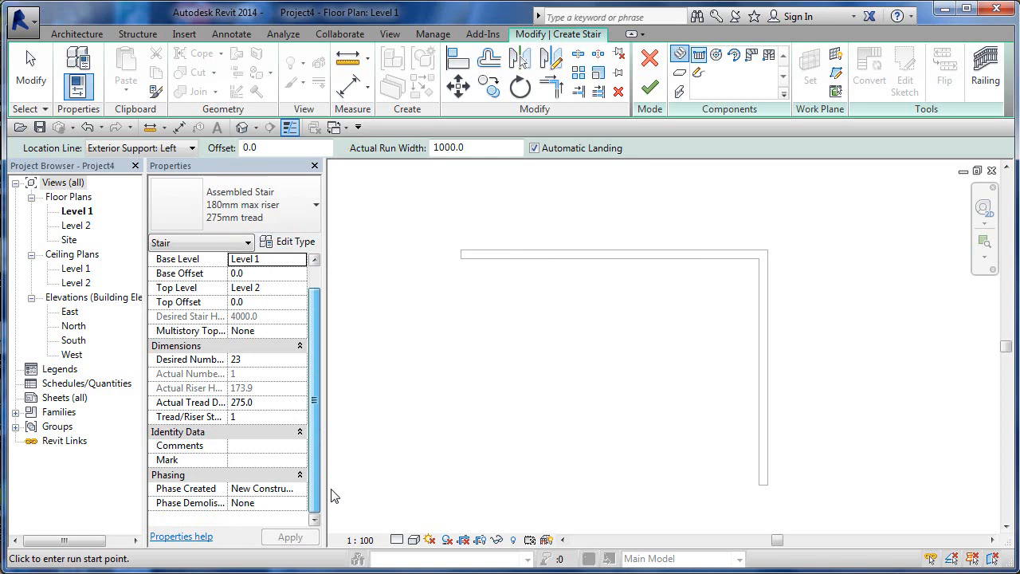
scroll("up", 3)
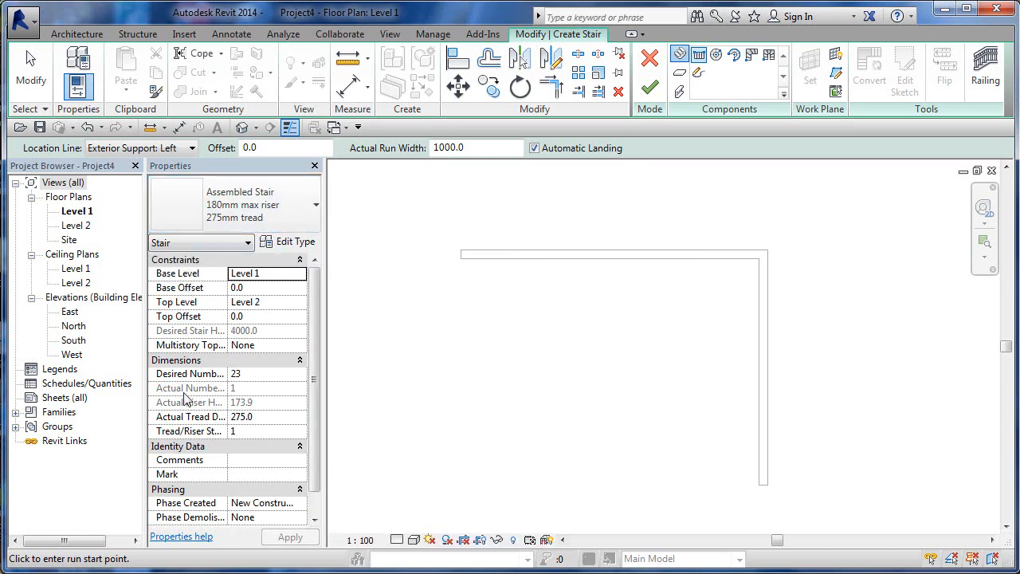
mouse_move(271, 443)
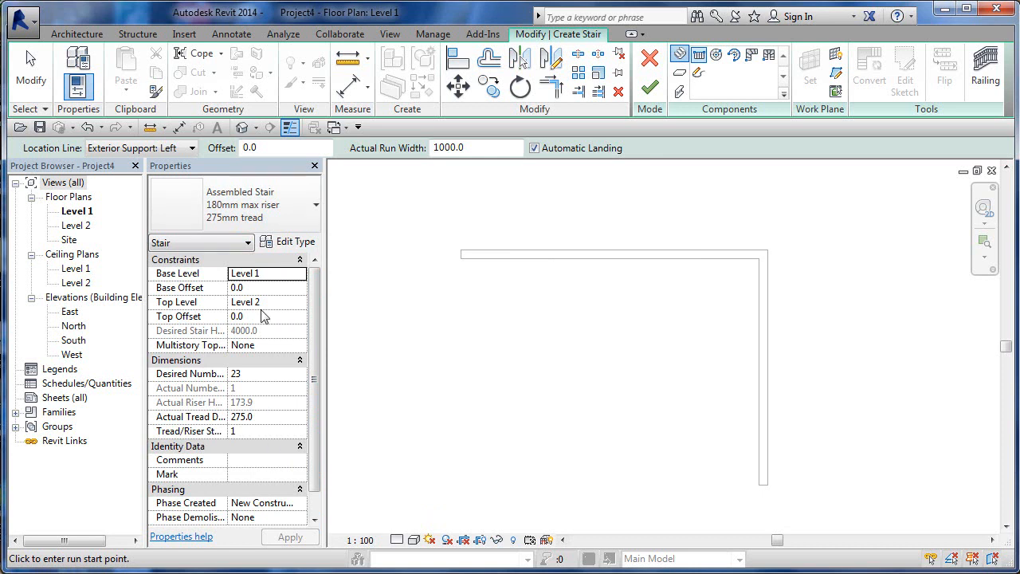
mouse_move(621, 141)
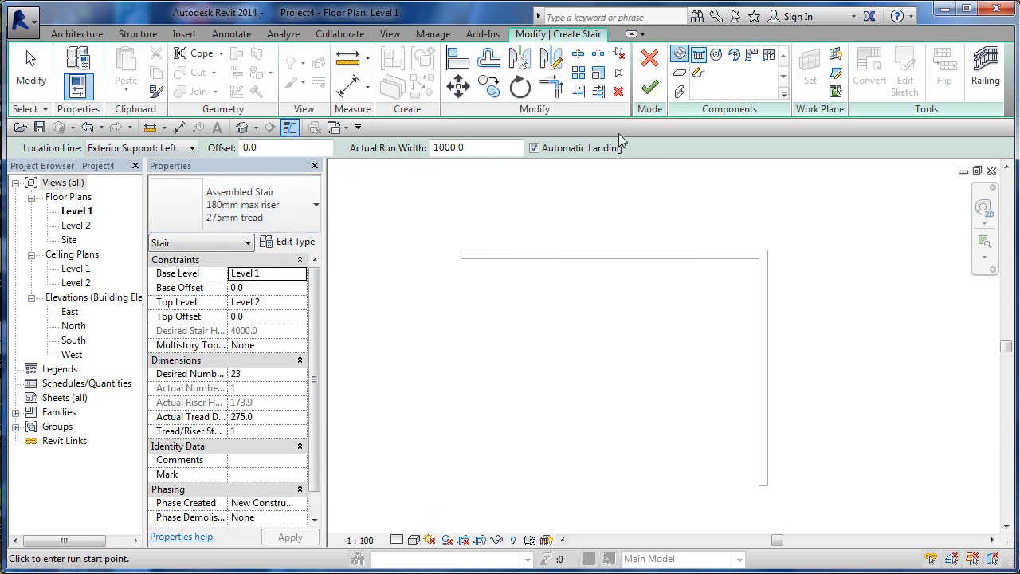
mouse_move(605, 295)
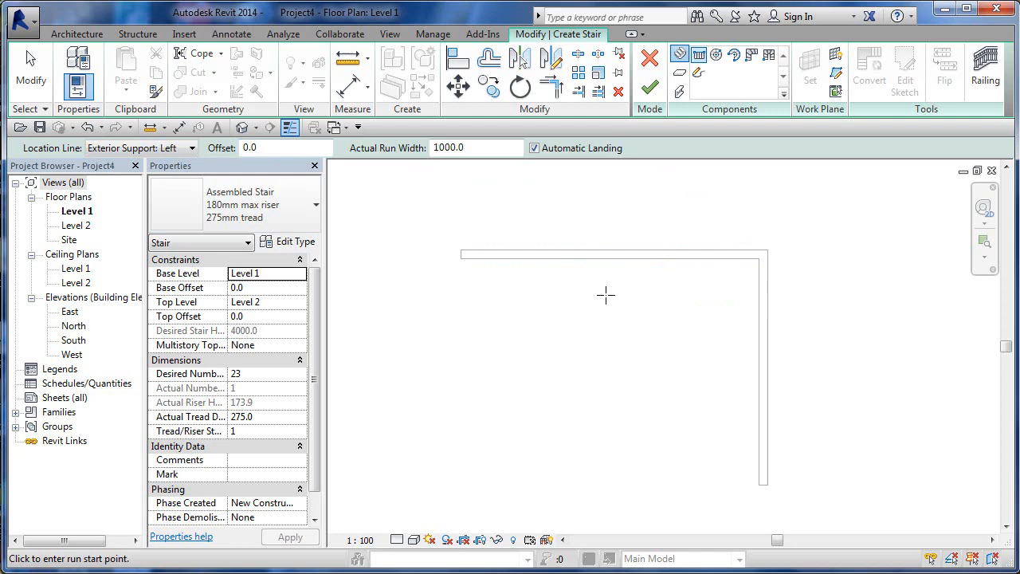
Step: Draw the first 12-riser run rightward along the top wall from its corner
left_click(575, 261)
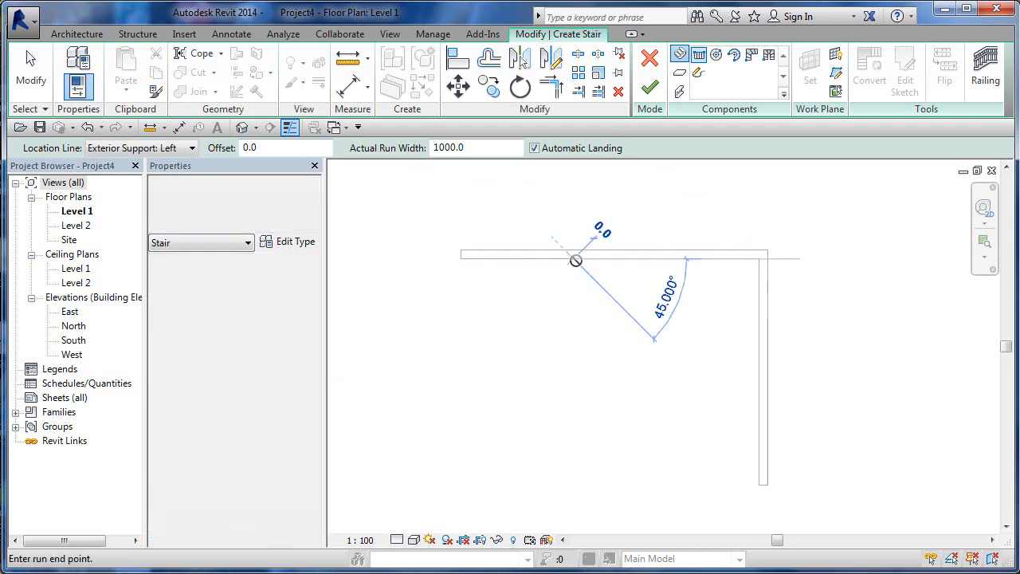
left_click(698, 263)
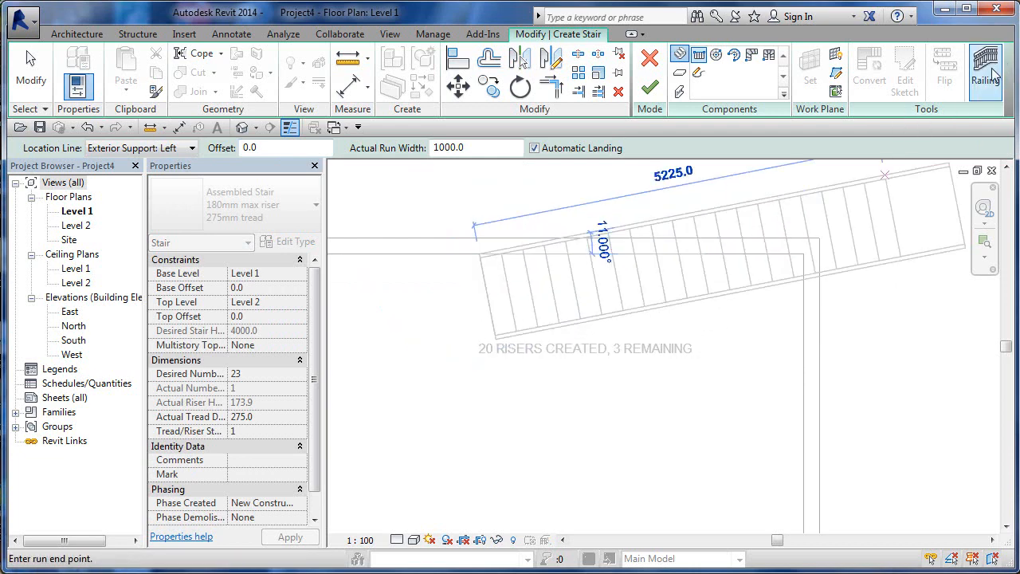
mouse_move(985, 72)
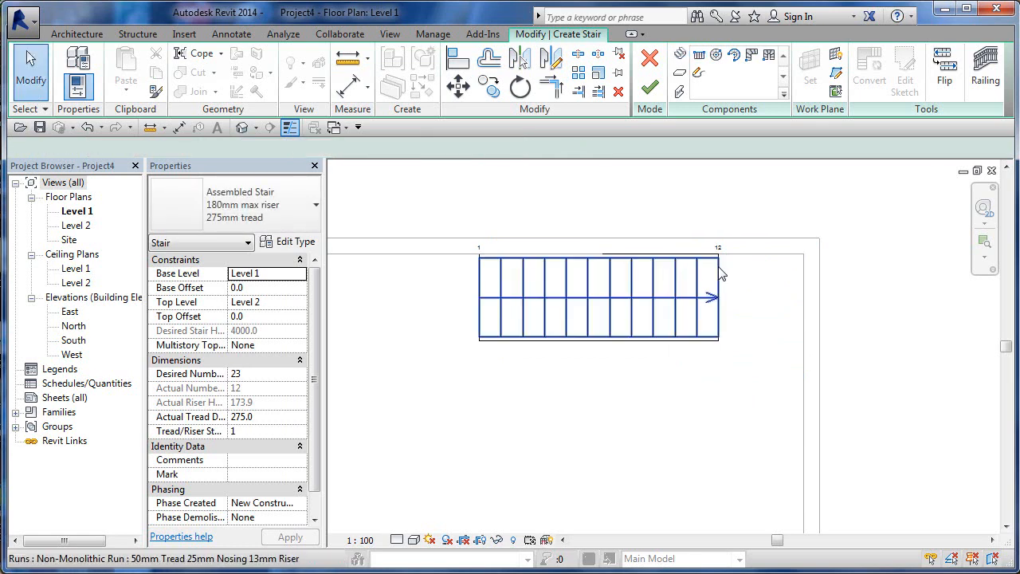
left_click(753, 301)
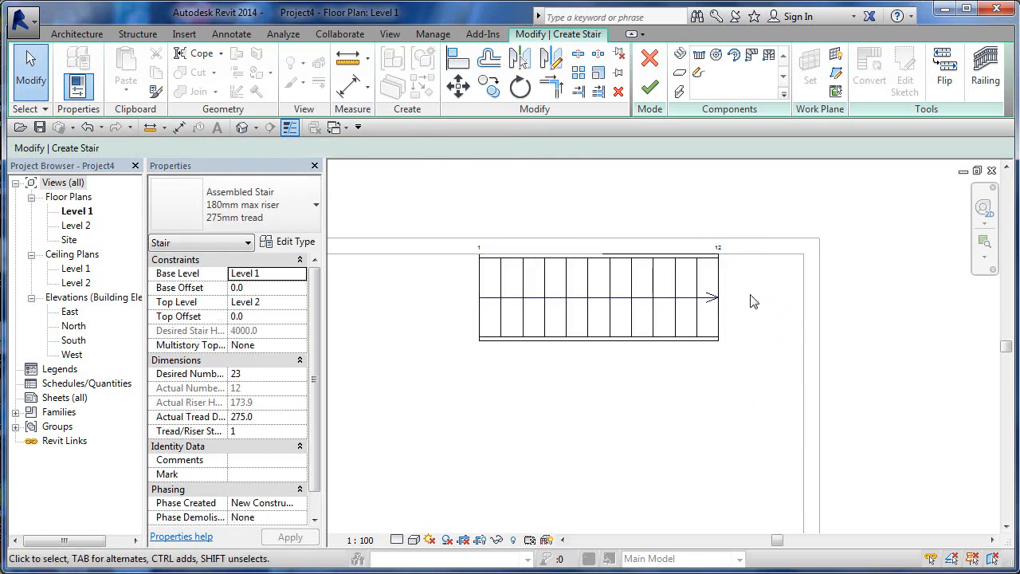
mouse_move(679, 54)
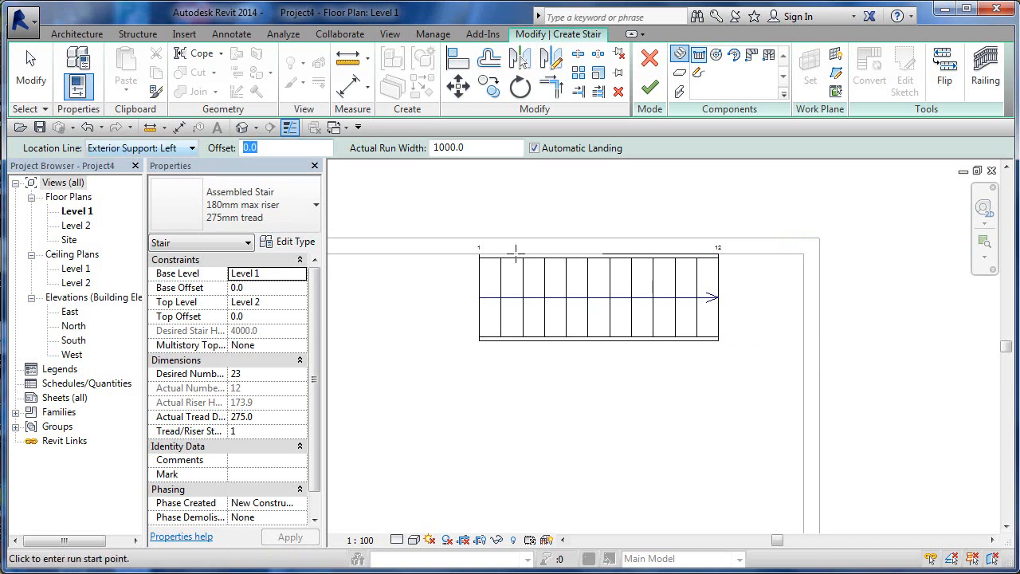
mouse_move(800, 303)
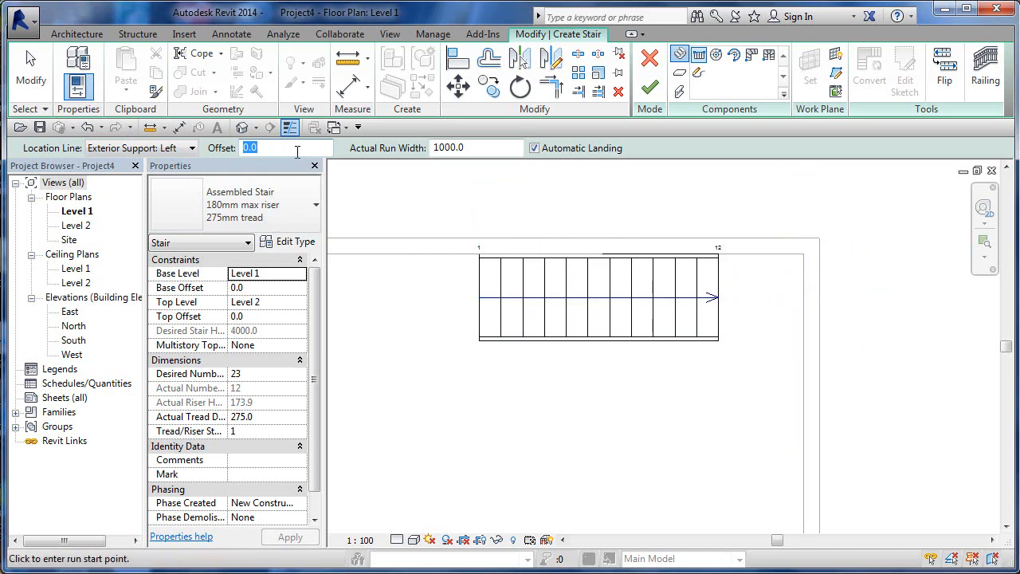
mouse_move(450, 256)
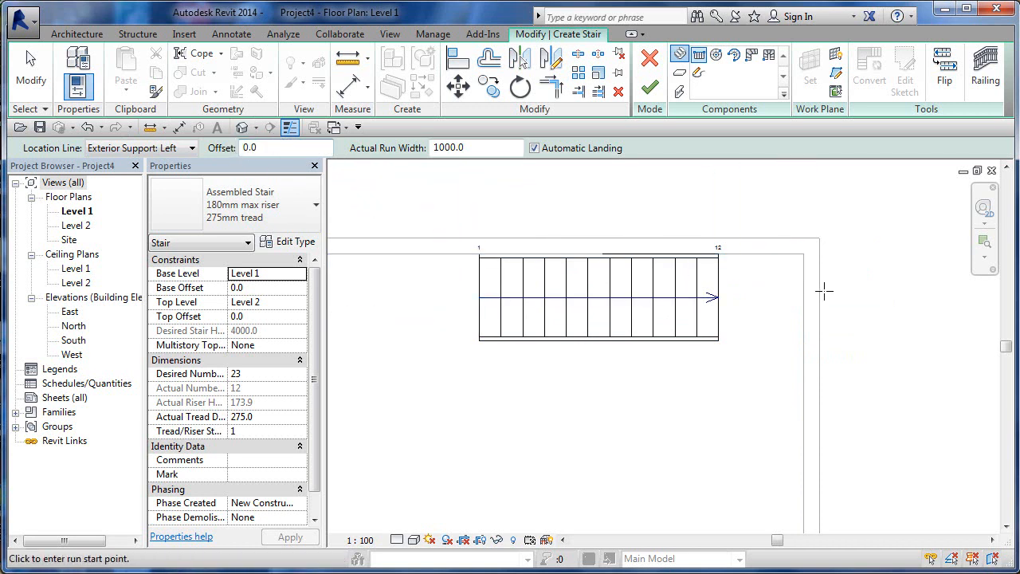
mouse_move(804, 341)
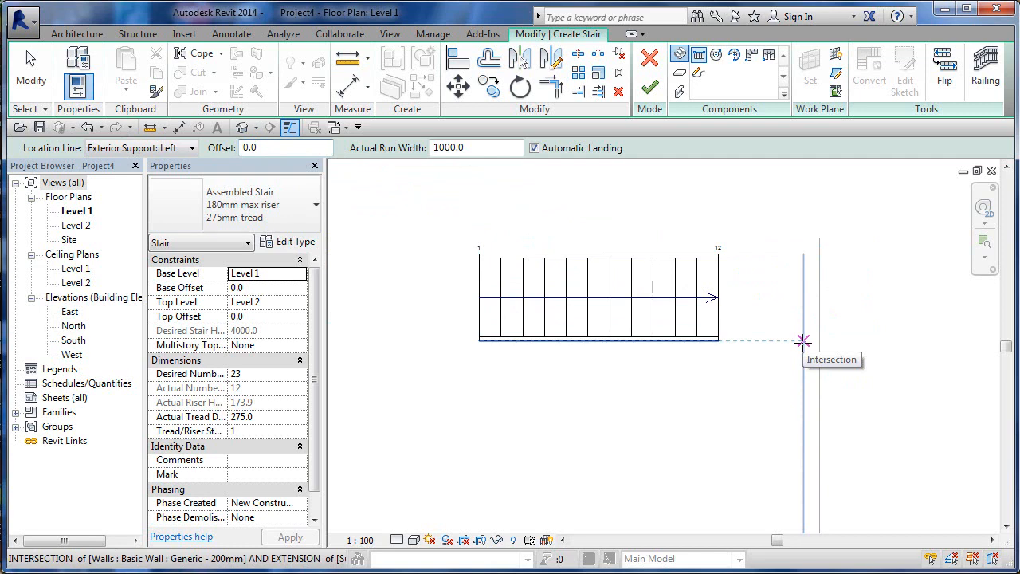
Step: Draw the second seven-riser run down the right wall from the wall intersection
left_click(803, 341)
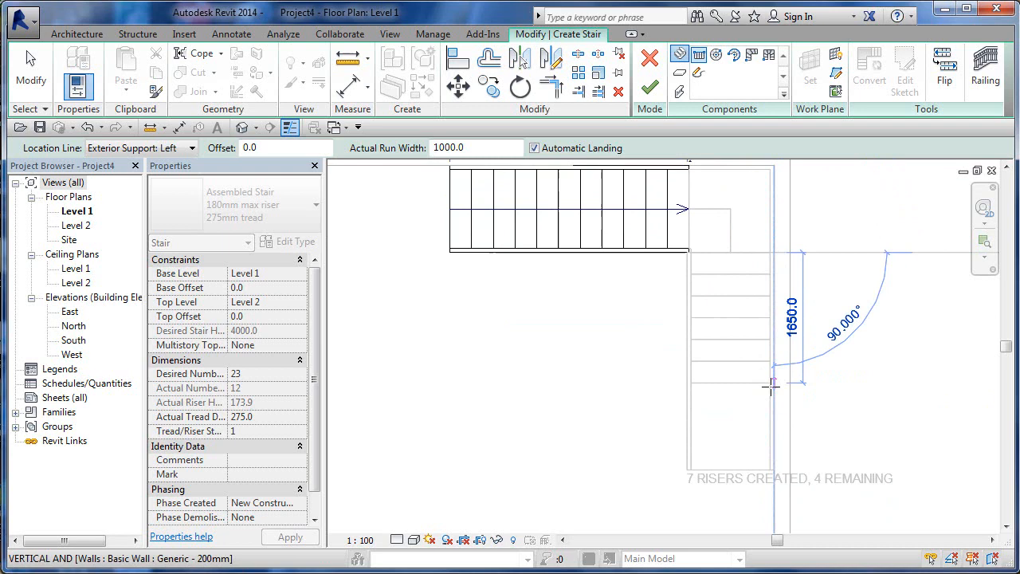
left_click(768, 387)
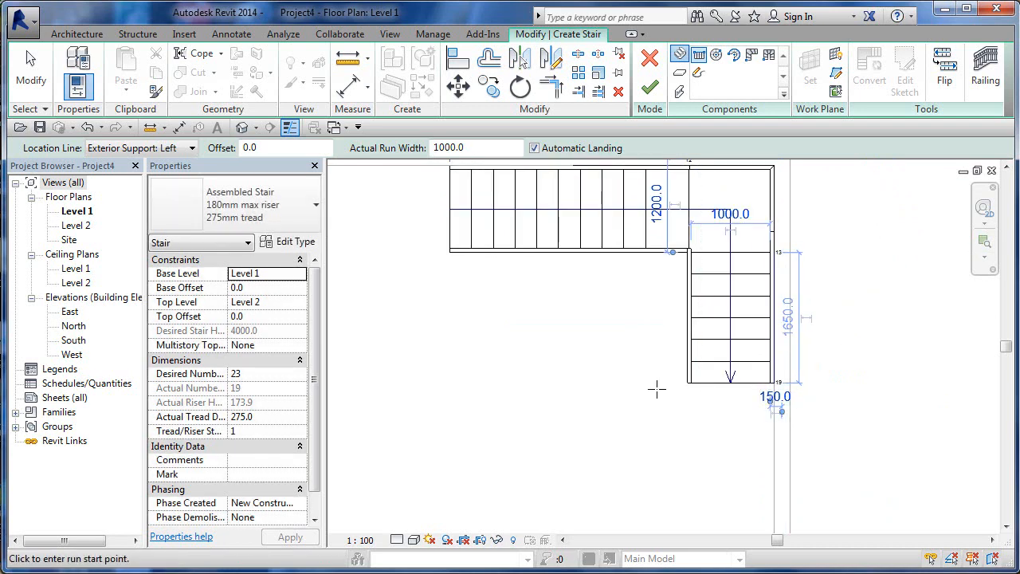
mouse_move(660, 480)
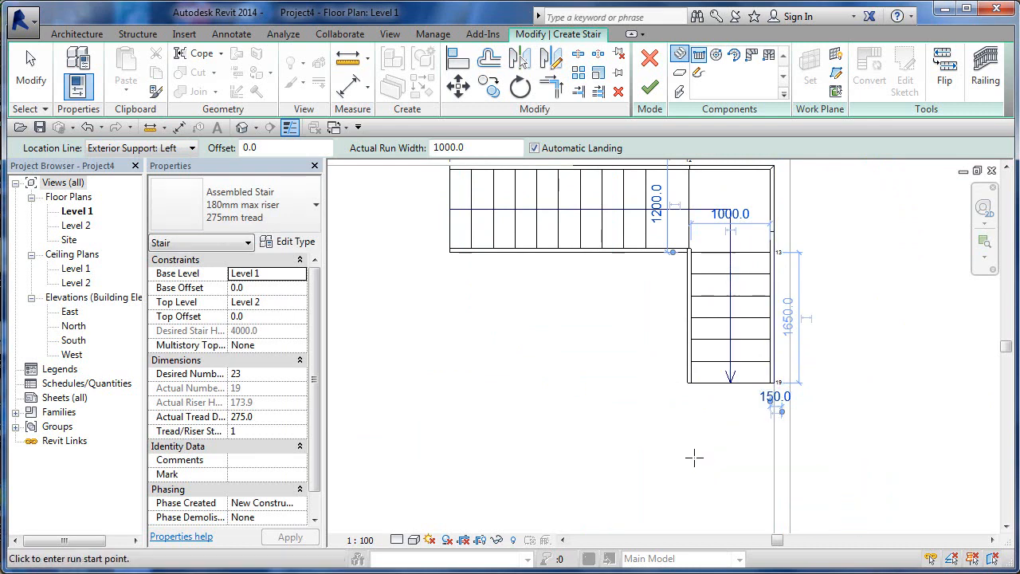
left_click(191, 146)
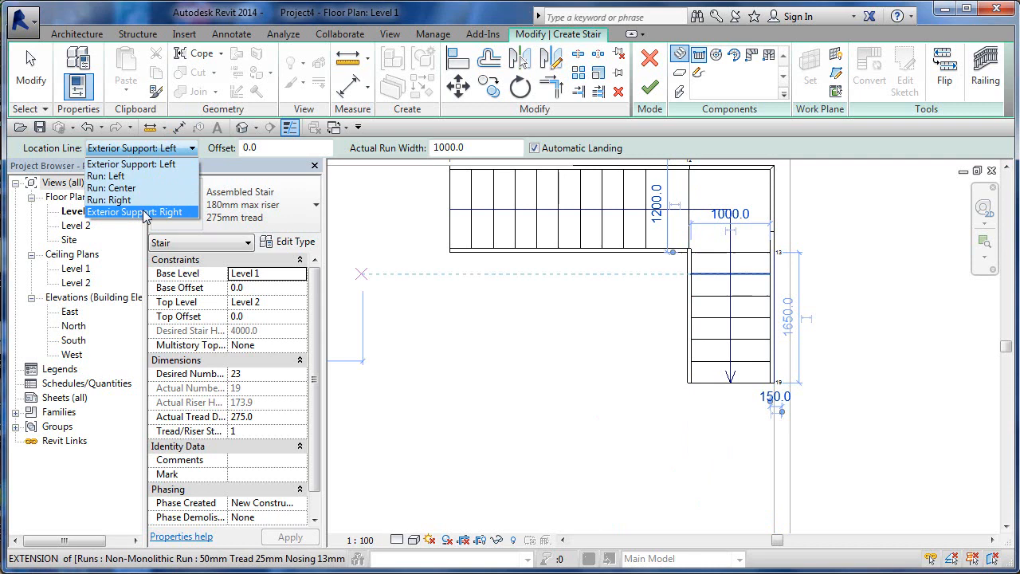
Step: Switch the location line to Exterior Support: Right for the final leftward run
left_click(136, 212)
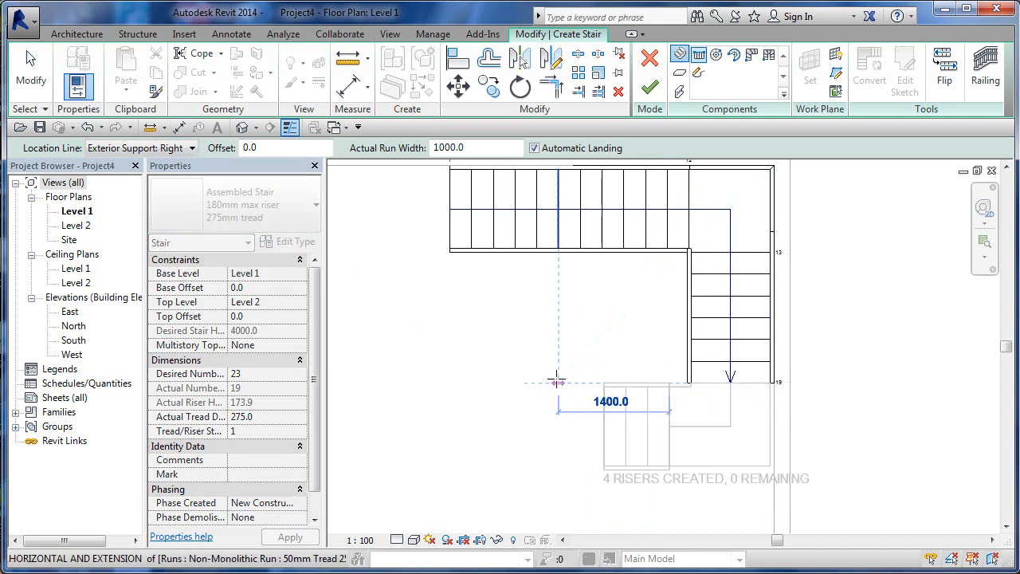
mouse_move(513, 383)
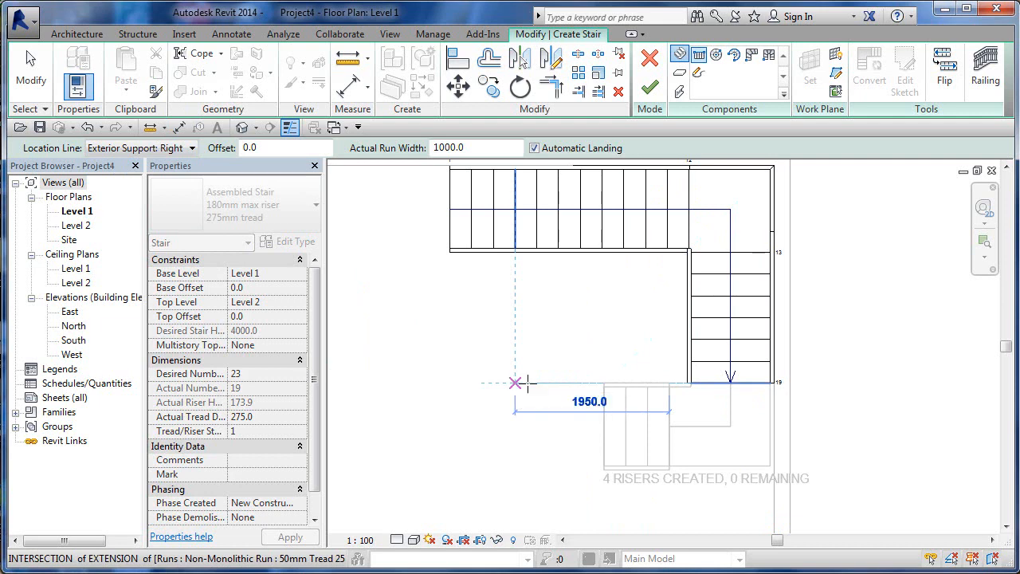
mouse_move(599, 383)
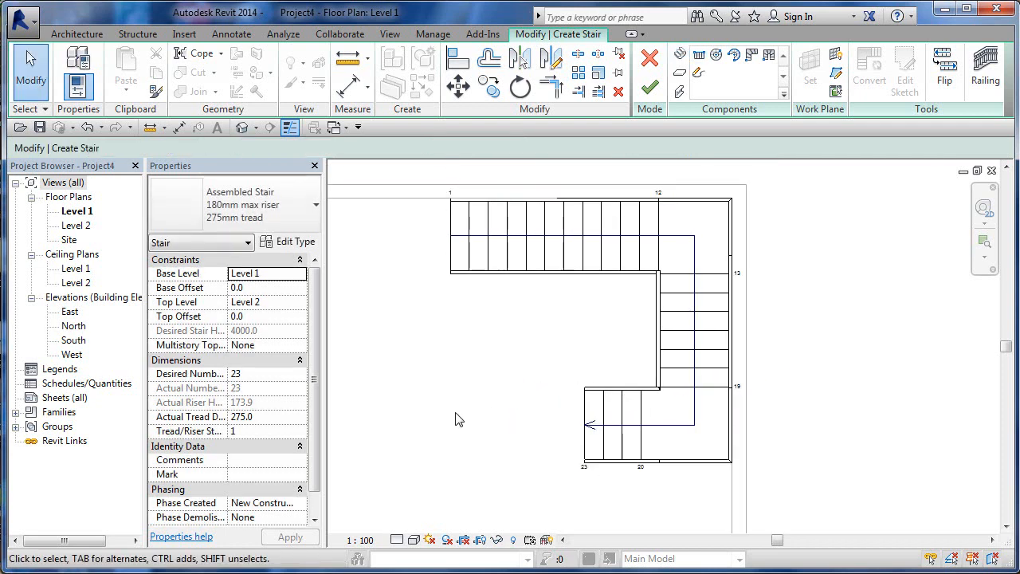
Step: Choose 900mm Pipe as the stair railing type, positioned on treads, and confirm
left_click(630, 242)
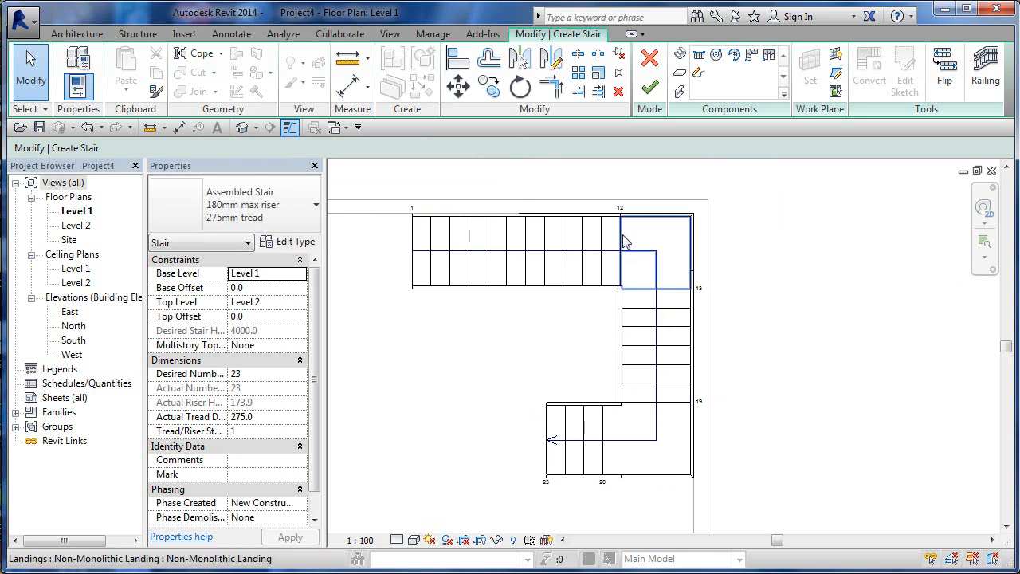
mouse_move(651, 88)
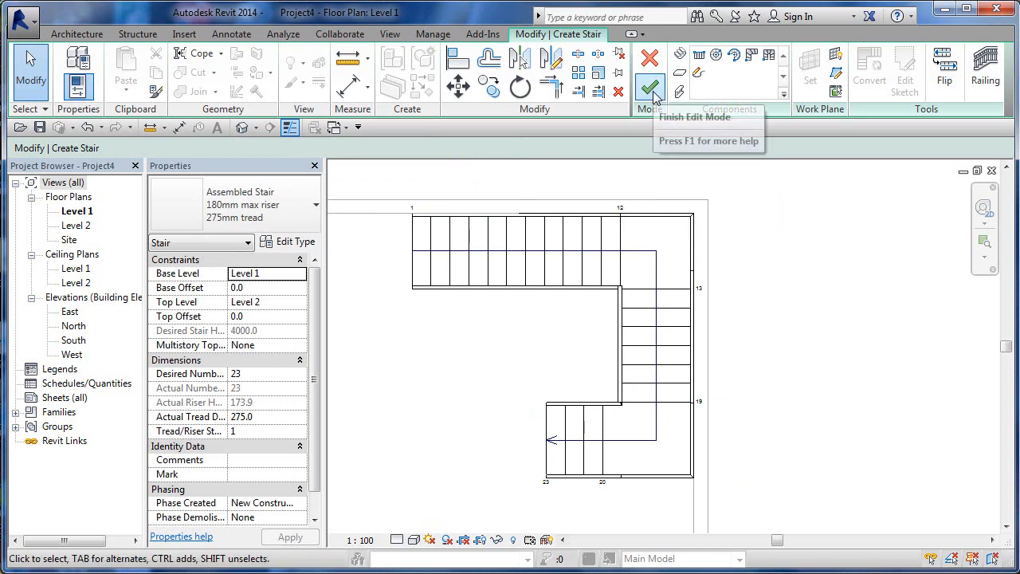
mouse_move(220, 128)
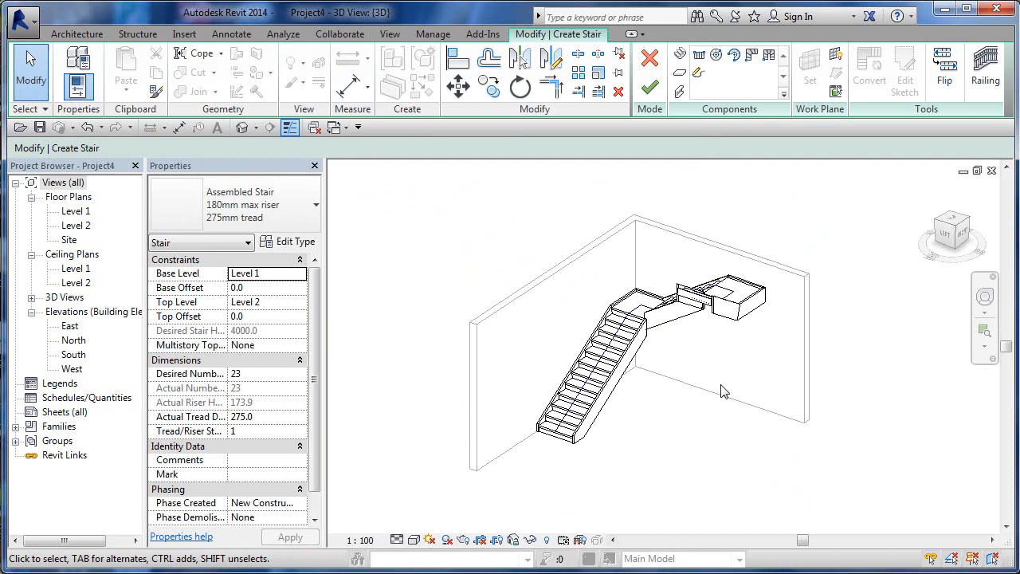
mouse_move(984, 67)
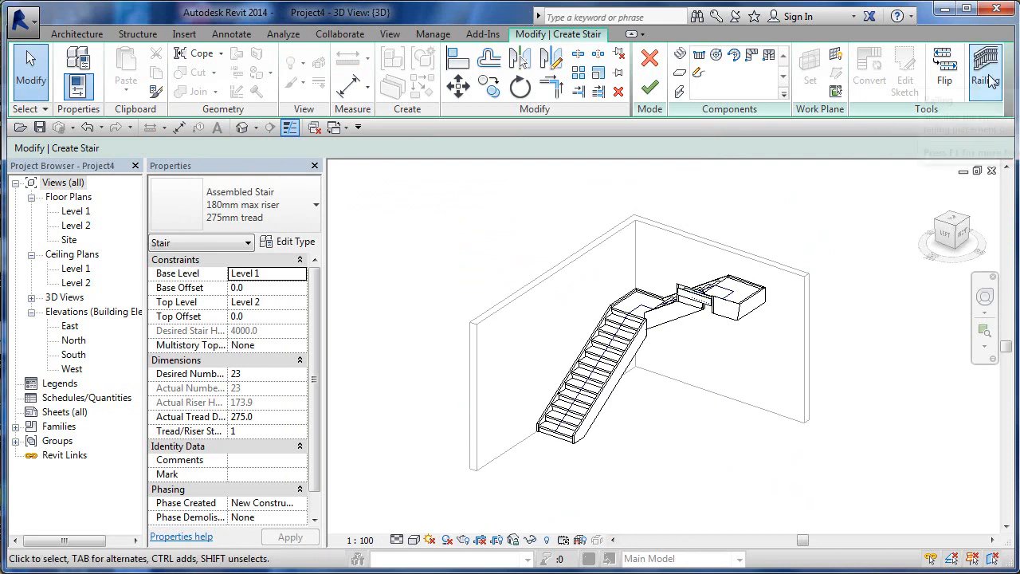
left_click(984, 67)
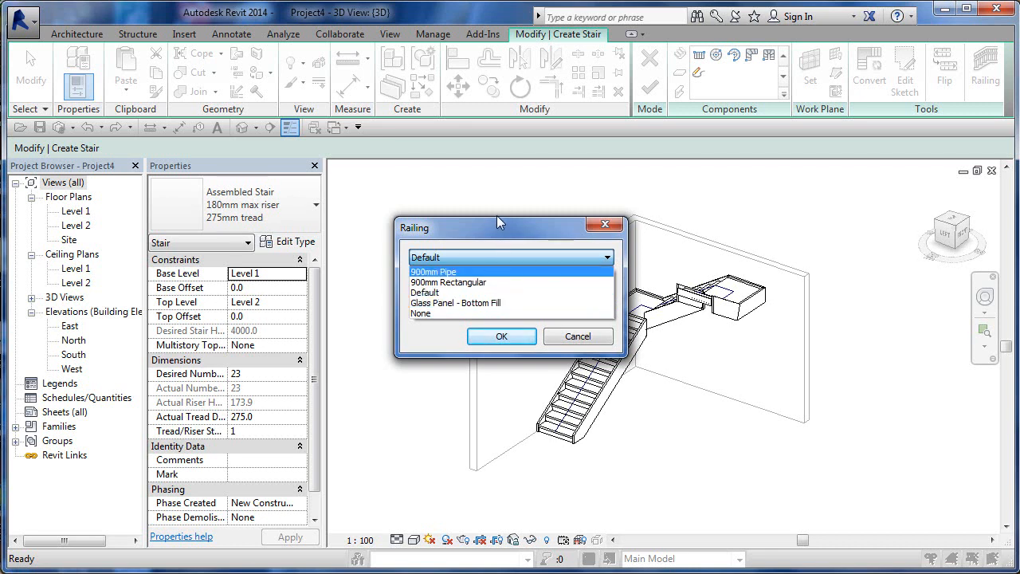
left_click(424, 293)
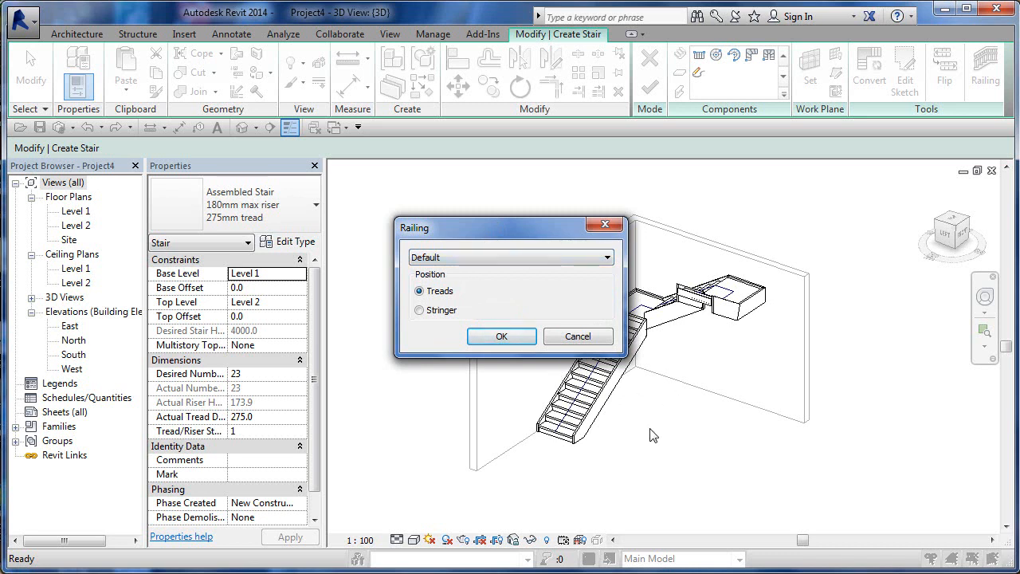
mouse_move(497, 247)
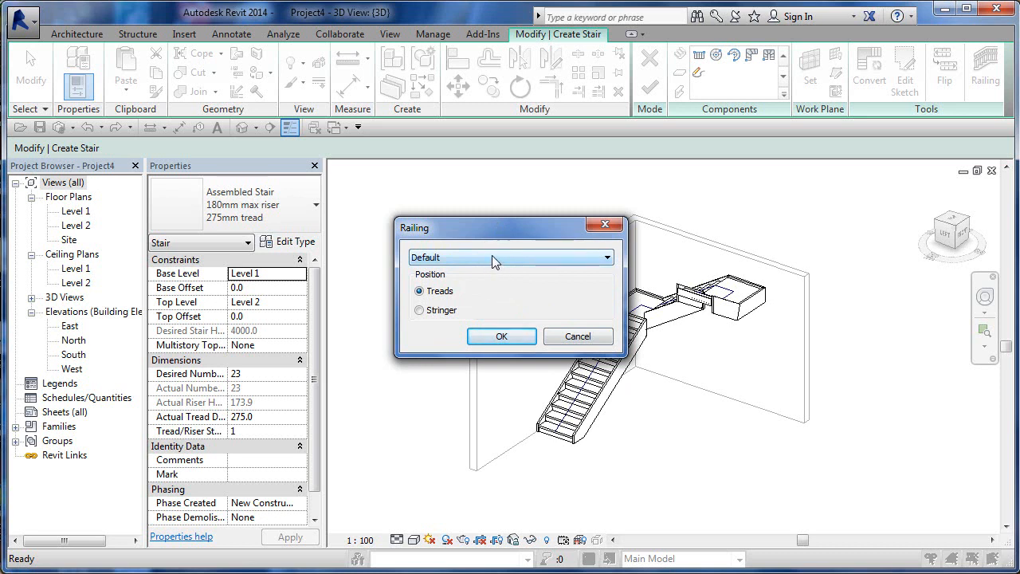
mouse_move(455, 319)
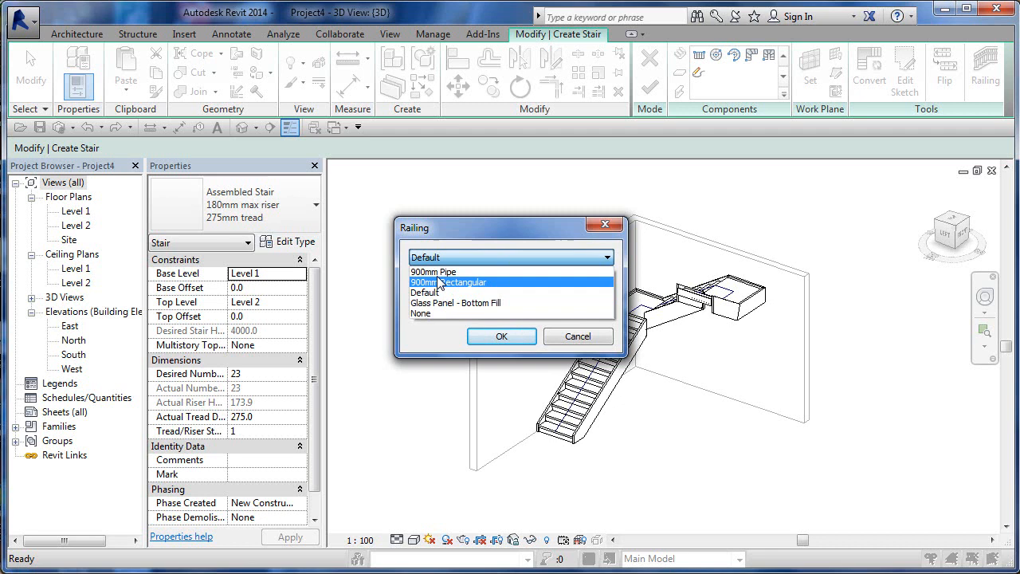
left_click(433, 271)
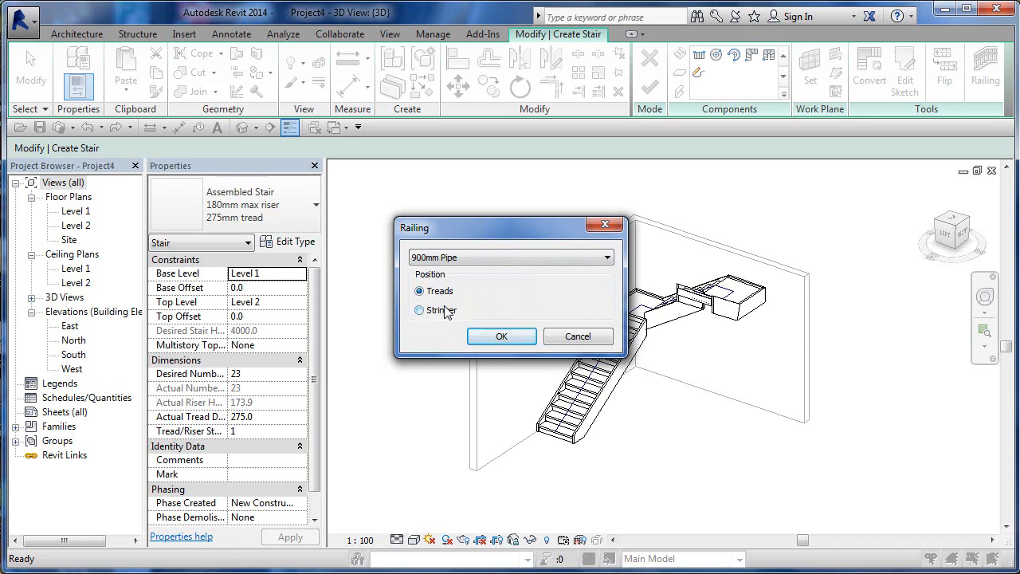
left_click(500, 334)
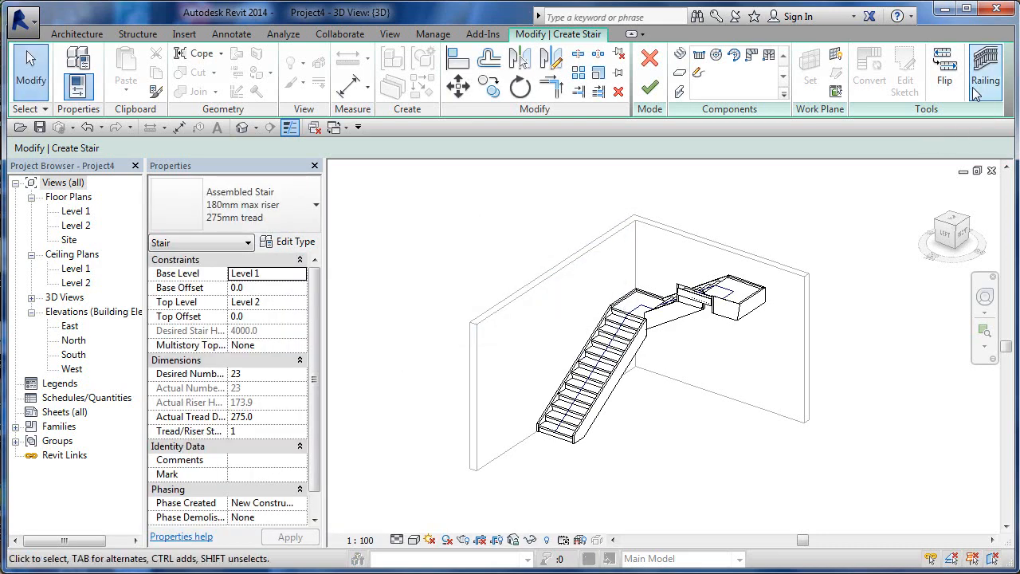
Step: Flip the stair's climbing direction and flip it back to the original
left_click(944, 70)
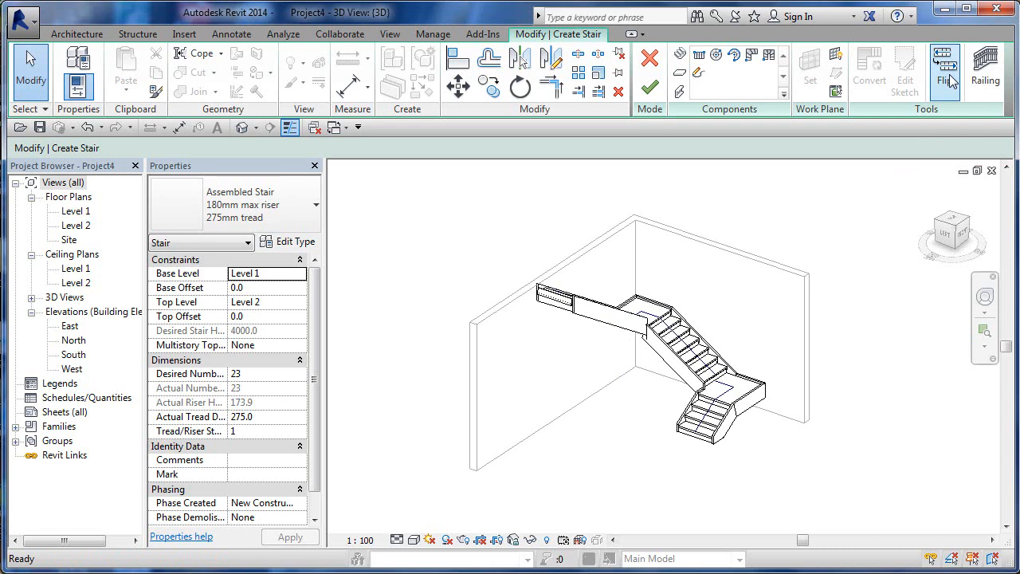
left_click(944, 64)
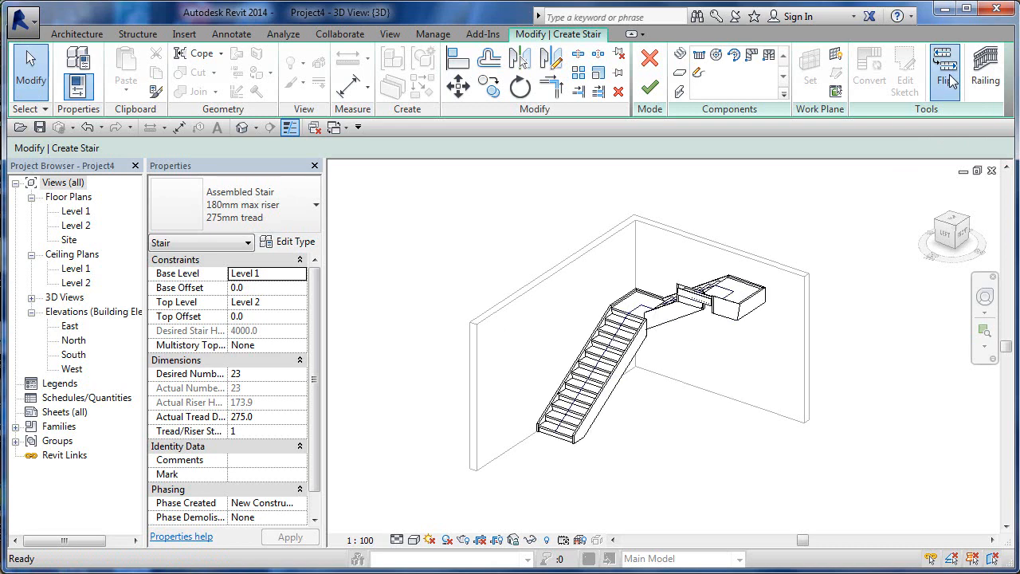
mouse_move(852, 94)
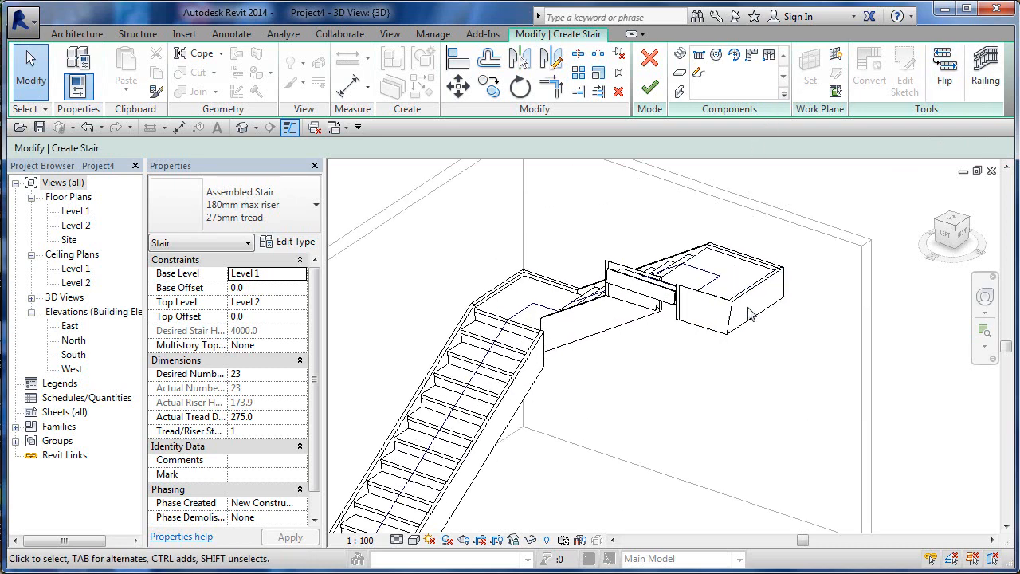
Step: Inspect the lower run and the 50mm stringers at the landing edges in shaded 3D
left_click(749, 305)
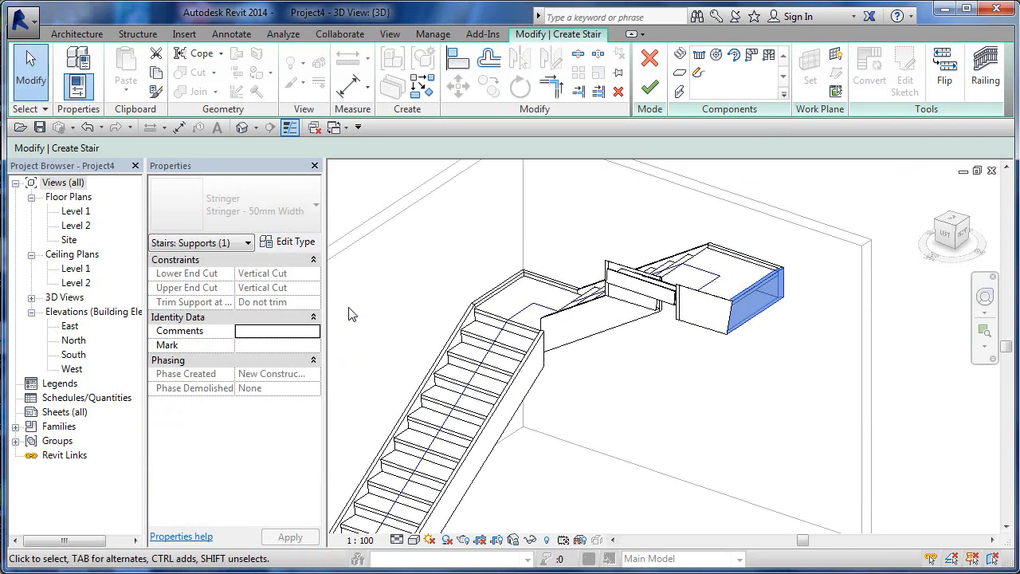
mouse_move(661, 359)
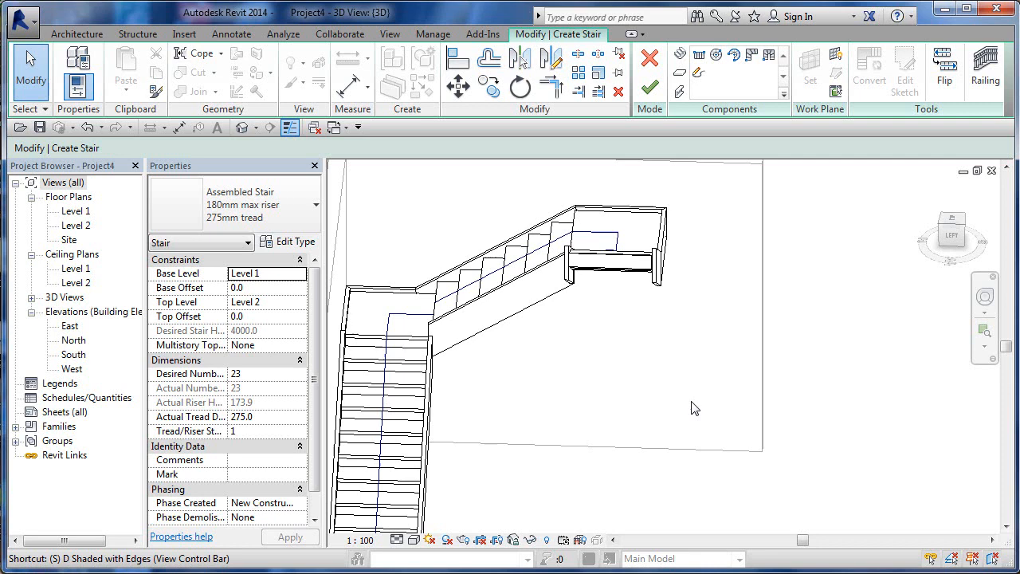
left_click_drag(693, 407, 612, 446)
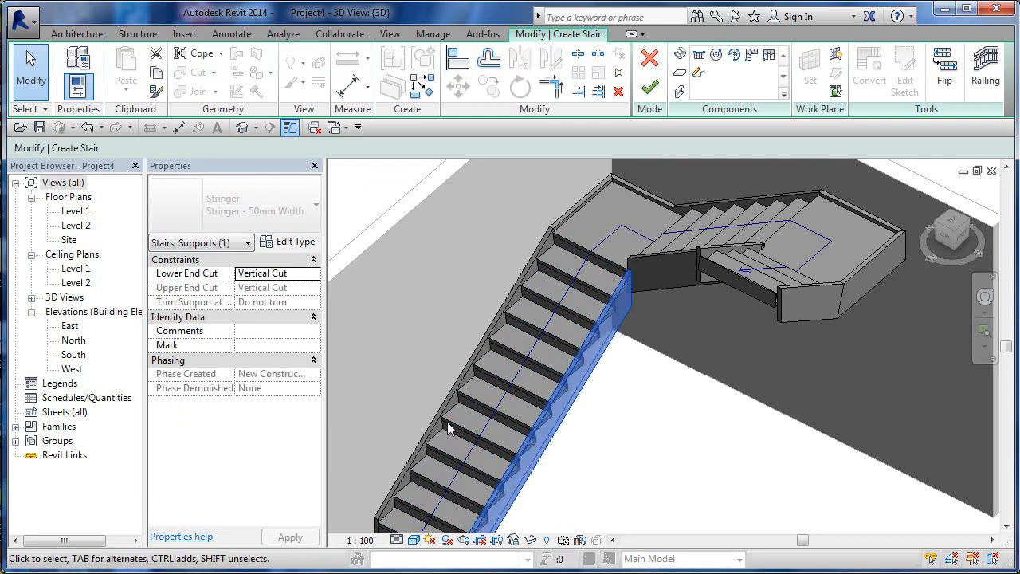
left_click(550, 375)
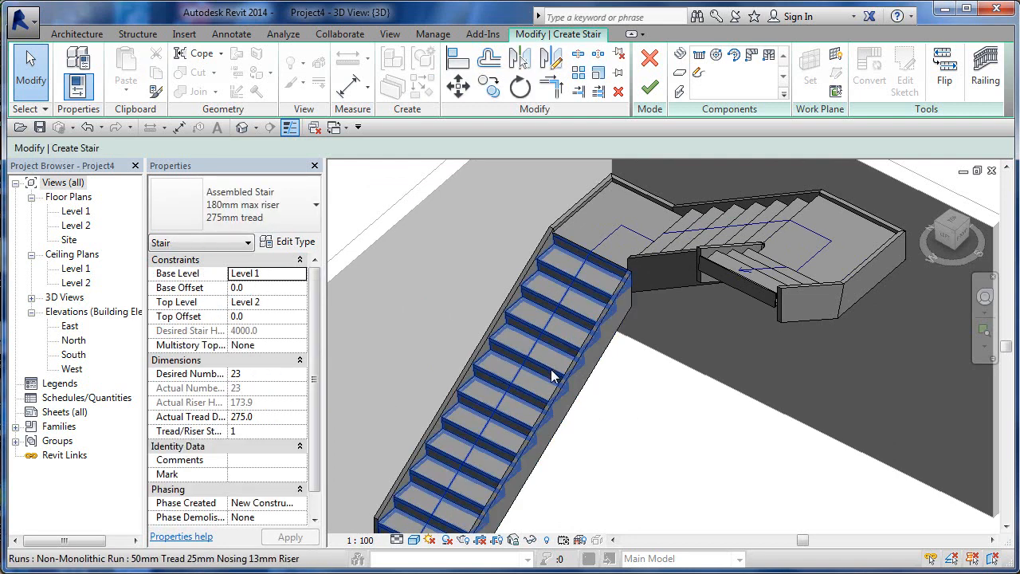
left_click(554, 374)
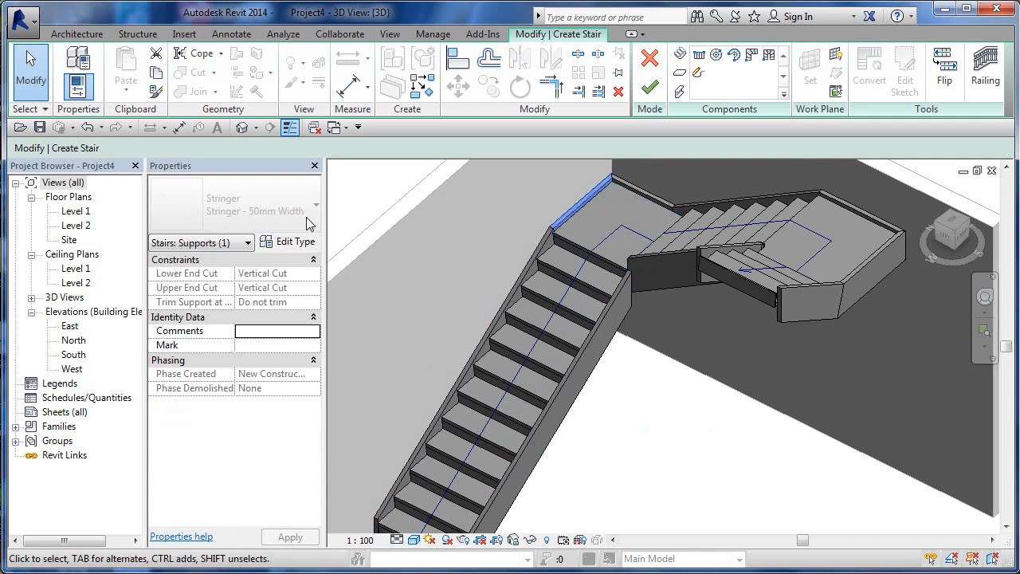
mouse_move(800, 355)
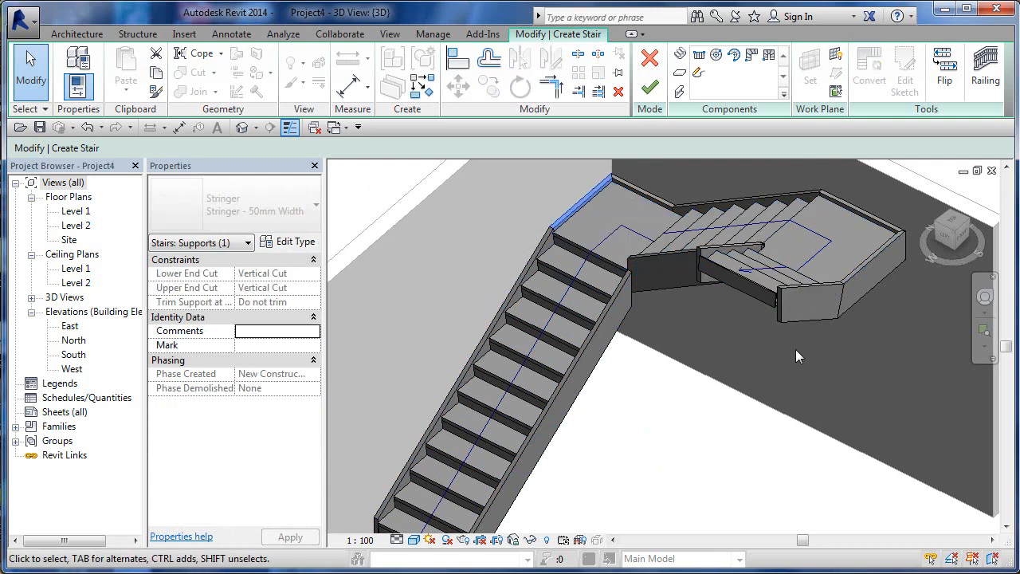
left_click_drag(797, 353, 742, 337)
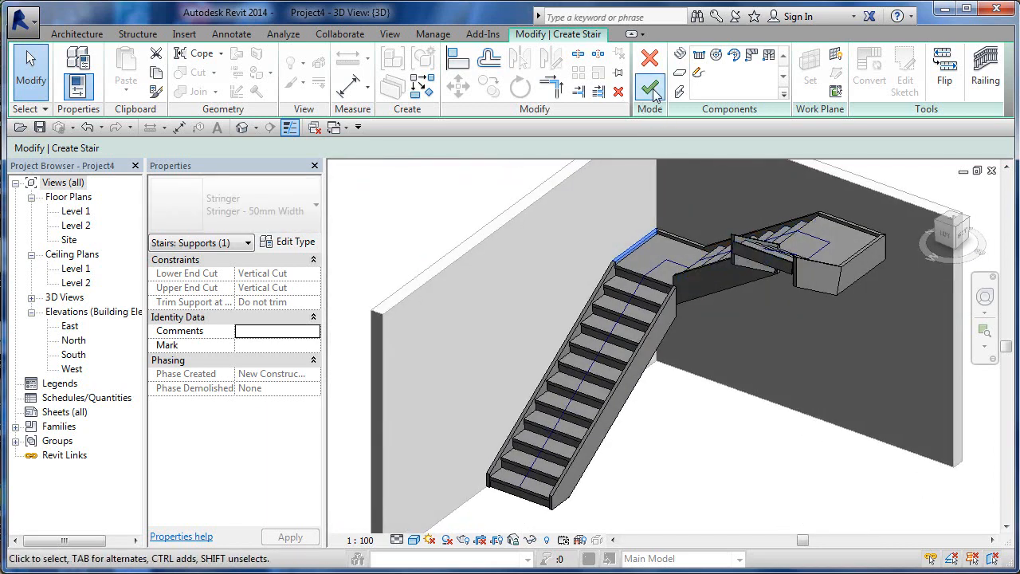
Step: Finish Edit Mode to build the stair, then orbit and zoom to inspect the 900mm Pipe railings
left_click(650, 86)
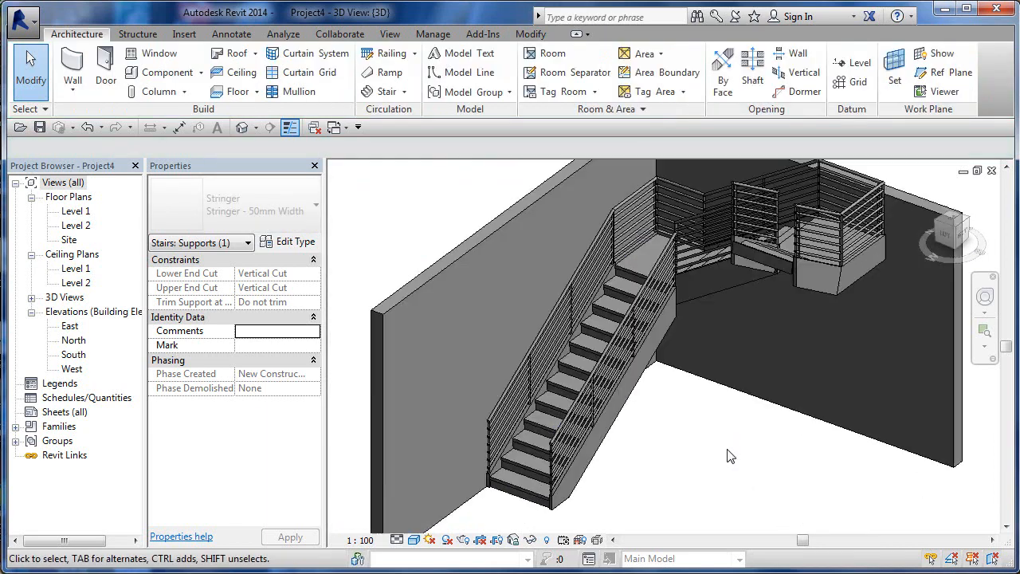
left_click(730, 455)
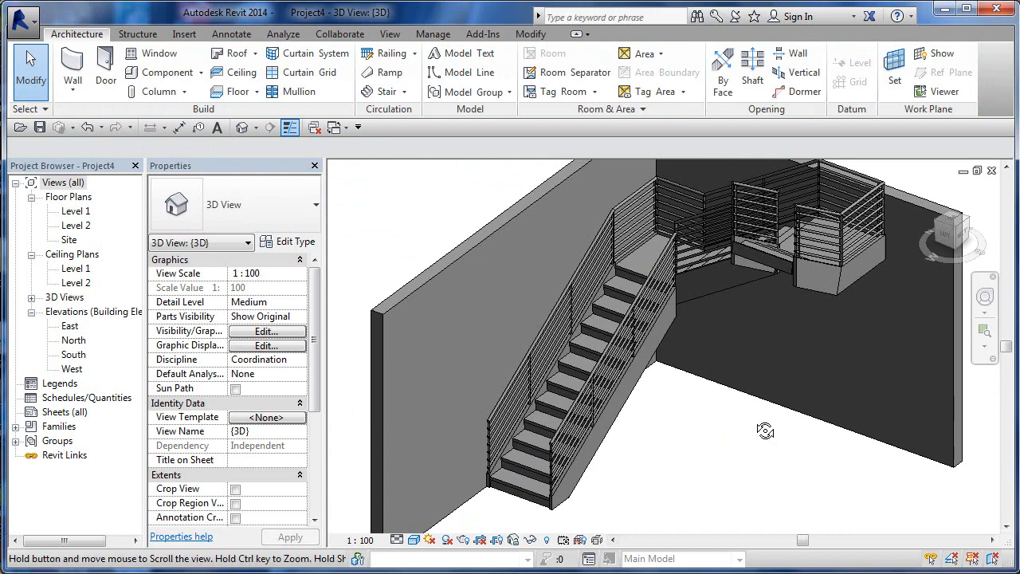
left_click_drag(765, 430, 677, 468)
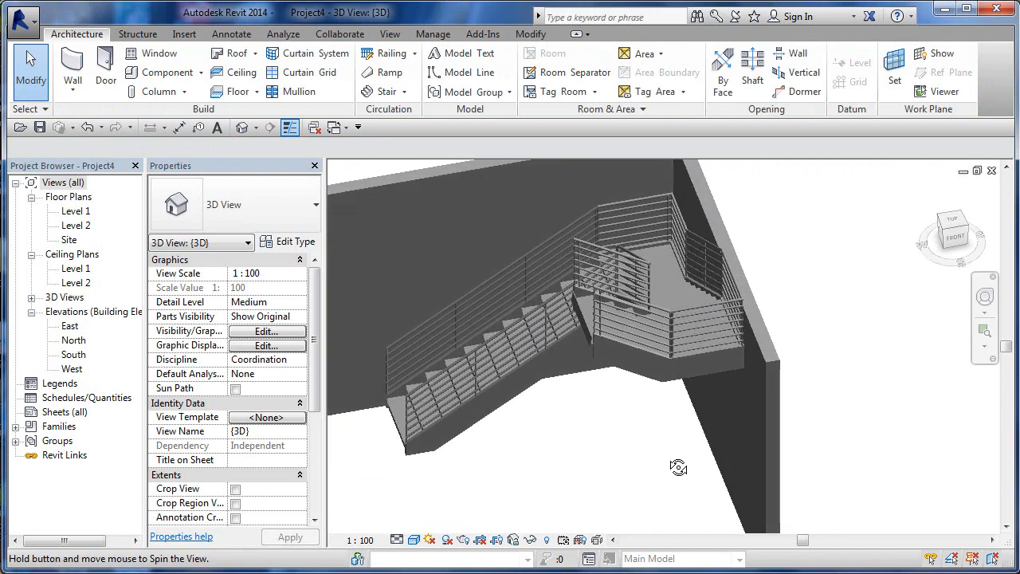
left_click_drag(678, 468, 741, 459)
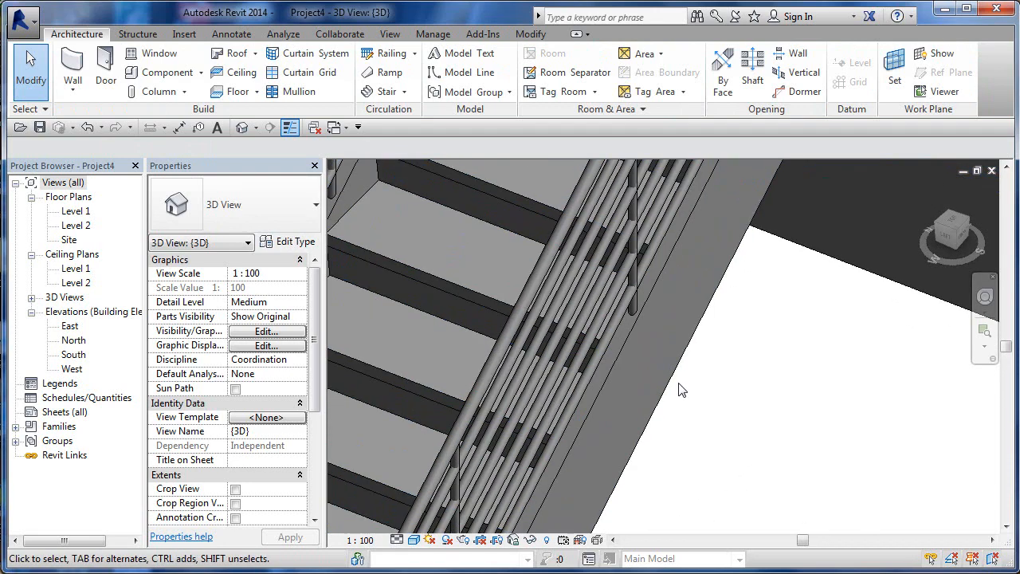
left_click_drag(682, 390, 693, 376)
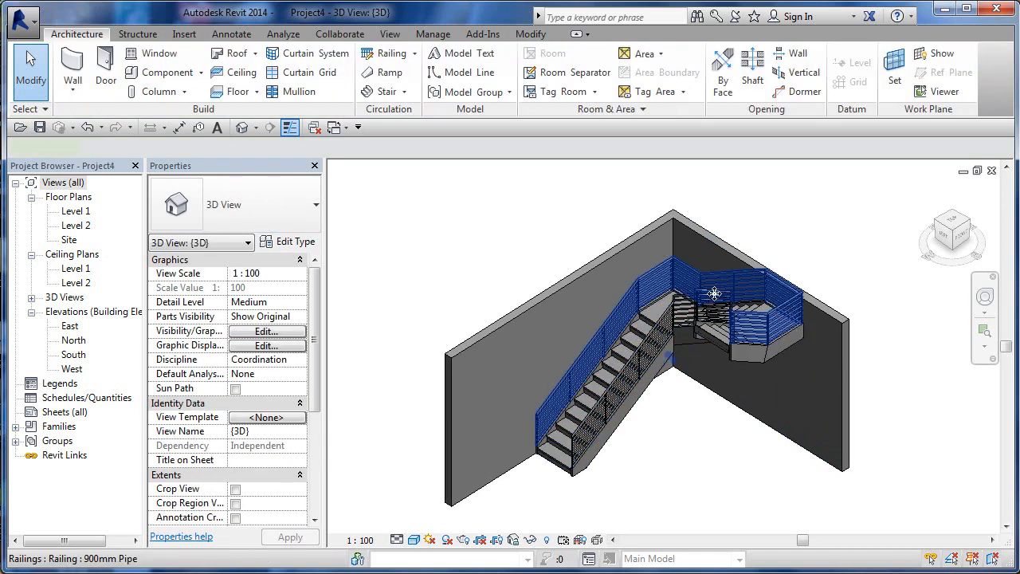
left_click(714, 293)
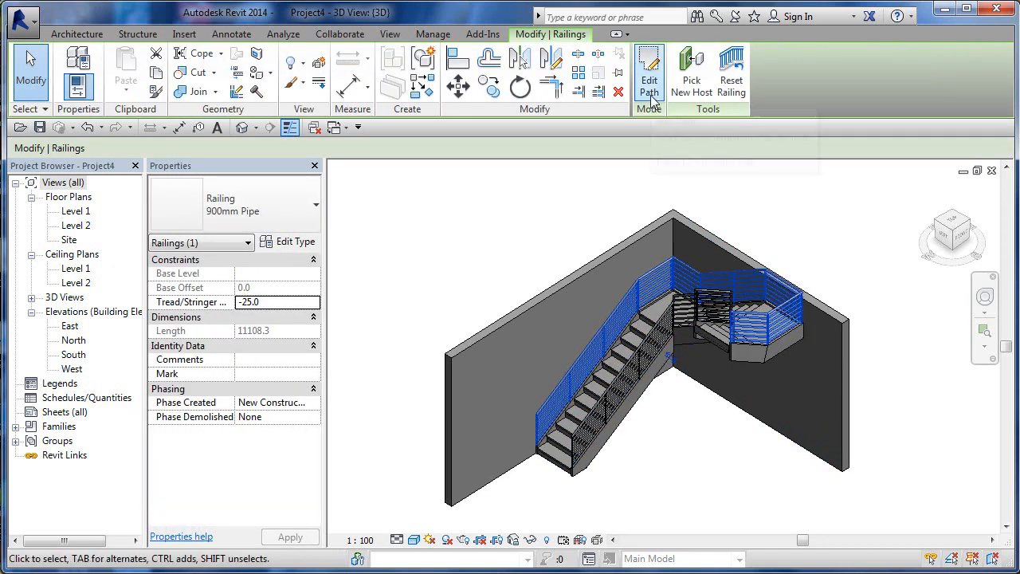
mouse_move(730, 72)
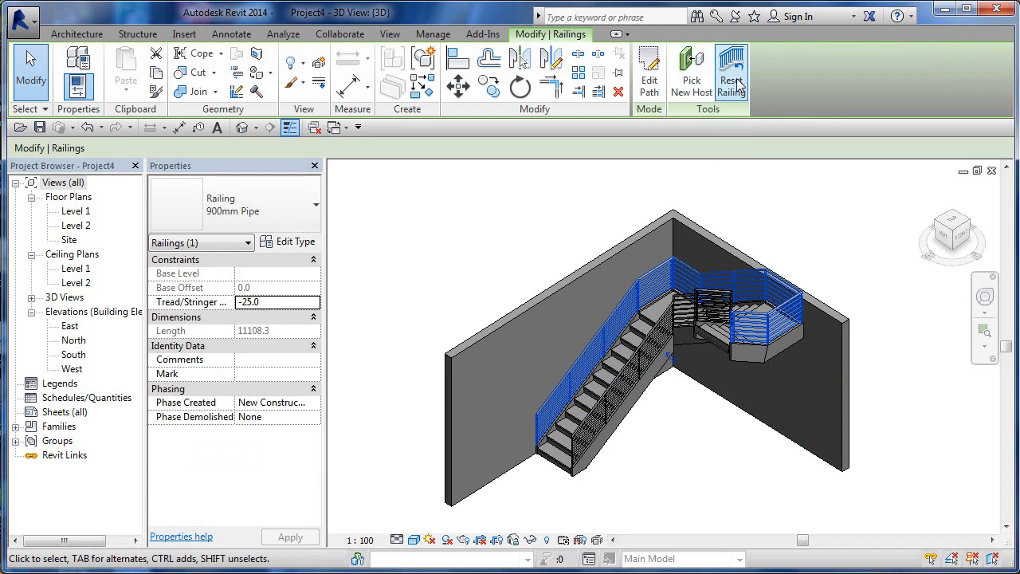
mouse_move(732, 71)
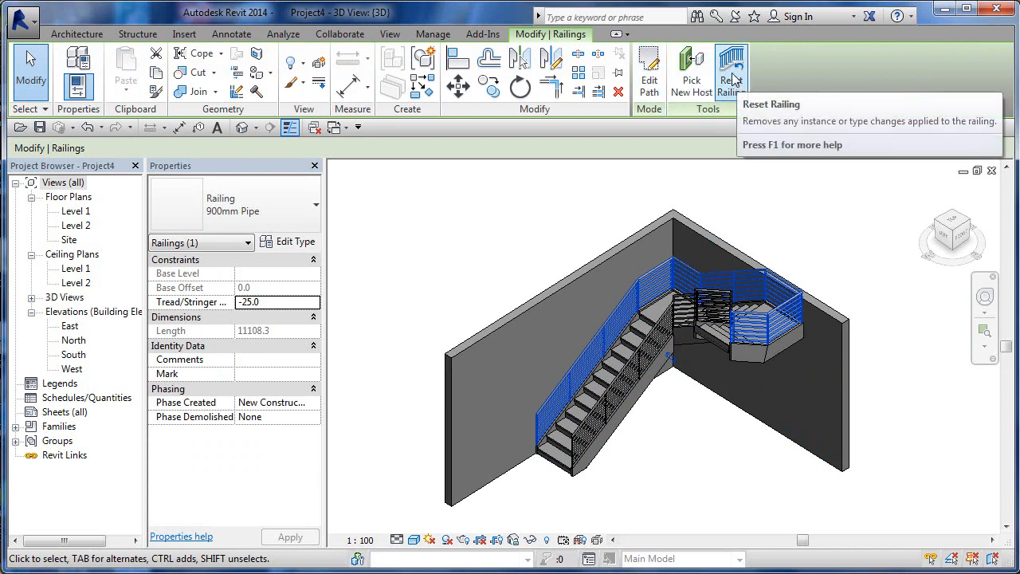
mouse_move(768, 245)
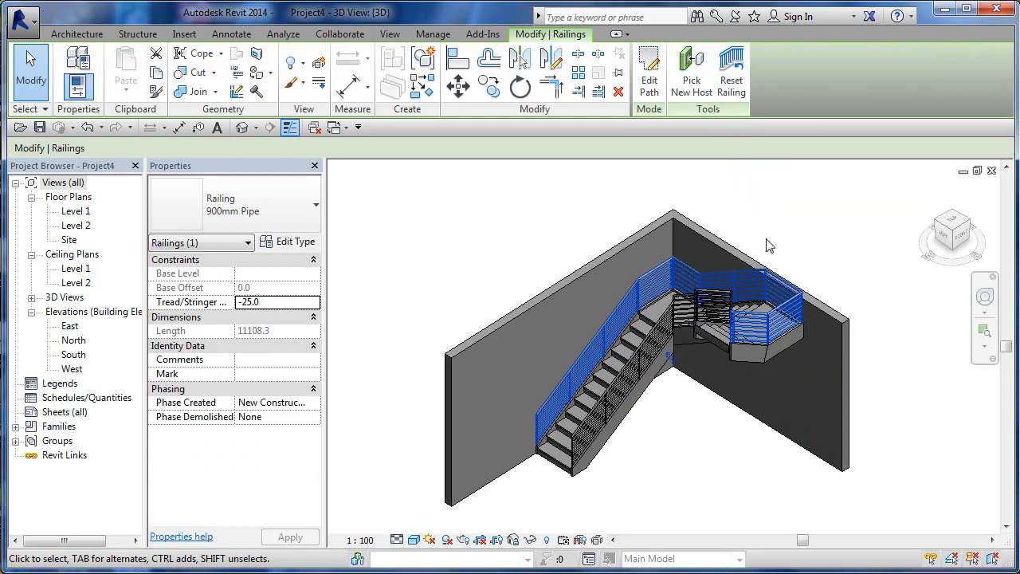
mouse_move(870, 313)
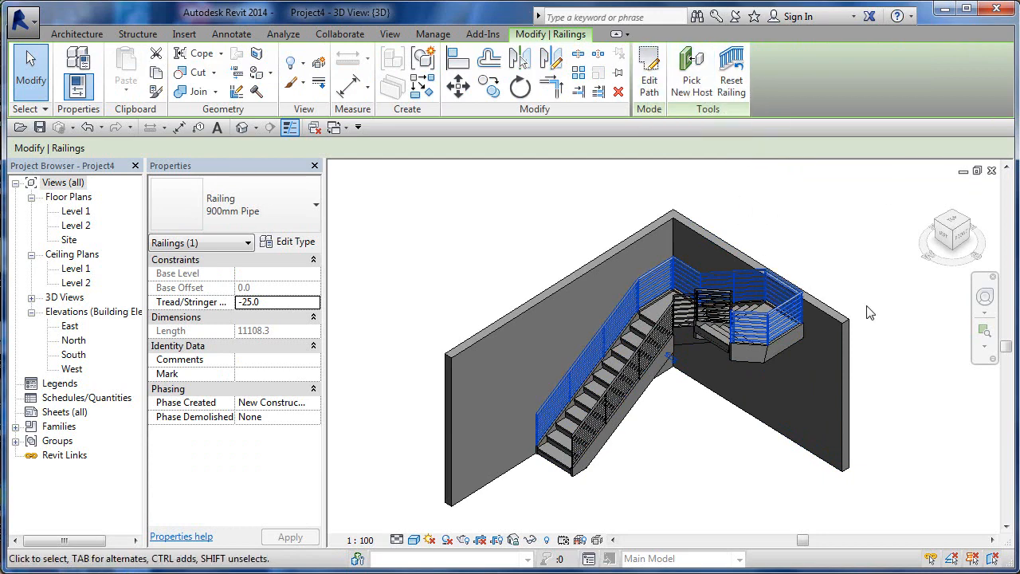
mouse_move(800, 336)
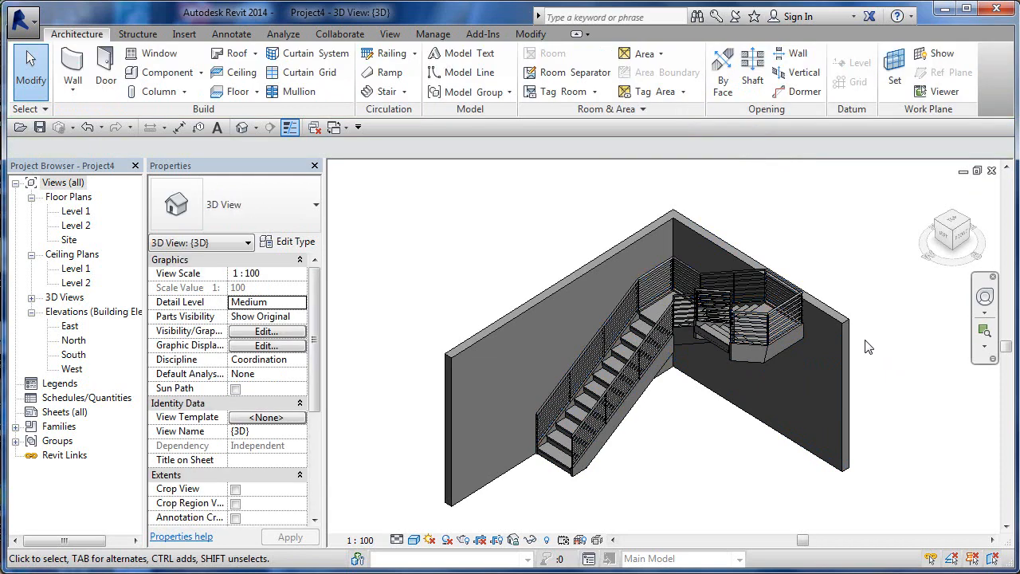
left_click(784, 359)
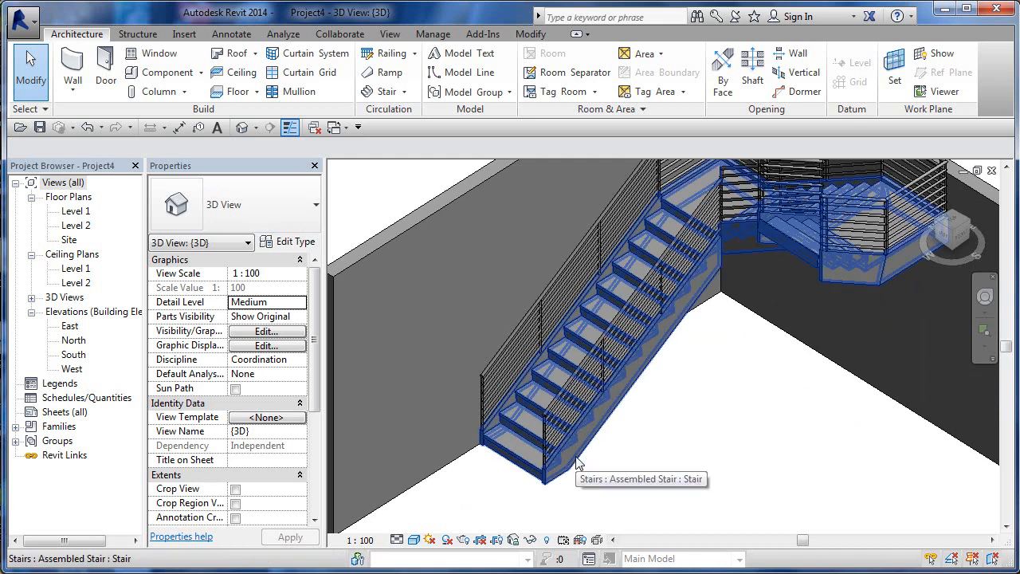
mouse_move(602, 437)
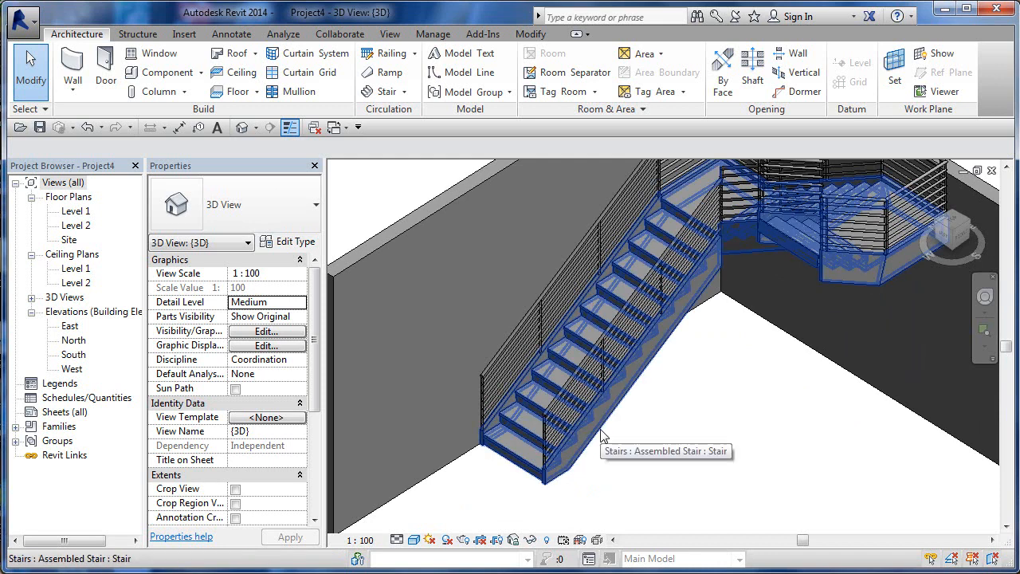
left_click(606, 434)
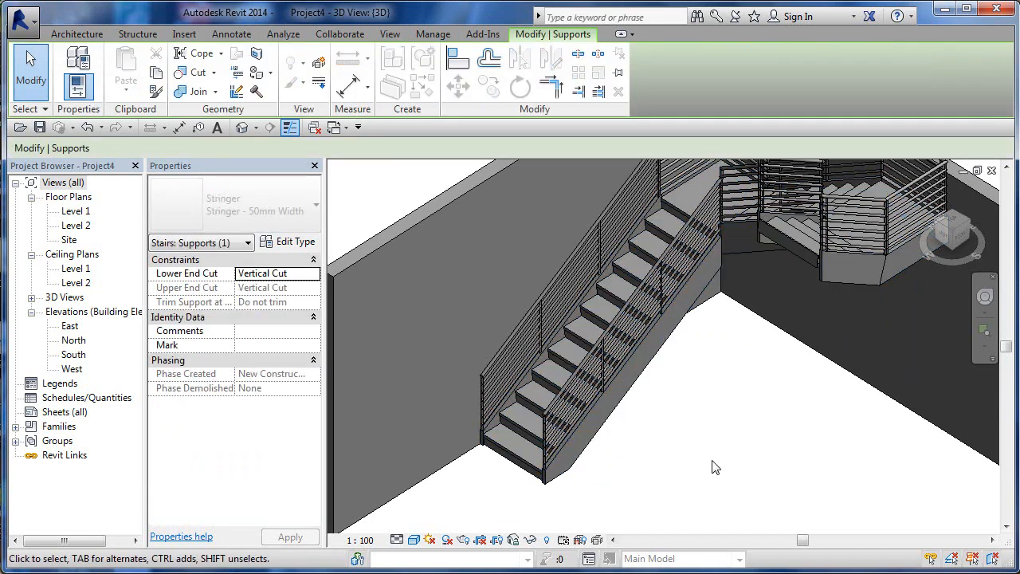
left_click(666, 459)
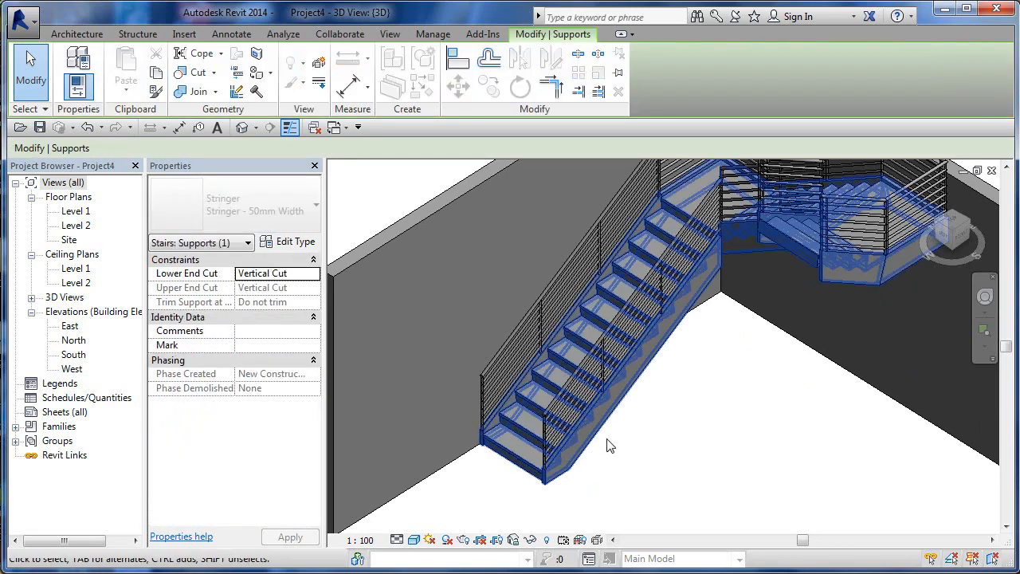
left_click(294, 242)
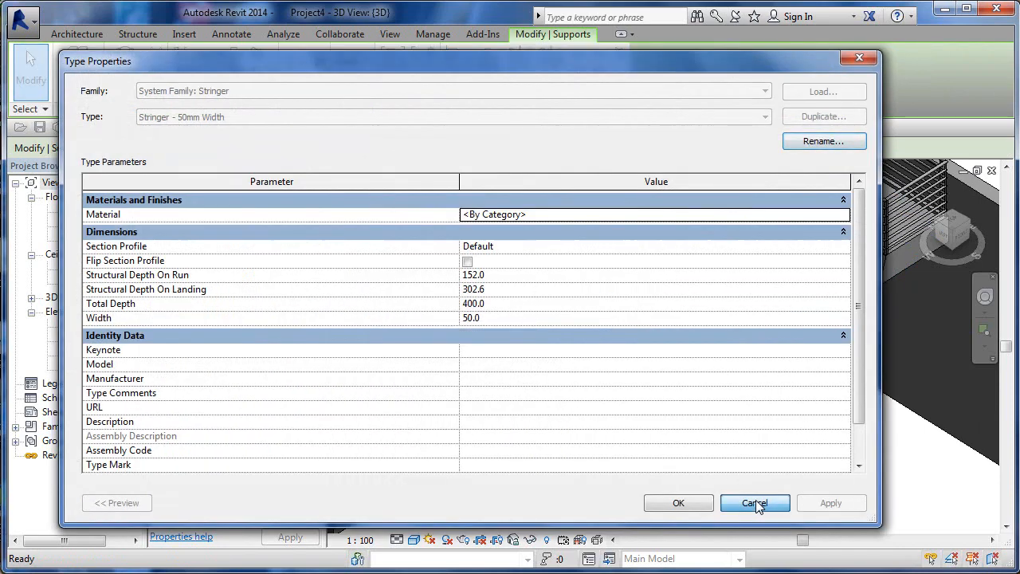
left_click(753, 503)
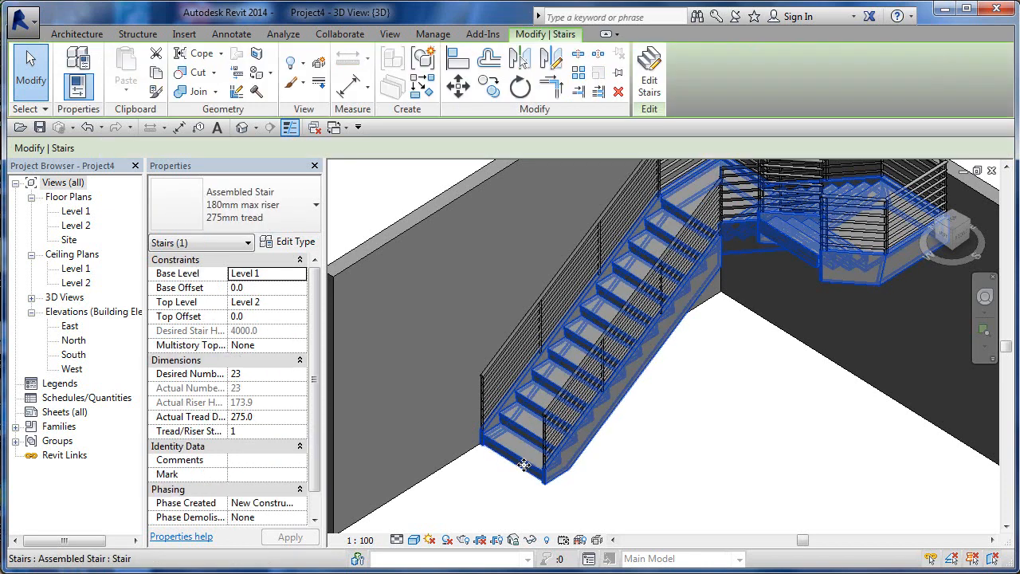
left_click(648, 72)
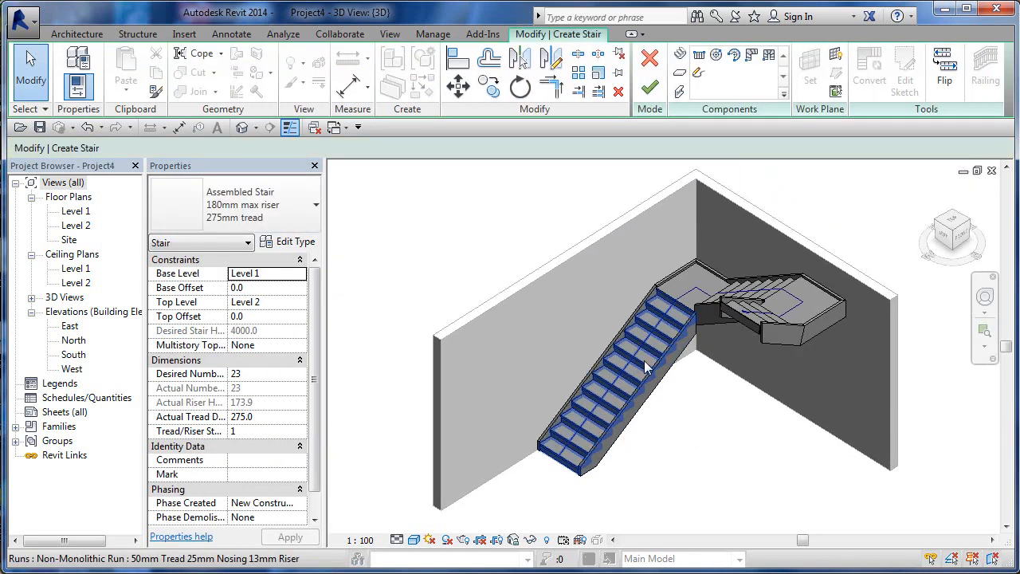
left_click(701, 295)
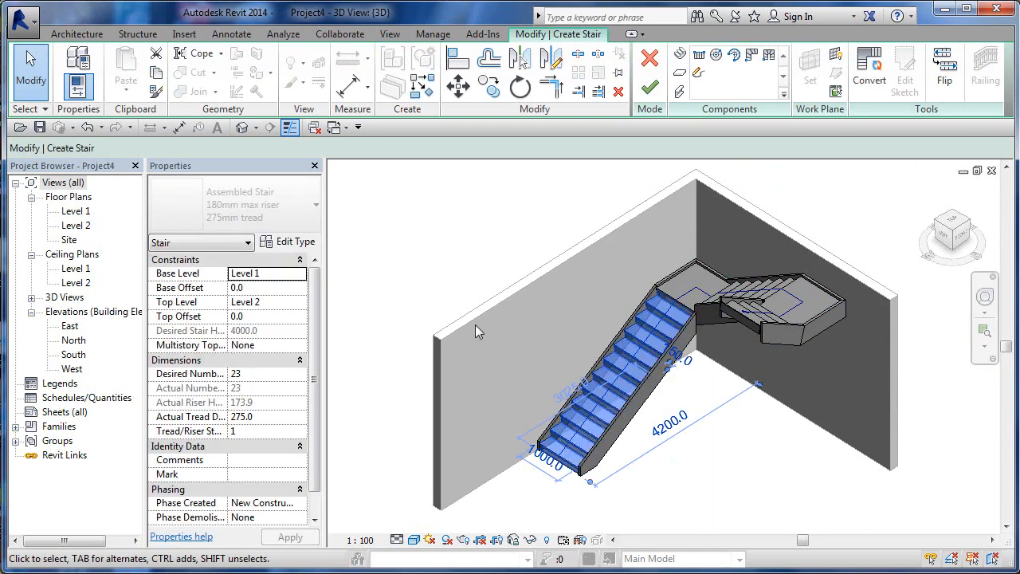
left_click(287, 242)
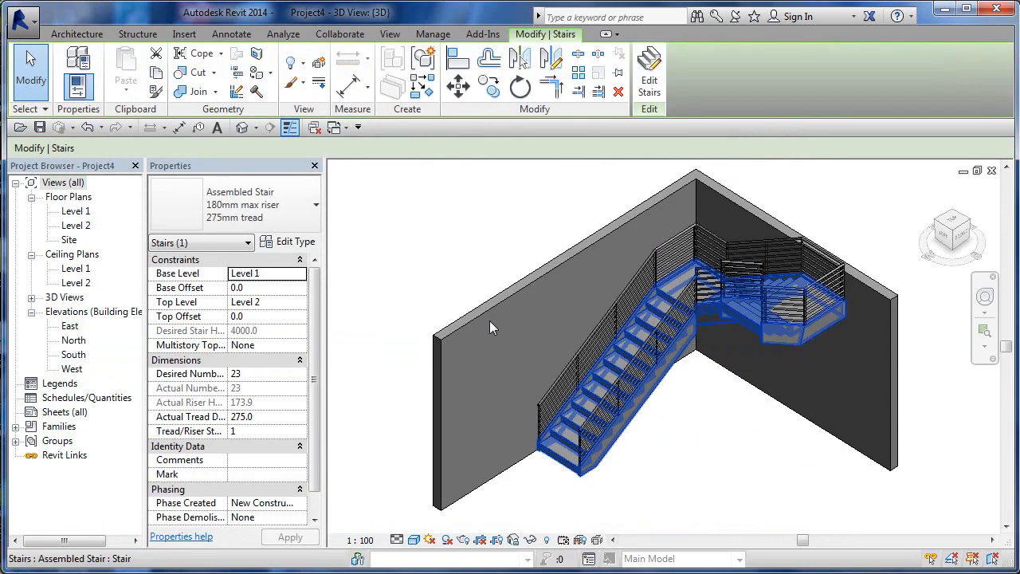
left_click(286, 241)
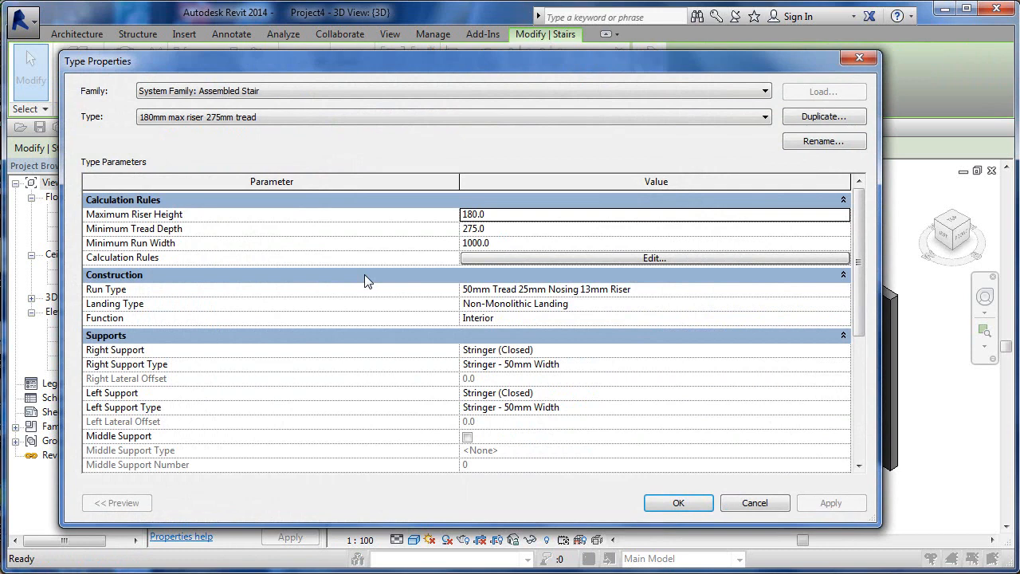
mouse_move(890, 271)
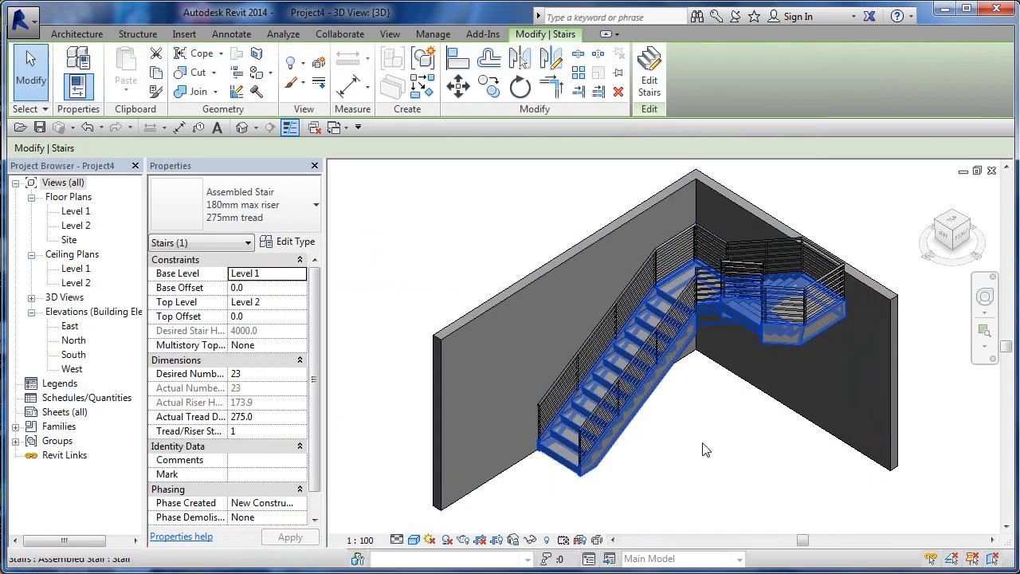
left_click(704, 447)
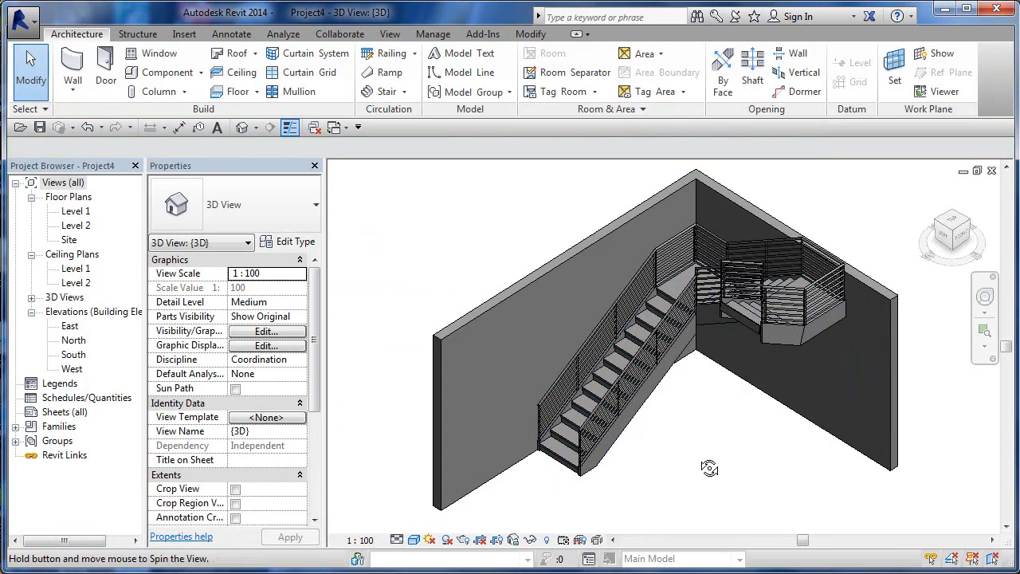
left_click(574, 414)
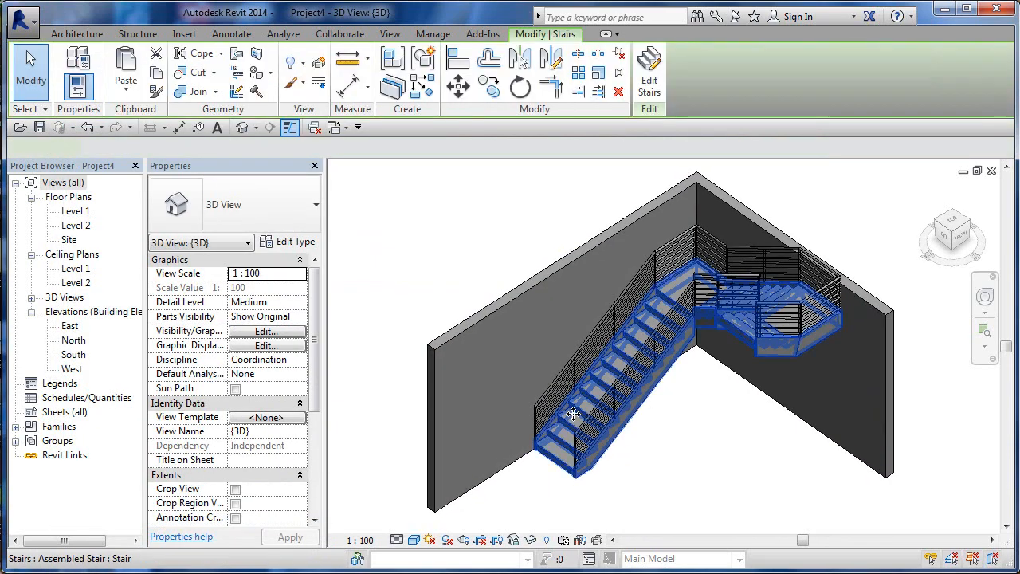
left_click(574, 413)
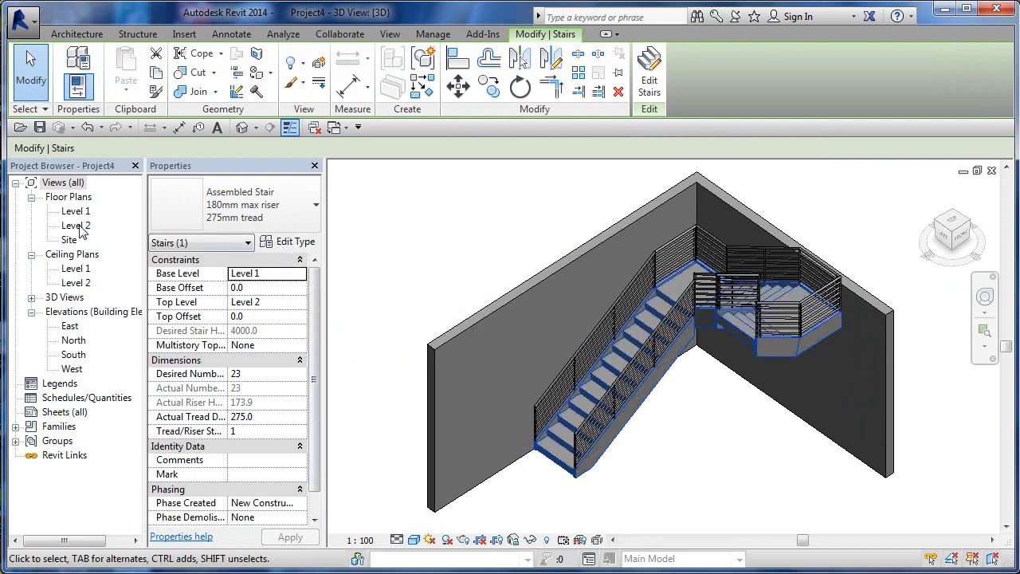
Step: Open the Level 1 plan, enter stair edit mode and drag the top run's grip
double_click(74, 210)
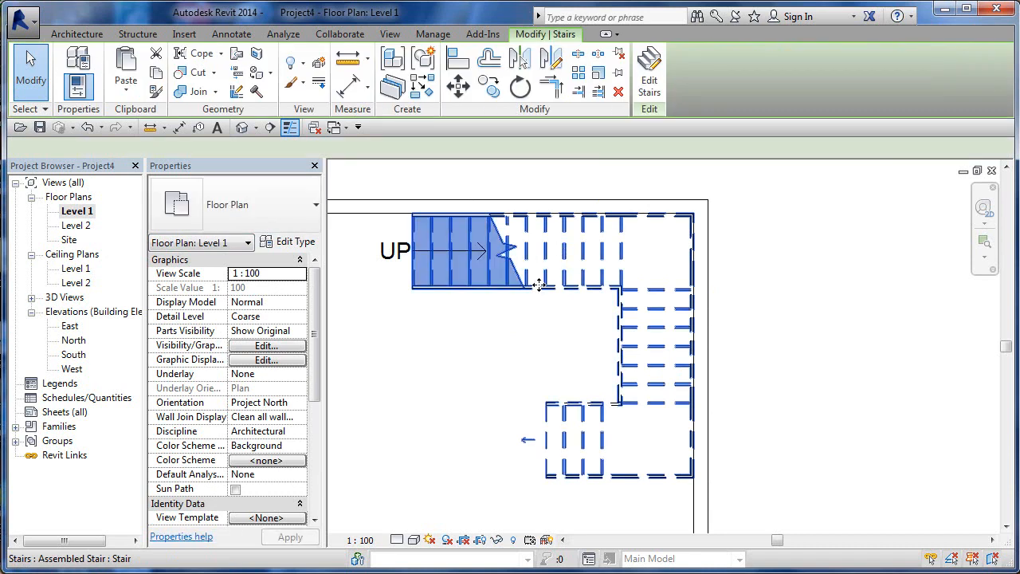
left_click(479, 252)
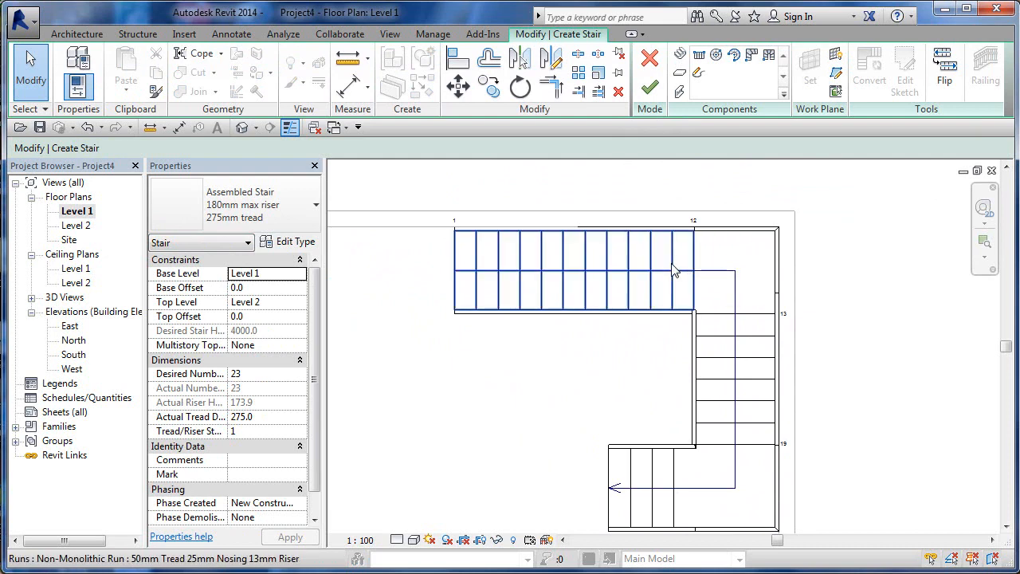
left_click(573, 271)
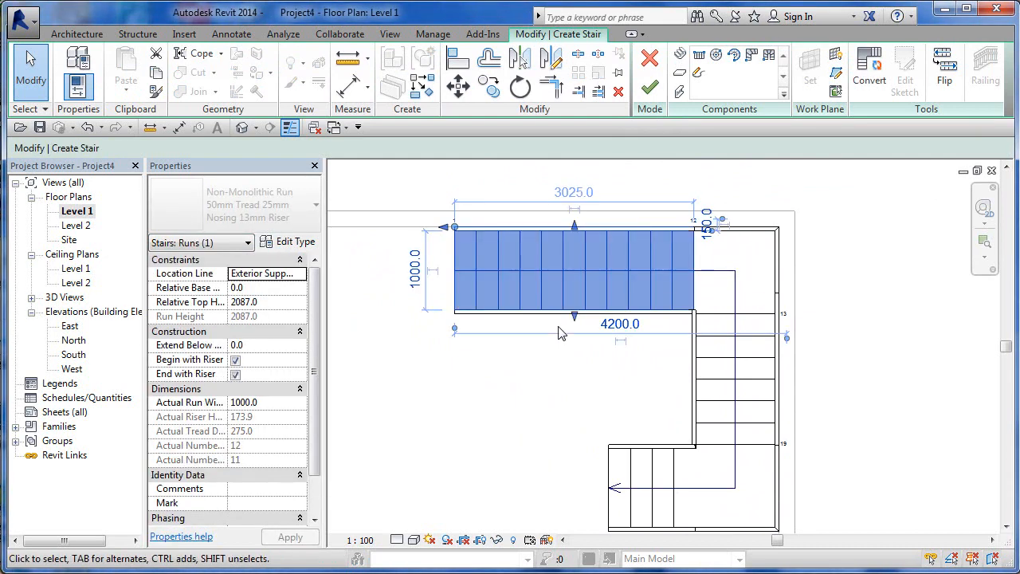
left_click_drag(574, 306, 574, 327)
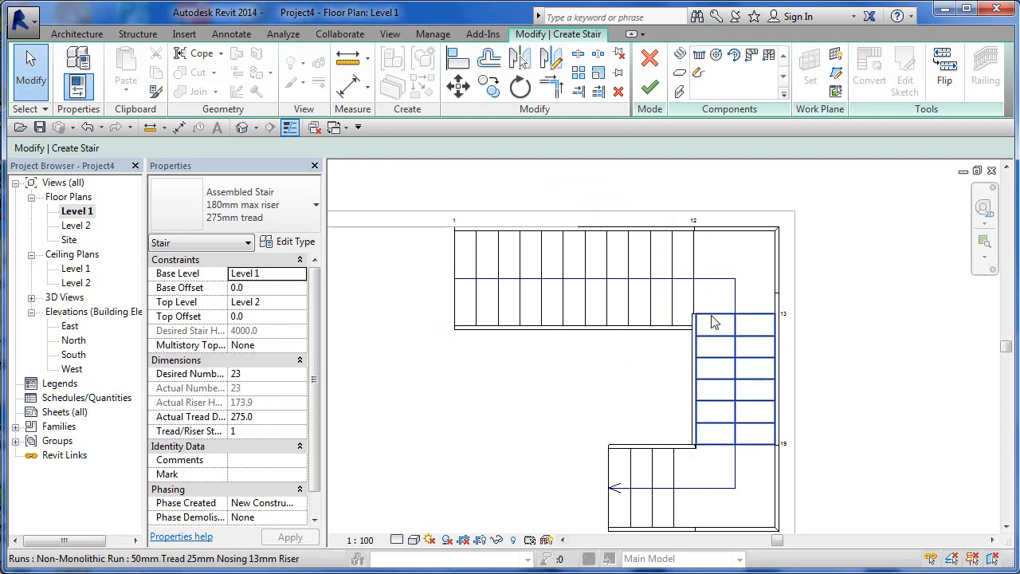
Step: Review the middle run of the stair, selecting and deselecting it
left_click(733, 383)
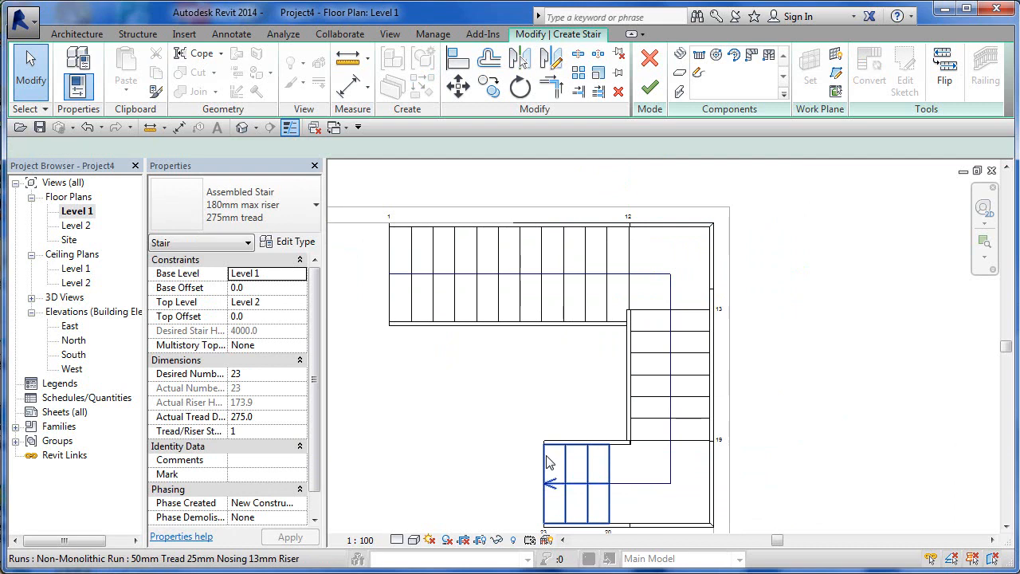
left_click(577, 478)
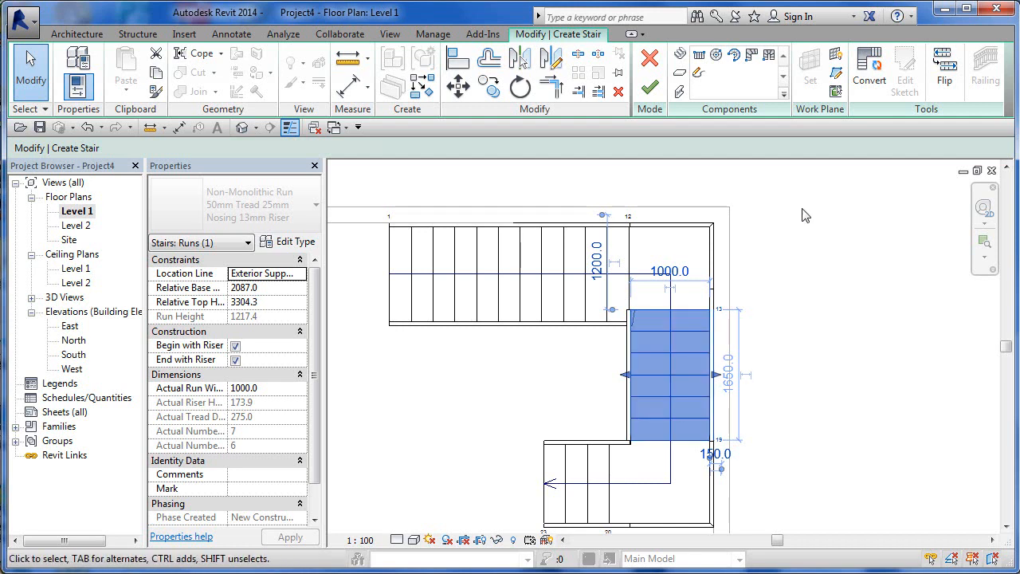
mouse_move(870, 70)
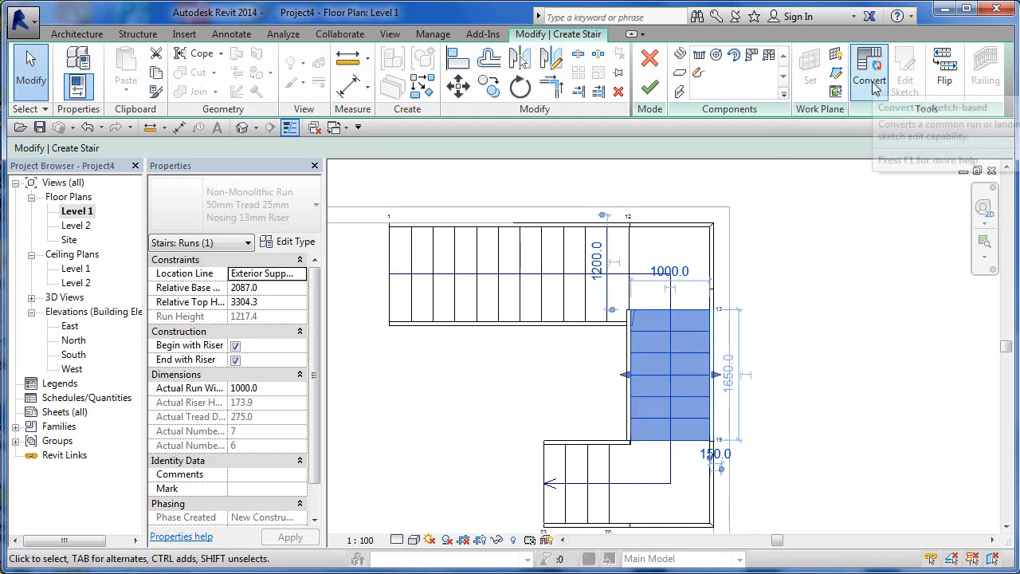
mouse_move(826, 153)
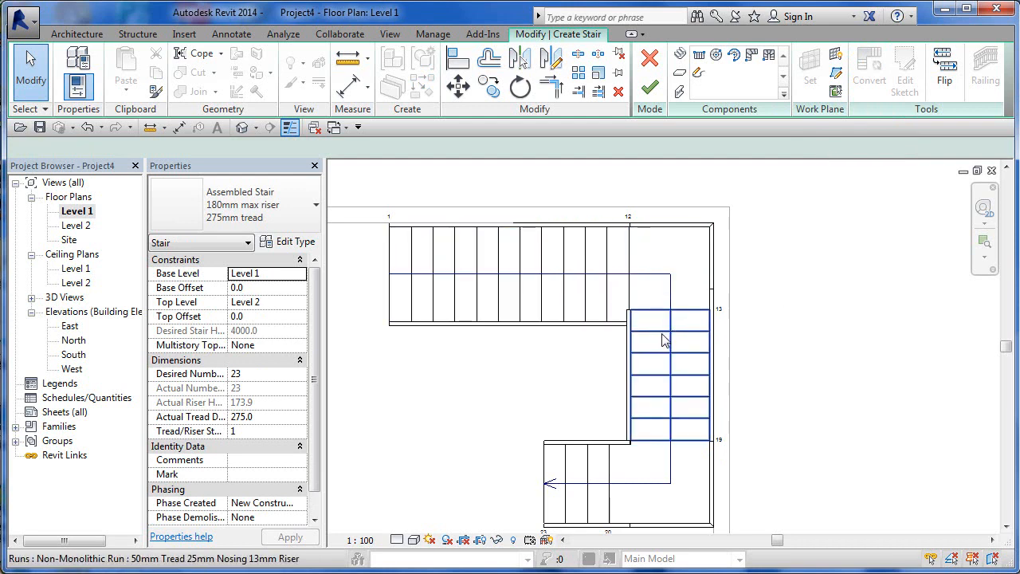
left_click(670, 375)
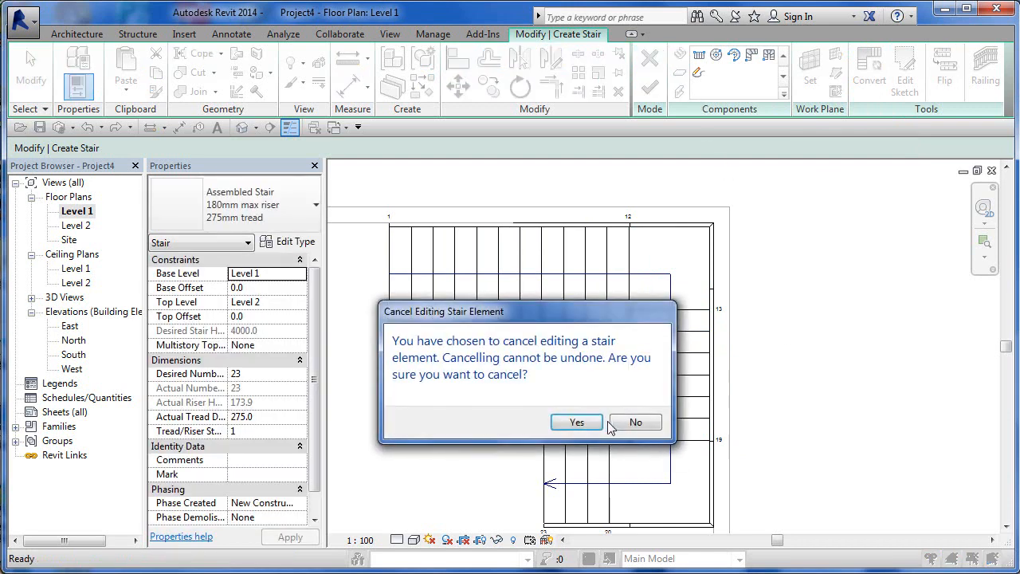
Step: Decline once, then cancel the stair edit and confirm, leaving the U-shaped stair unchanged
left_click(577, 421)
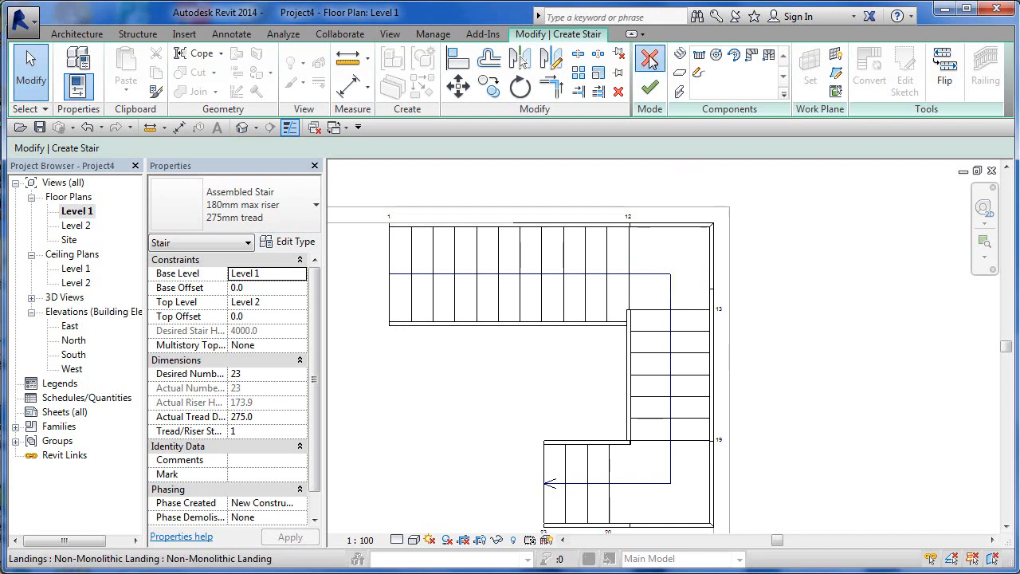
left_click(650, 59)
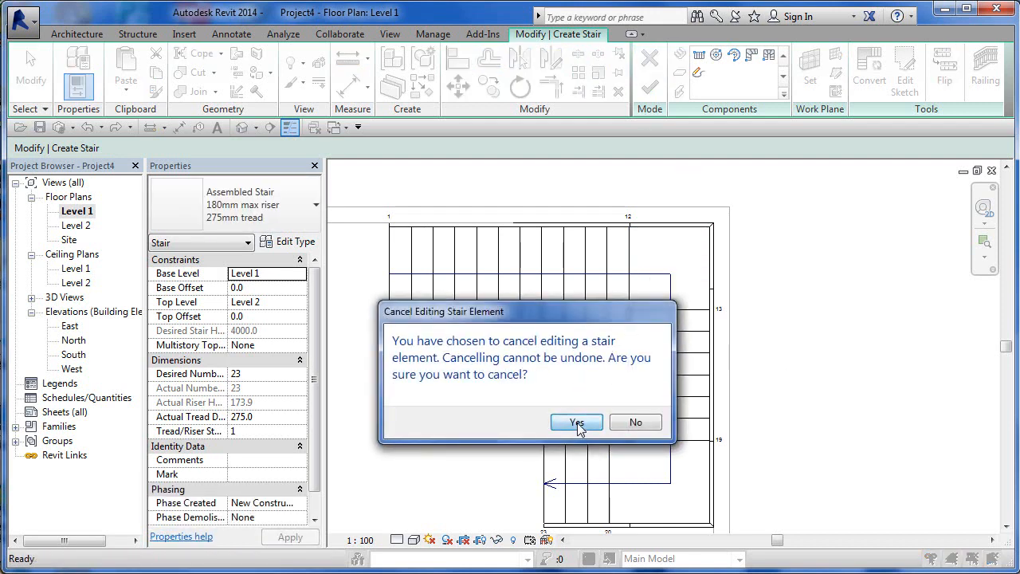
left_click(577, 422)
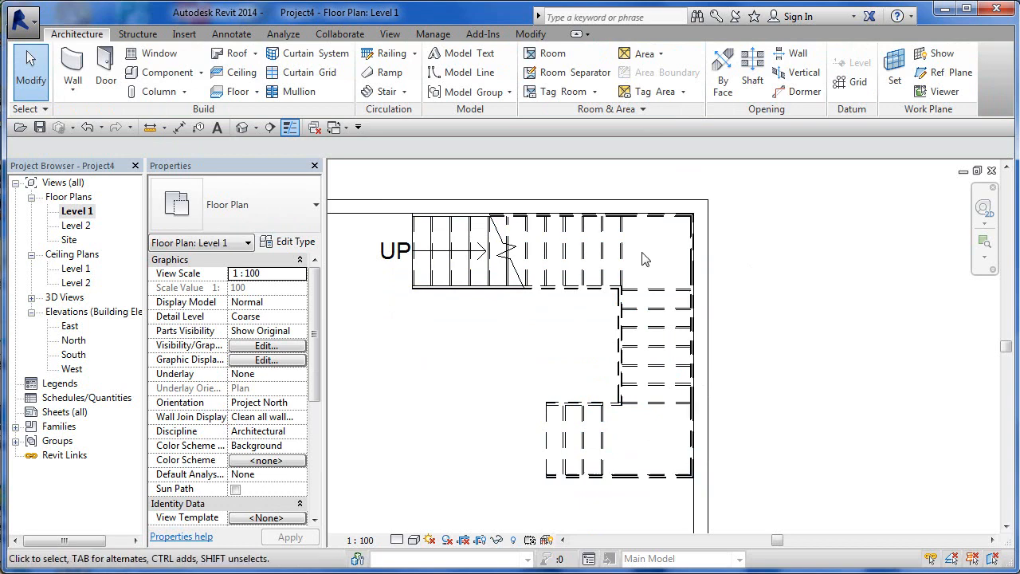
Step: Re-enter stair edit mode and select the bottom run to shorten it to a few treads
left_click(454, 252)
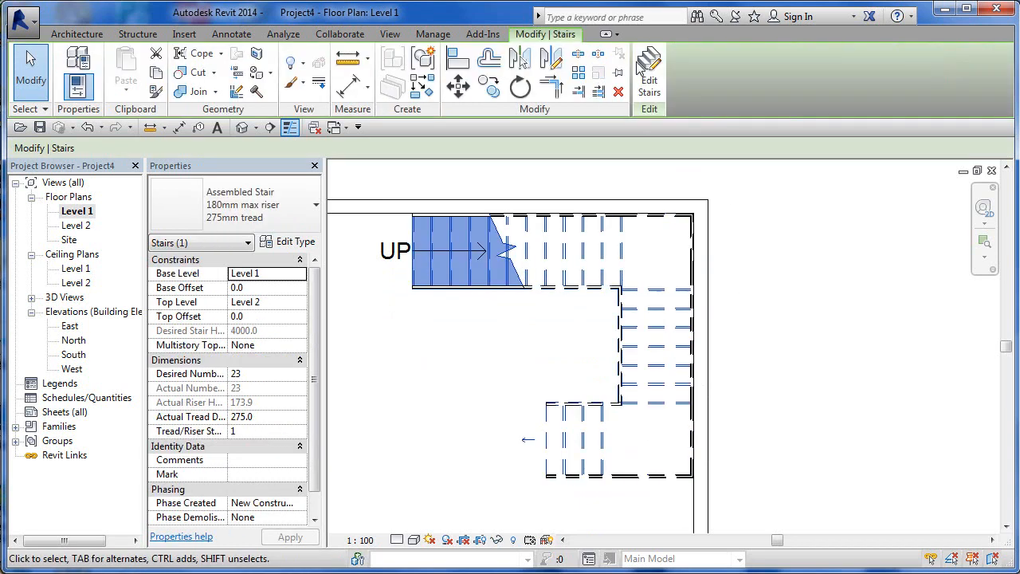
left_click(649, 71)
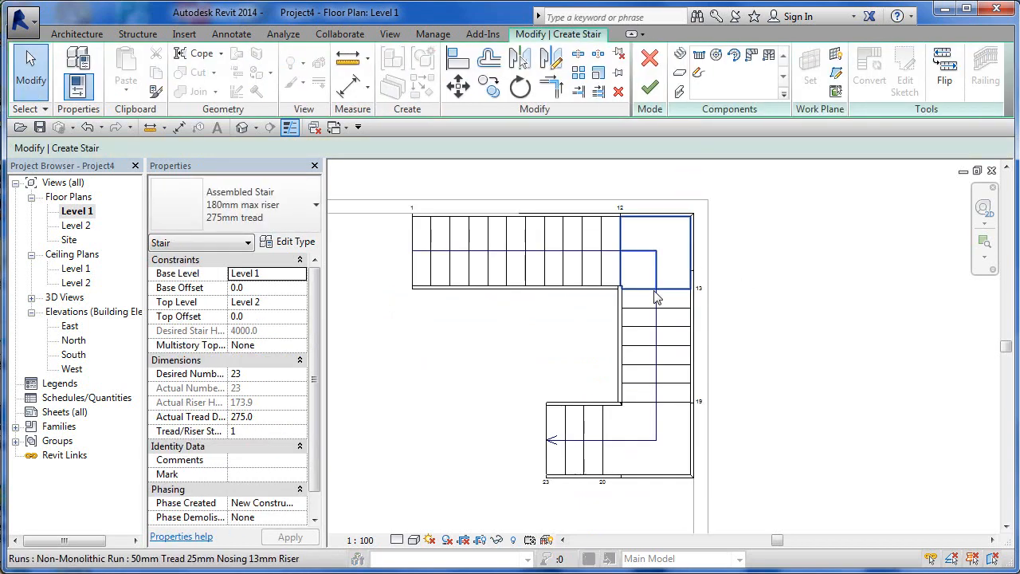
left_click(653, 343)
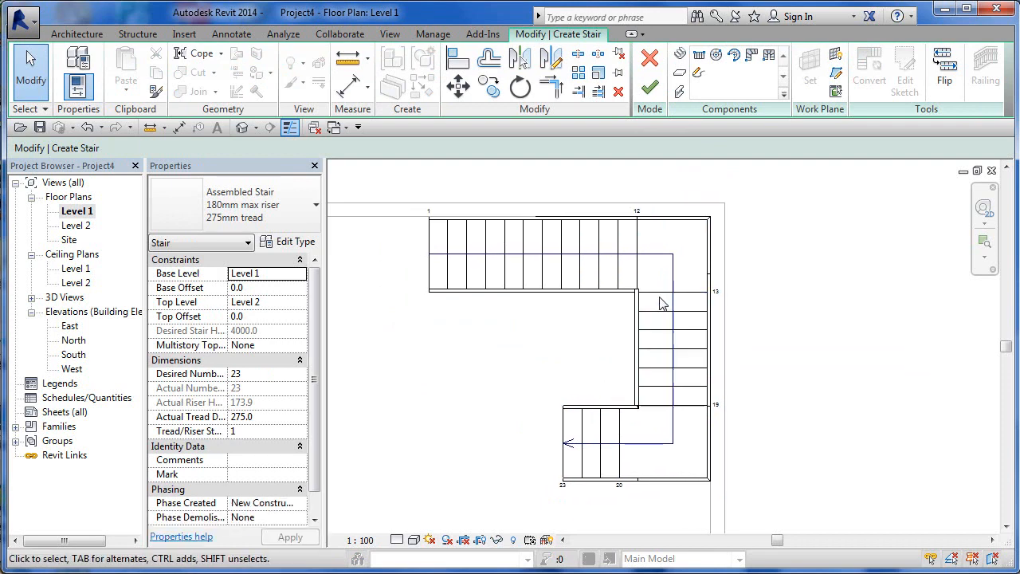
left_click(673, 350)
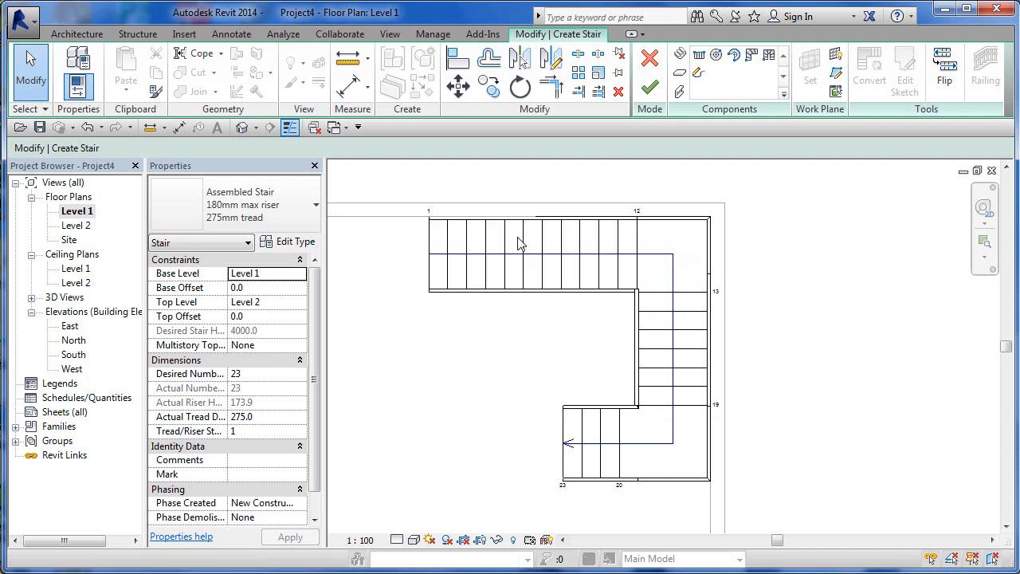
left_click(518, 255)
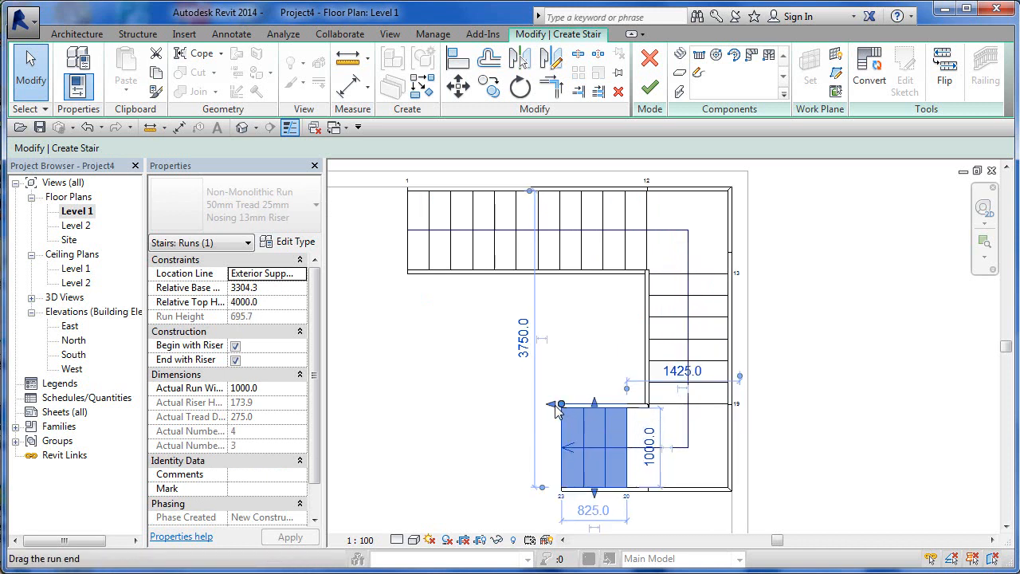
mouse_move(555, 407)
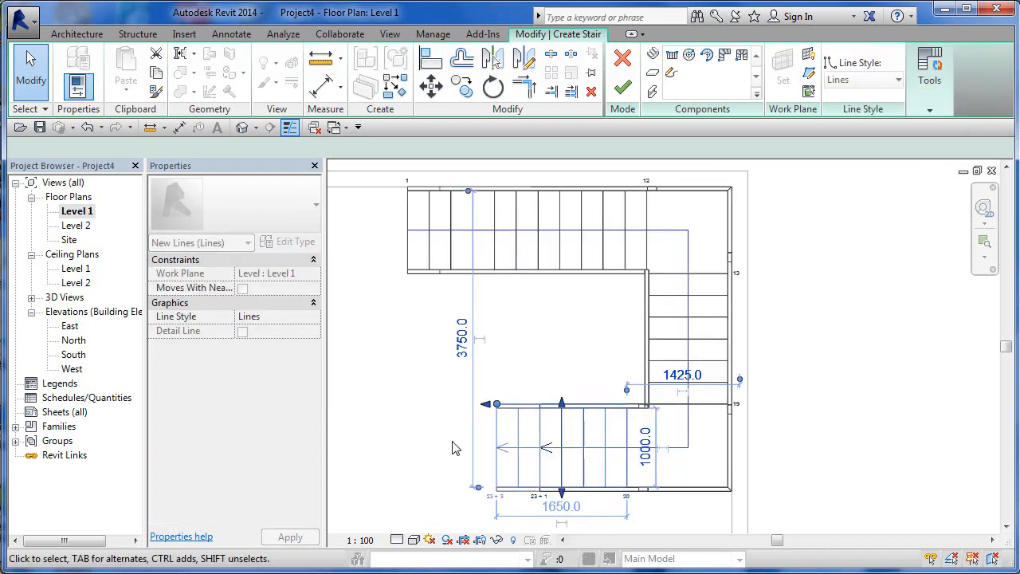
left_click(561, 447)
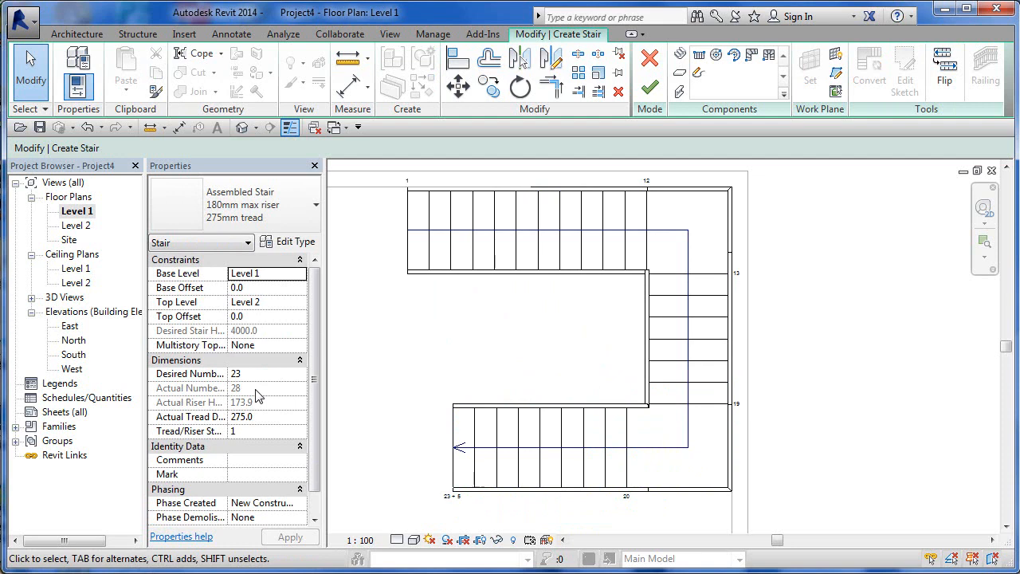
mouse_move(263, 381)
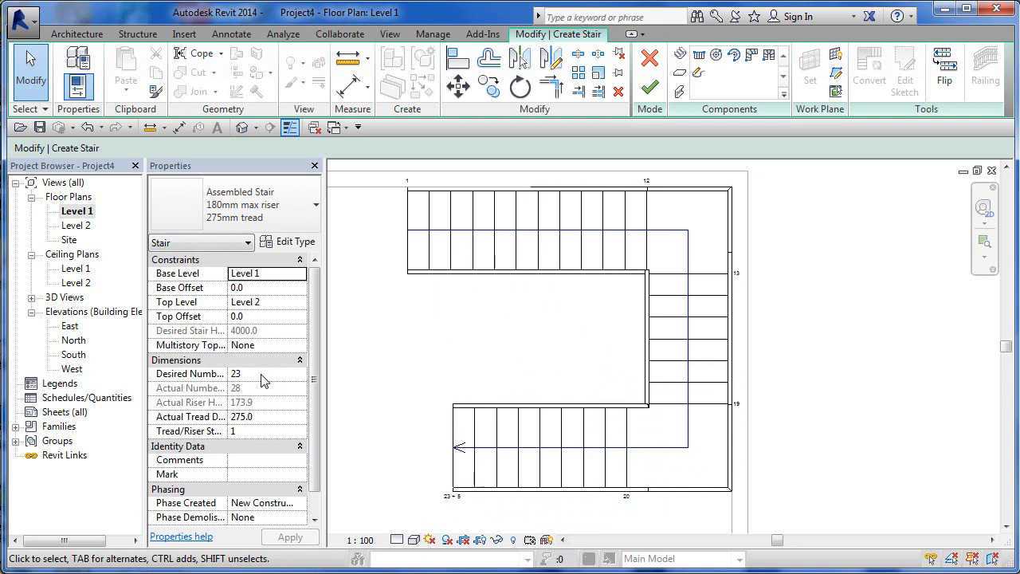
left_click(542, 446)
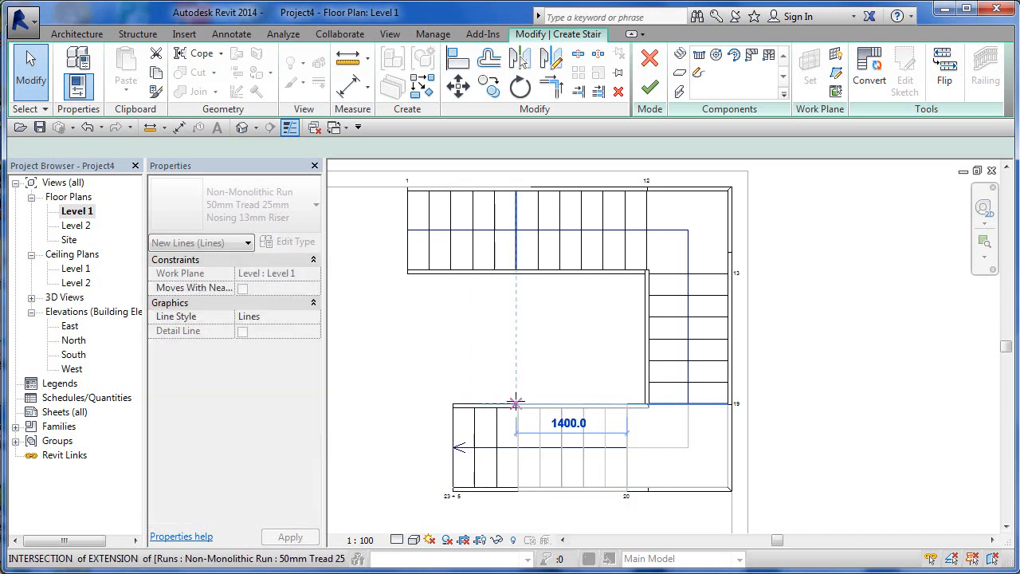
left_click(571, 443)
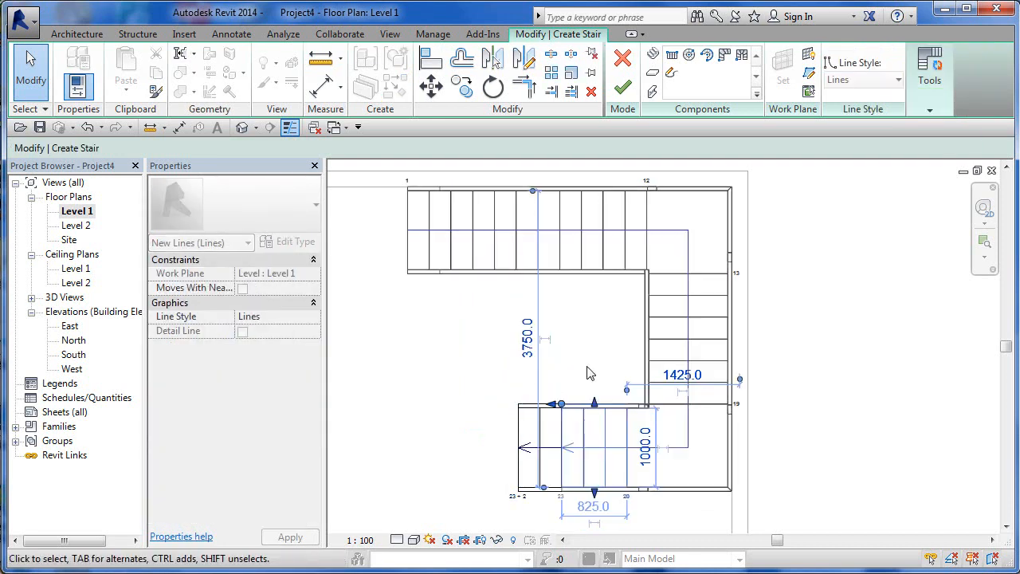
left_click(592, 443)
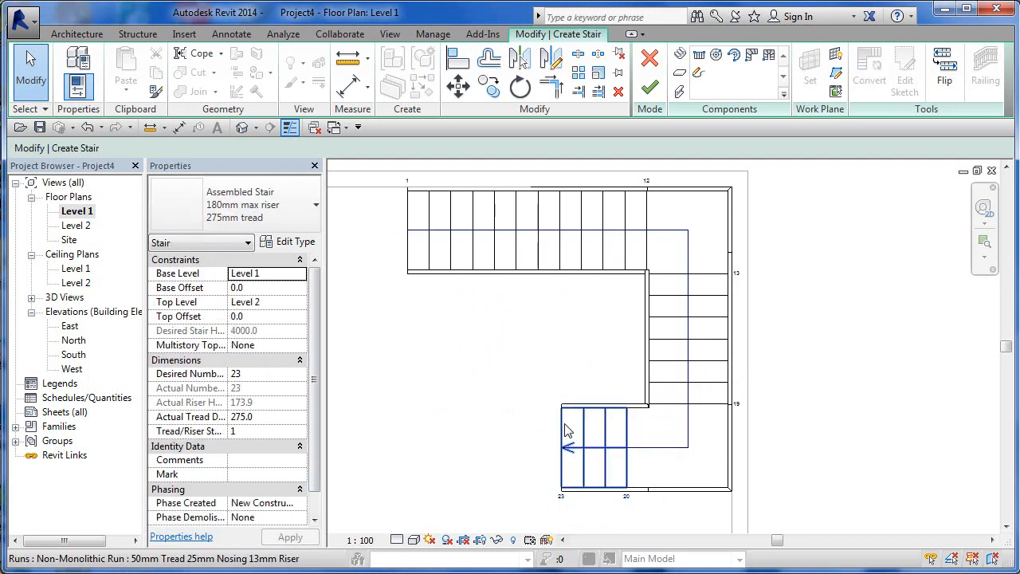
Step: Adjust the bottom run and resize the upper landing via its edge grip, keeping 23 risers
left_click(593, 446)
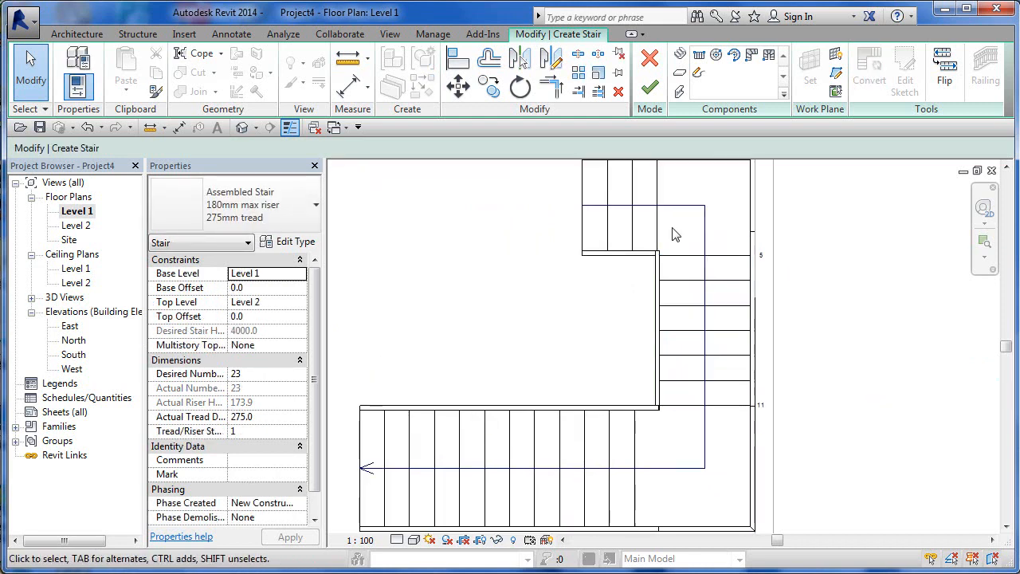
left_click(702, 199)
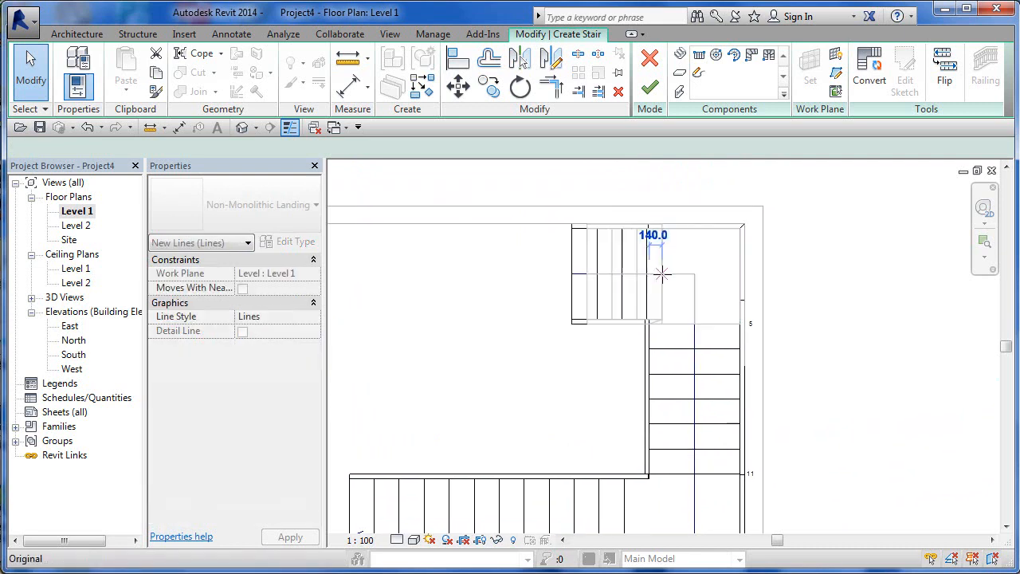
left_click(693, 274)
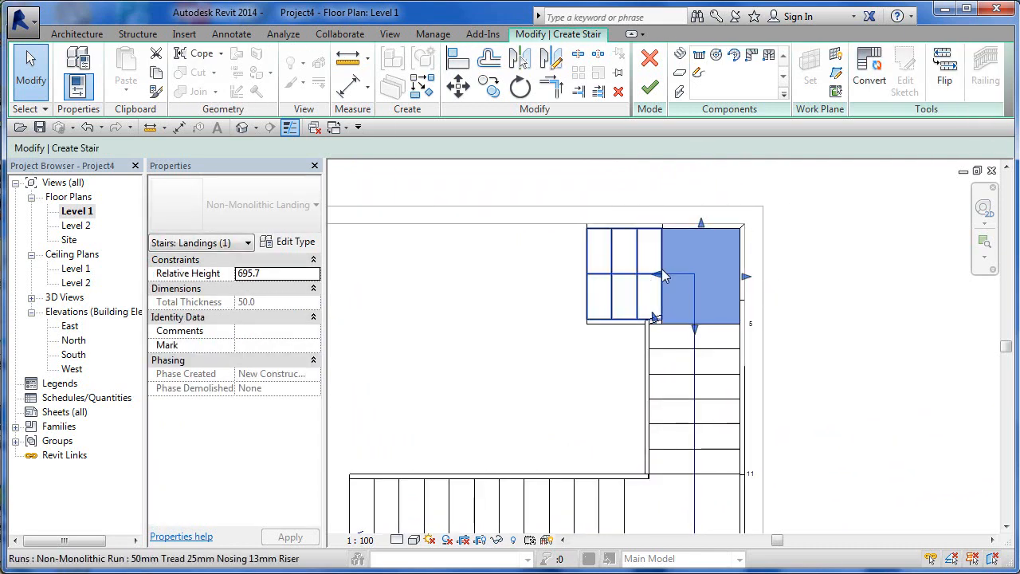
left_click(520, 57)
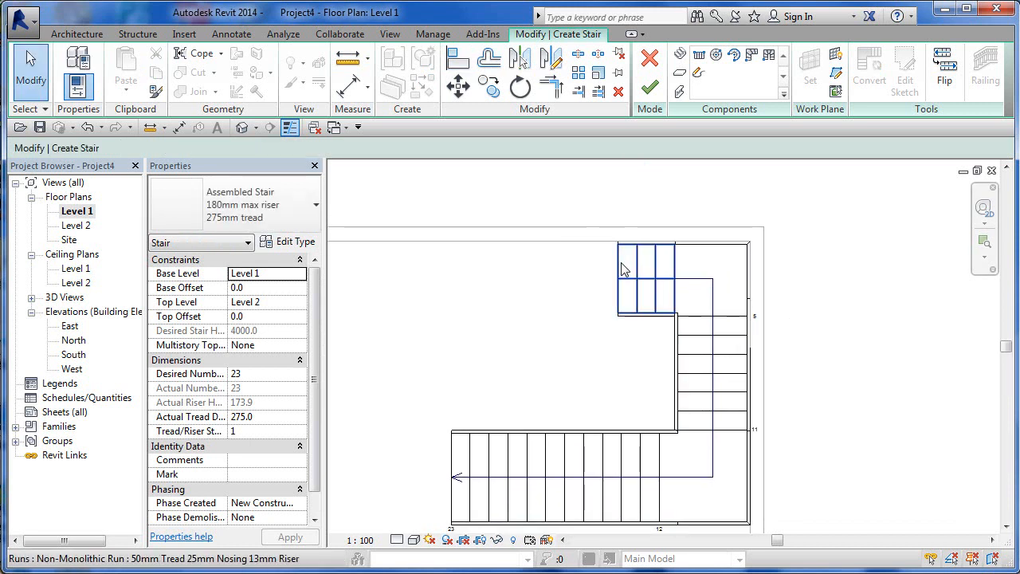
Step: Select the short top run to check it reports 1000 mm width and 4 risers
left_click(646, 274)
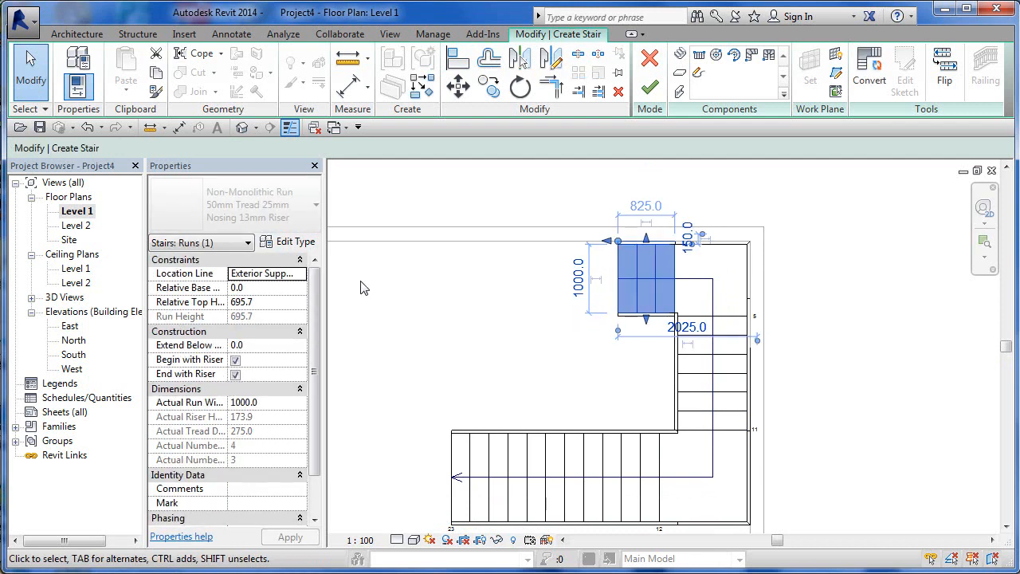
mouse_move(520, 269)
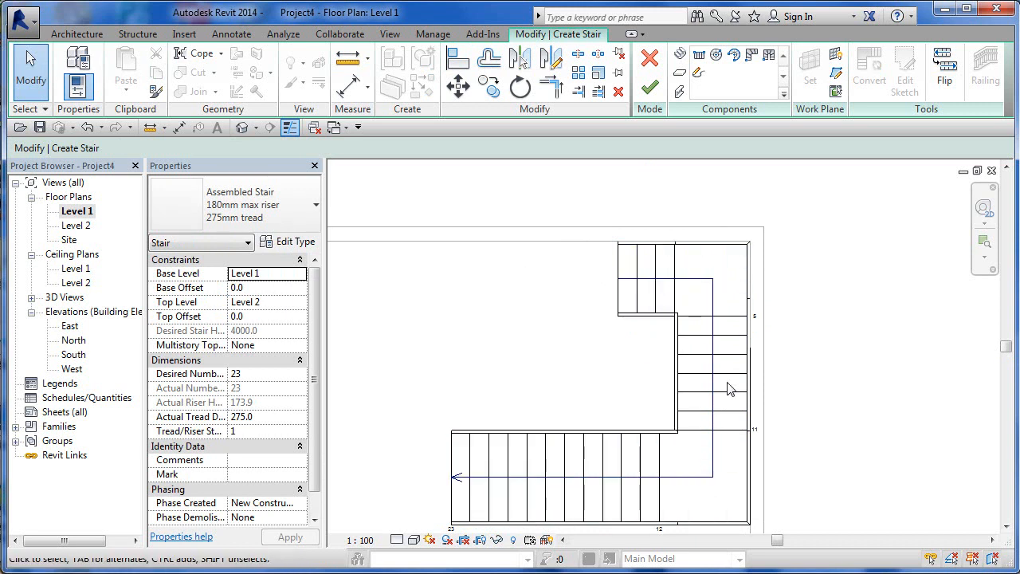
left_click(646, 279)
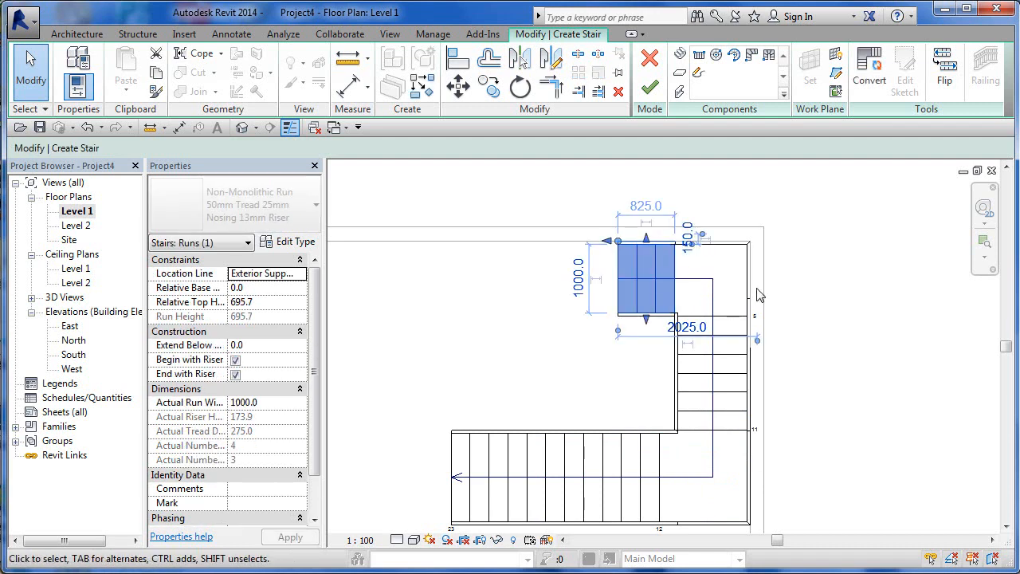
mouse_move(302, 317)
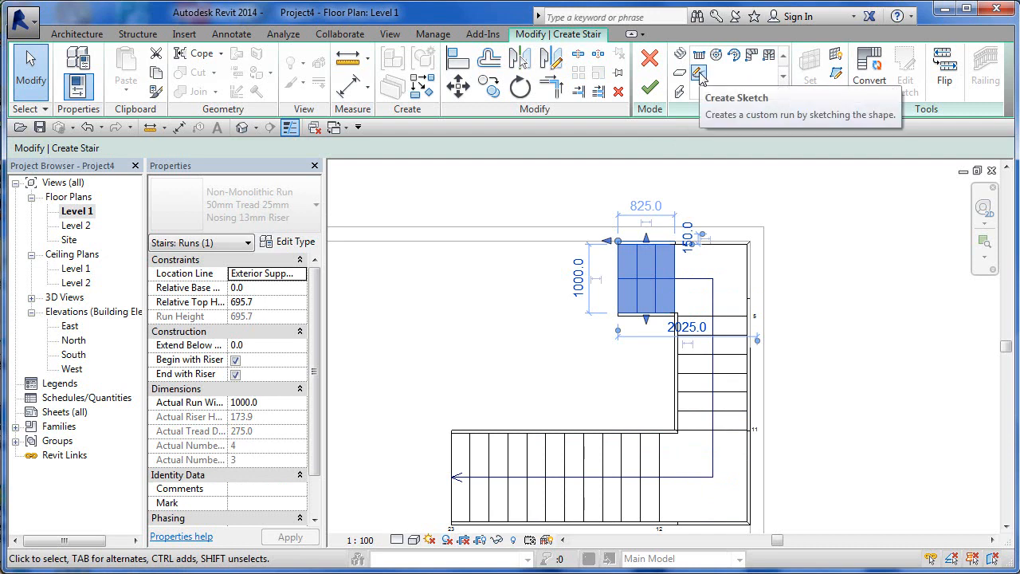
mouse_move(700, 76)
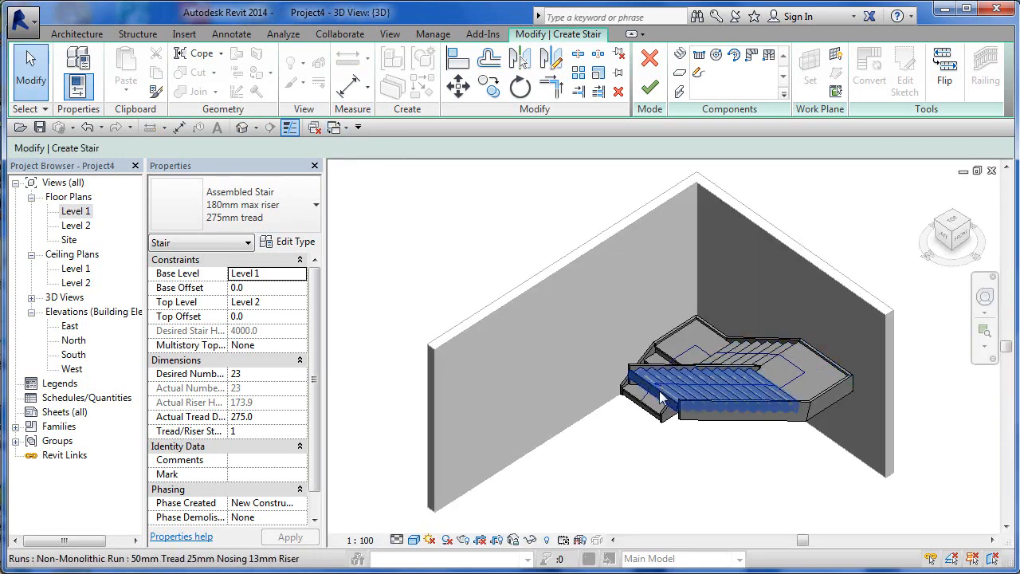
Step: Review the runs in 3D and the Level 2 plan, then finish the stair edit
left_click_drag(667, 395, 707, 418)
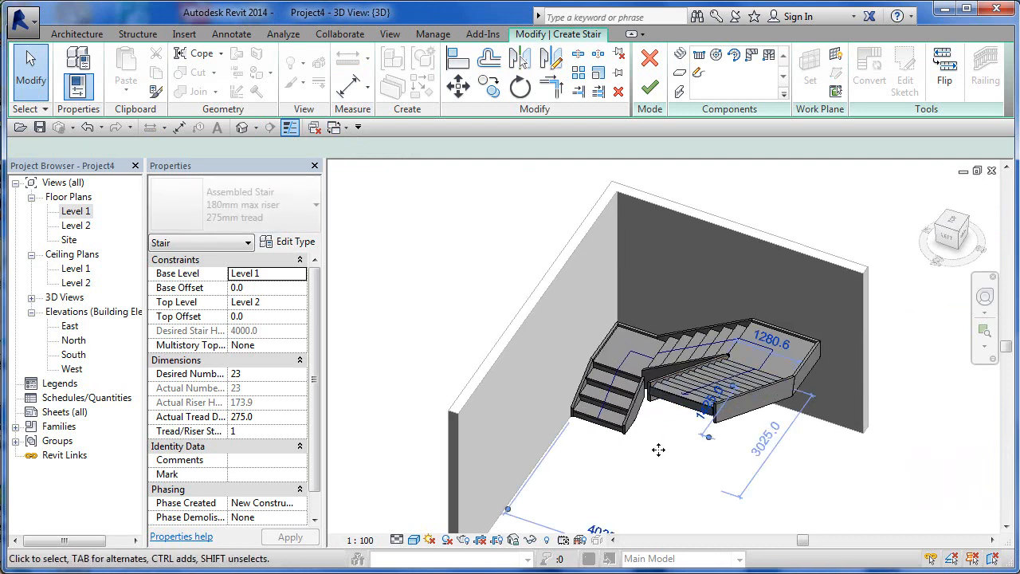
left_click(717, 374)
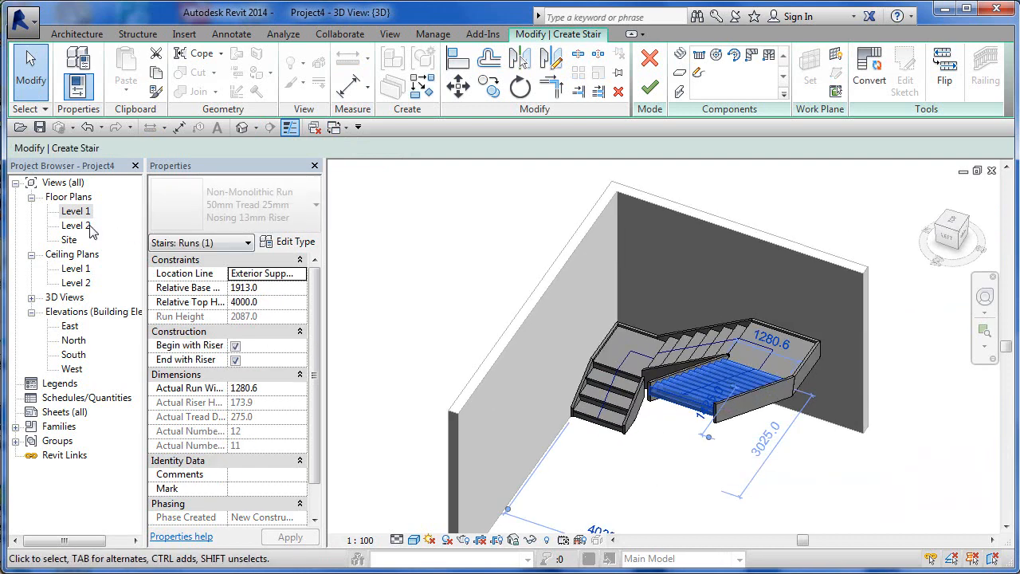
double_click(75, 227)
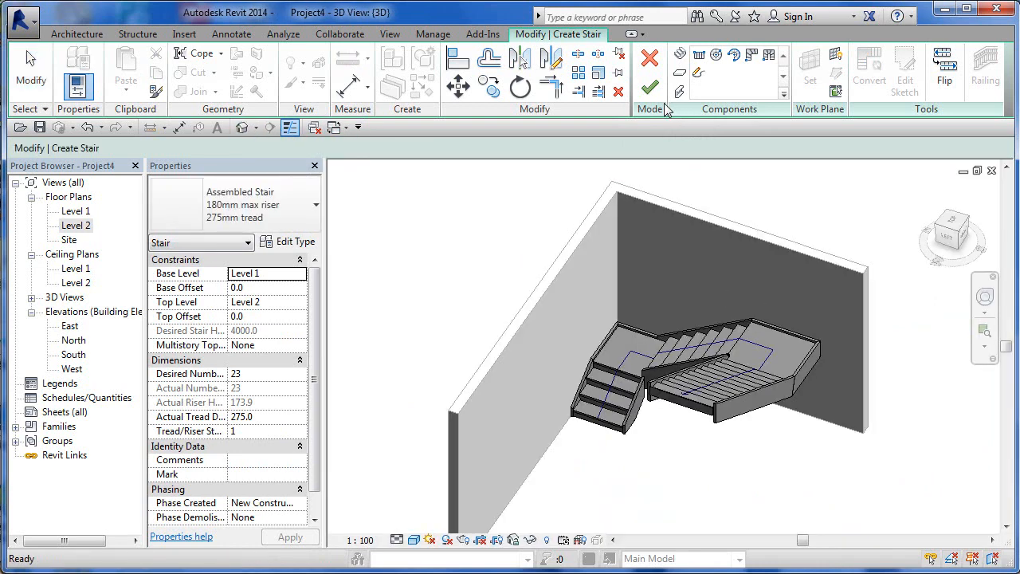
left_click(650, 86)
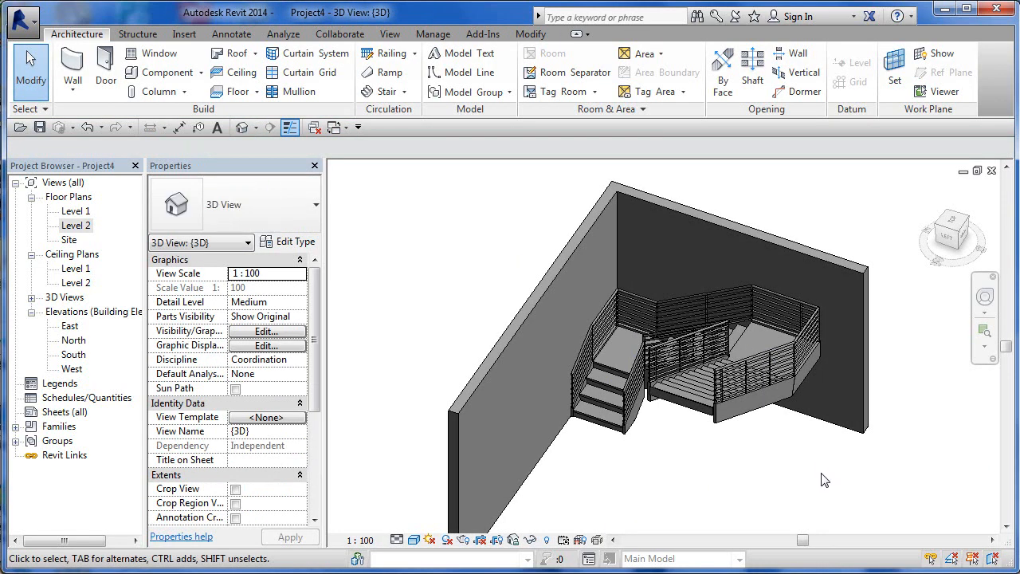
Step: Select the 11414 mm 900mm Pipe railing and orbit the stair to view it from several sides
left_click(803, 344)
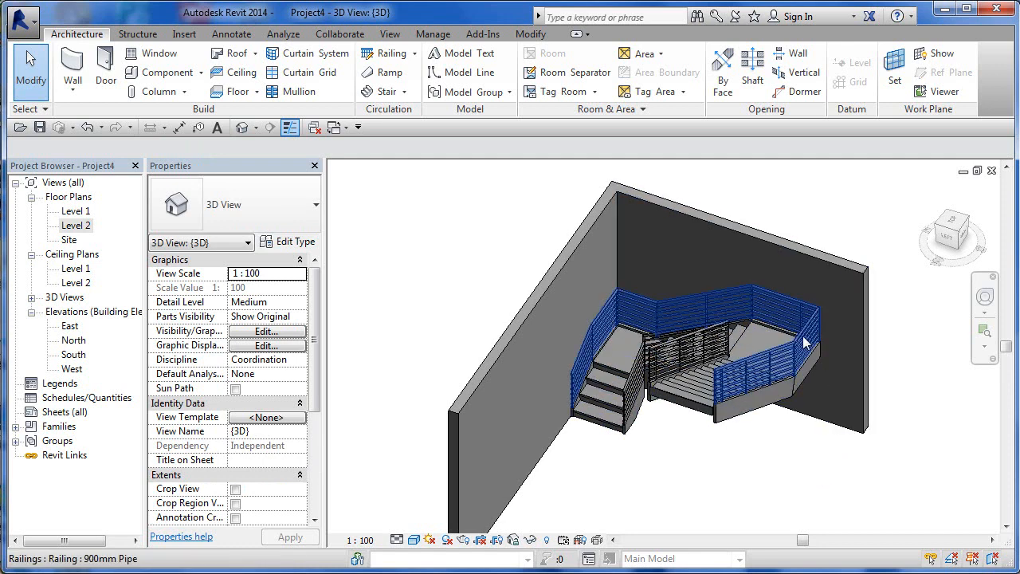
left_click(797, 343)
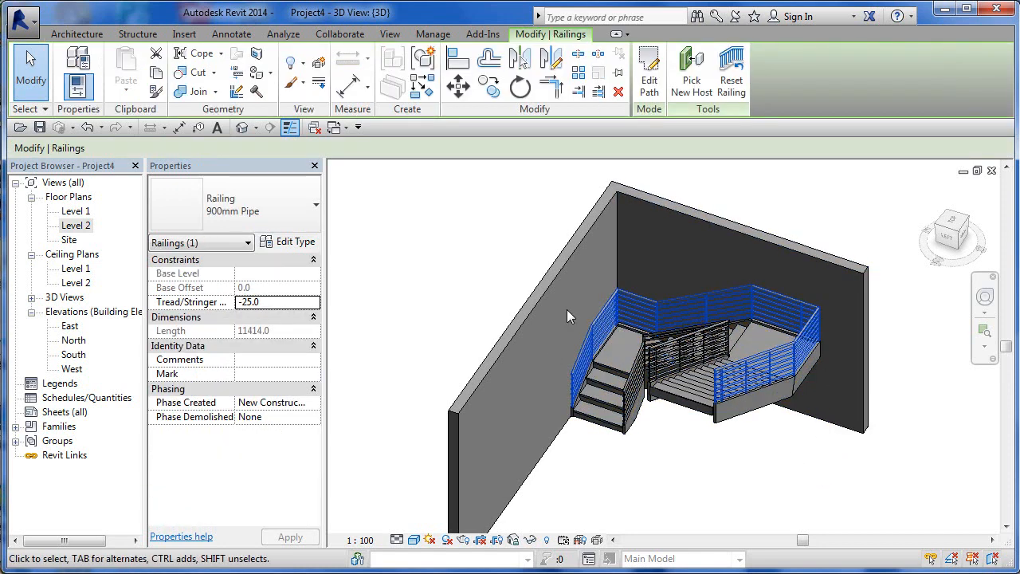
left_click_drag(571, 315, 694, 446)
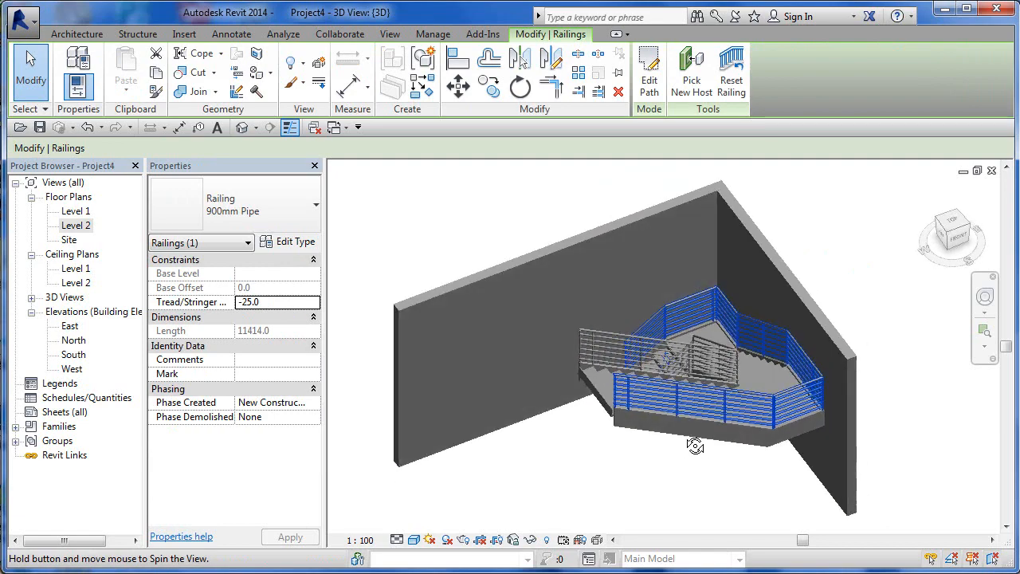
left_click_drag(695, 447, 730, 337)
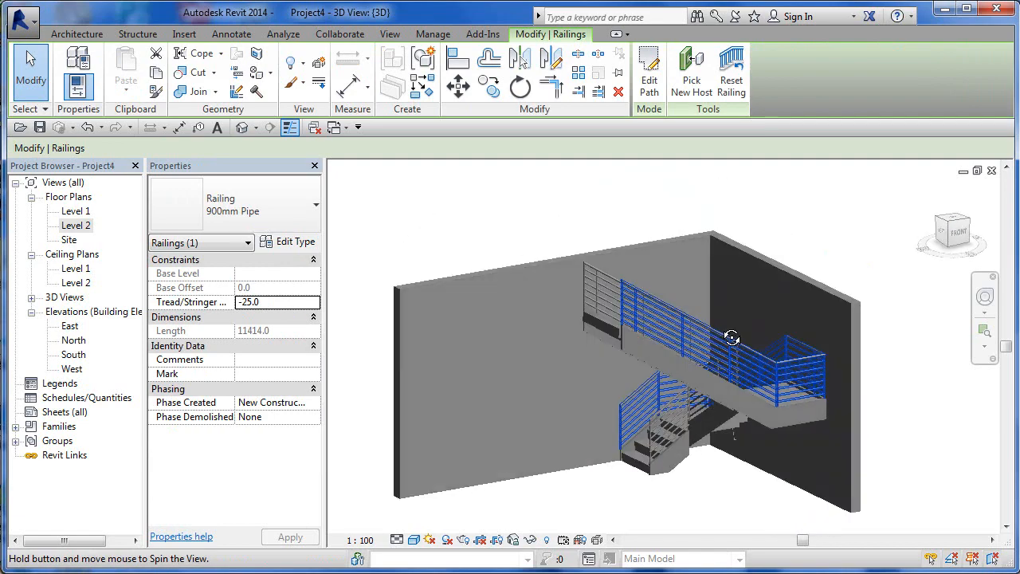
left_click_drag(731, 336, 821, 437)
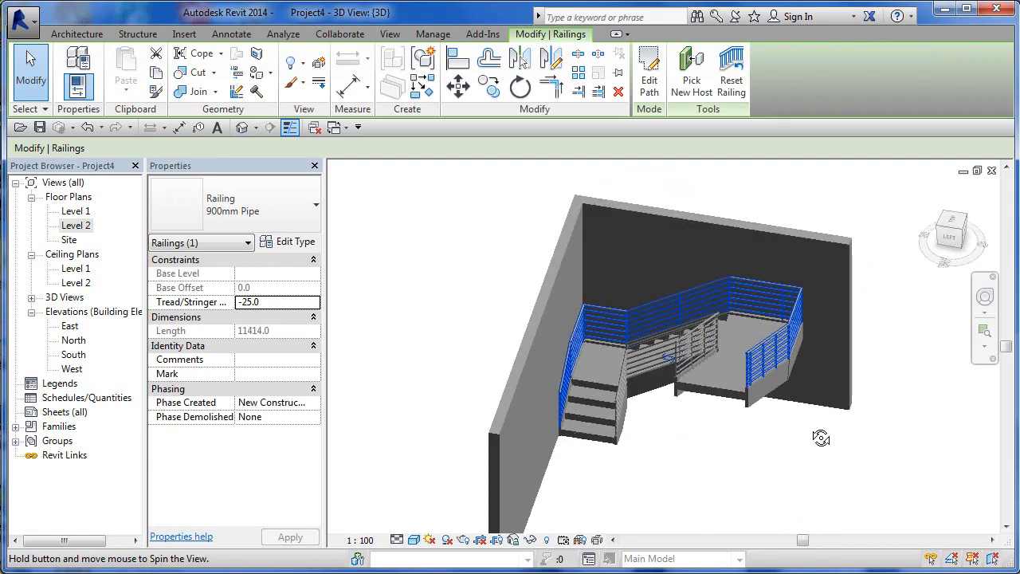